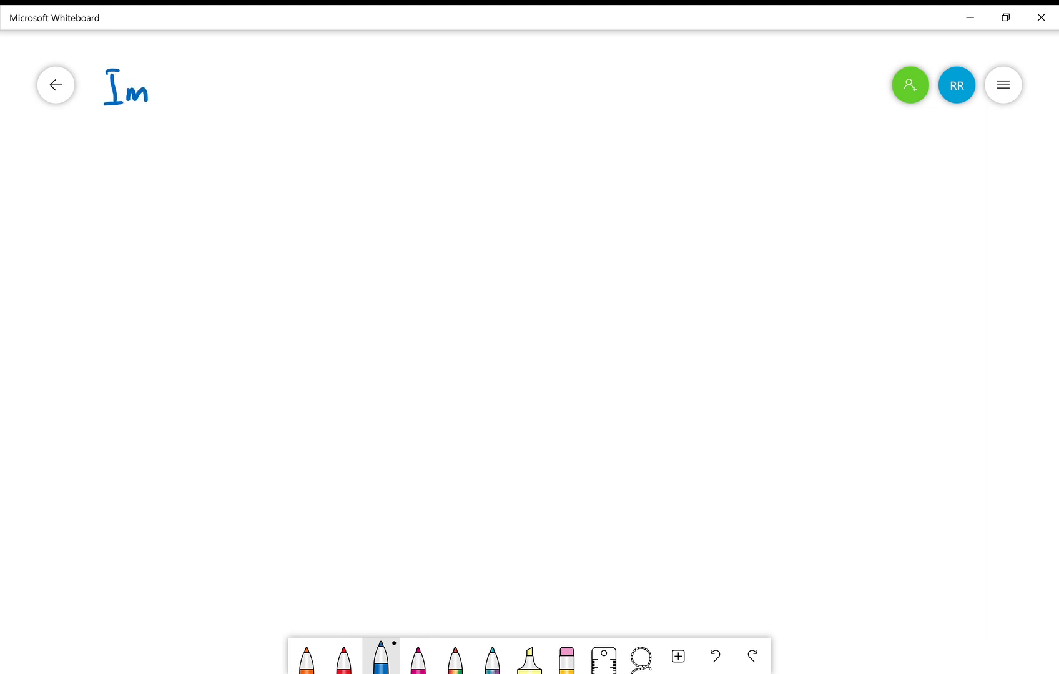
Write the heading 'Image Zooming' in blue and underline it.
{"action": "left_click_drag", "start_coordinate": [155, 95], "coordinate": [230, 81]}
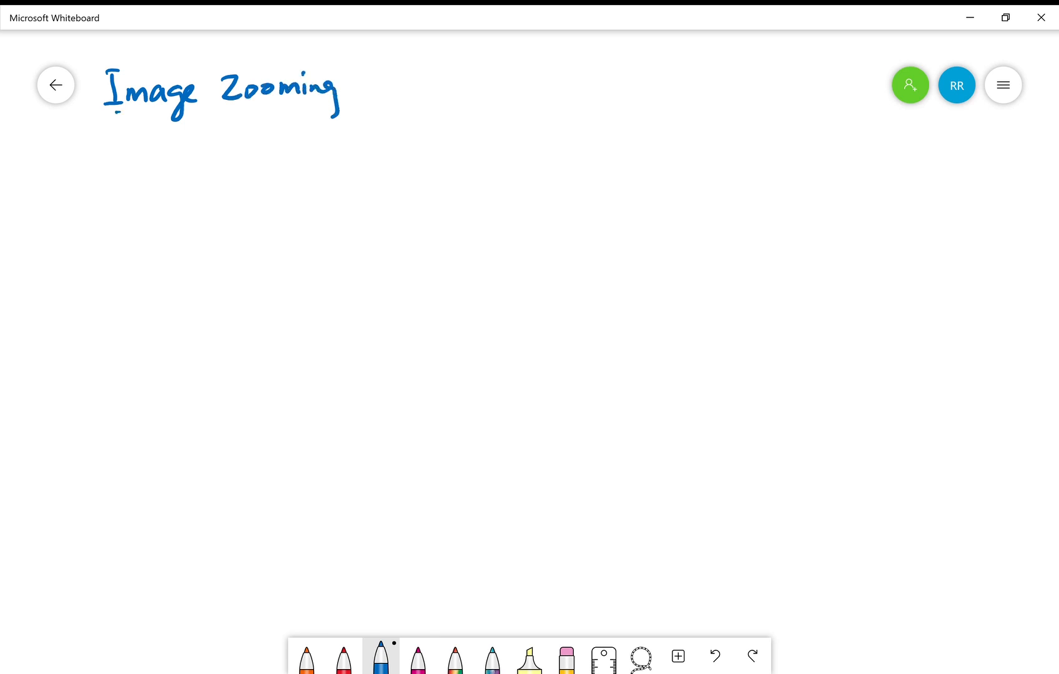
{"action": "left_click_drag", "start_coordinate": [119, 110], "coordinate": [331, 96]}
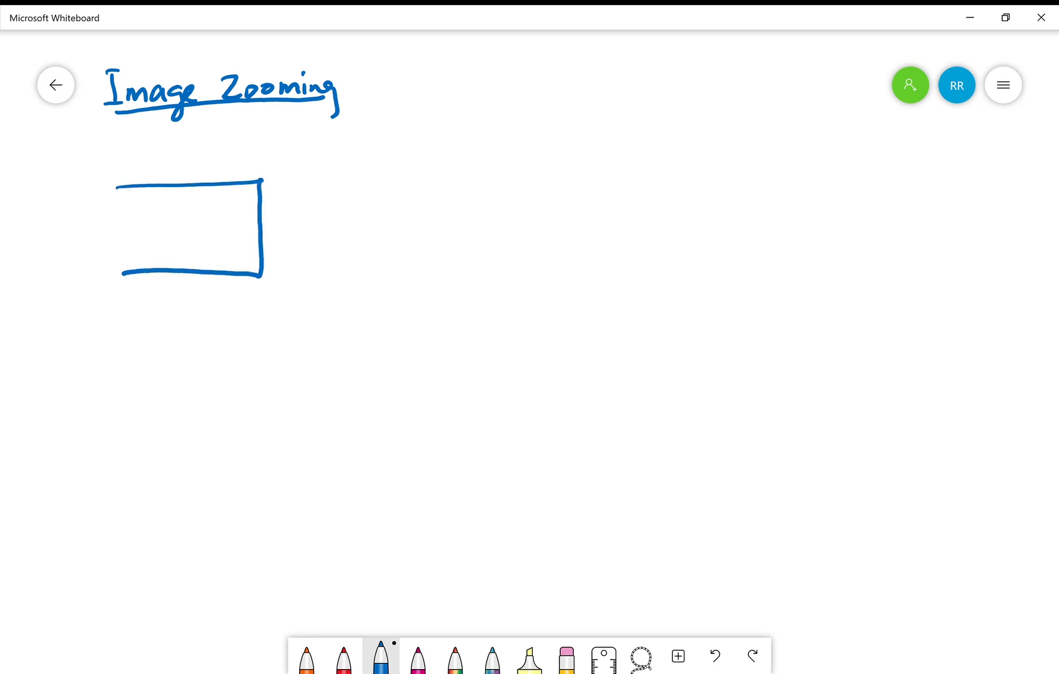
Sketch the 400×300 original rectangle with an arrow labelled S=2 to the 800×600 zoomed rectangle.
{"action": "left_click_drag", "start_coordinate": [123, 183], "coordinate": [121, 277]}
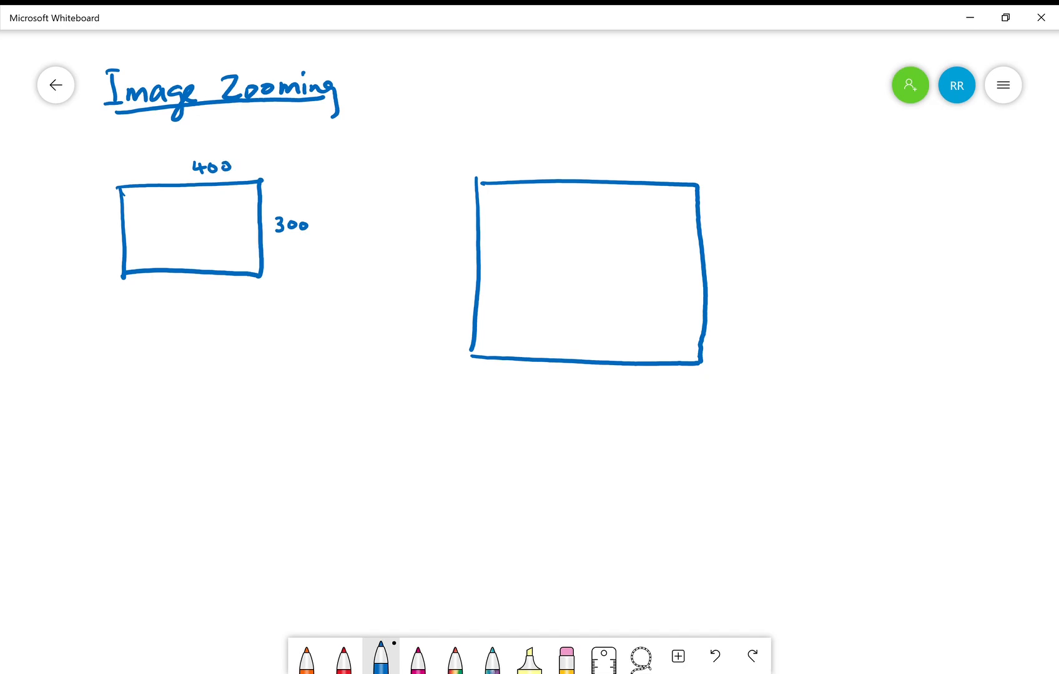
{"action": "left_click_drag", "start_coordinate": [336, 233], "coordinate": [428, 225]}
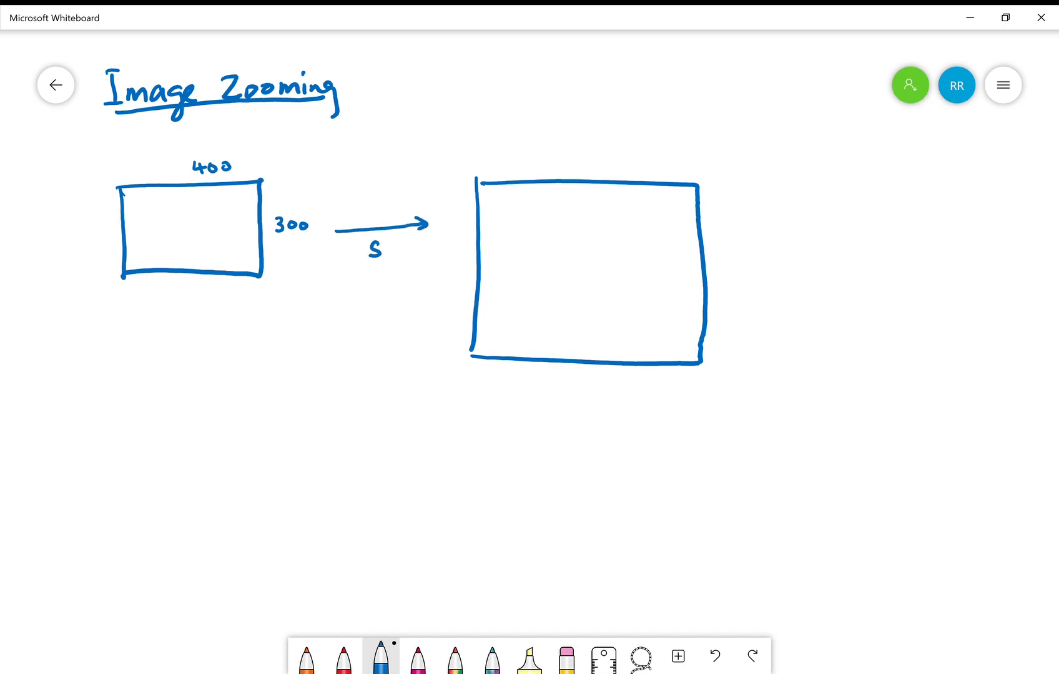
{"action": "type", "text": "=2"}
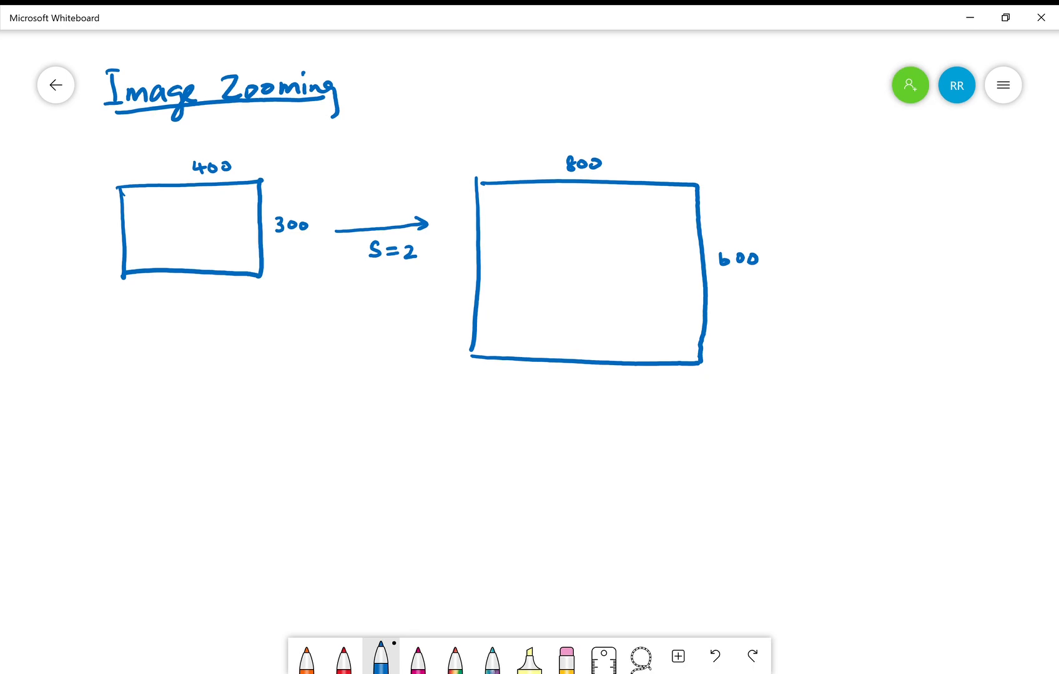
In orange, label the zoomed rectangle's axes i and j from 0 to rows-1 and cols-1, then return to blue.
{"action": "left_click", "coordinate": [306, 655]}
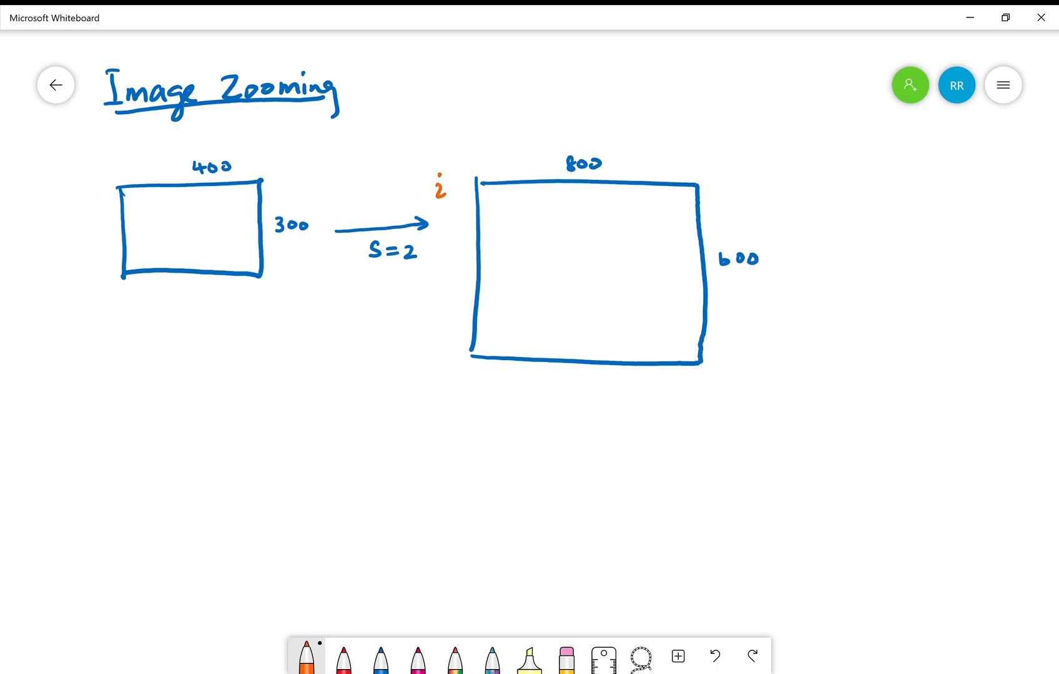
{"action": "left_click_drag", "start_coordinate": [484, 141], "coordinate": [488, 159]}
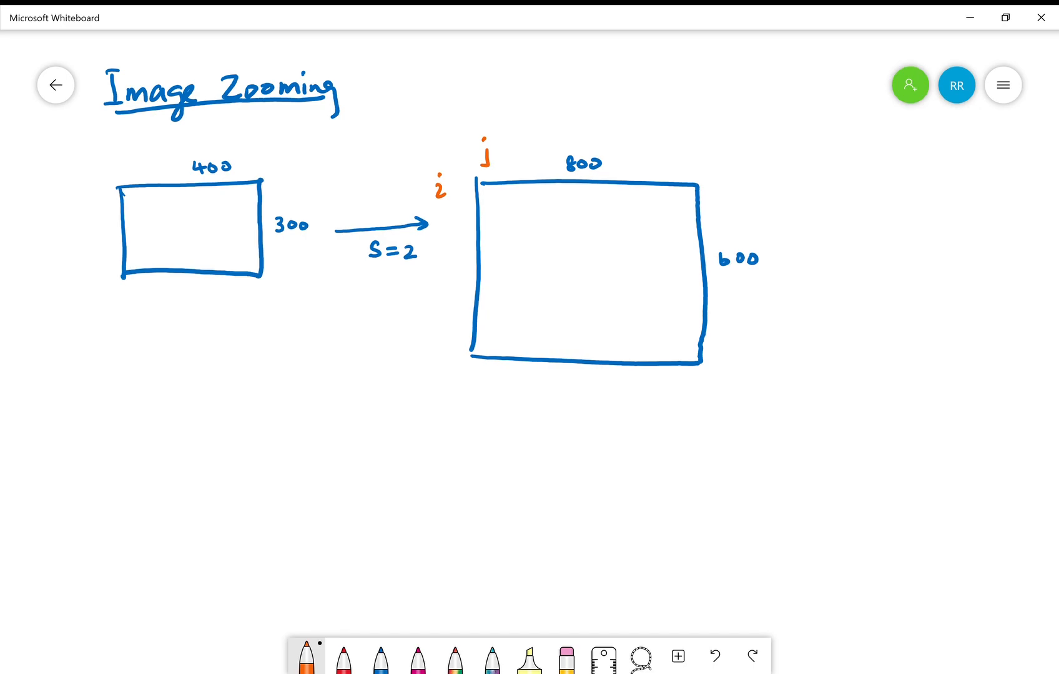
{"action": "type", "text": "o"}
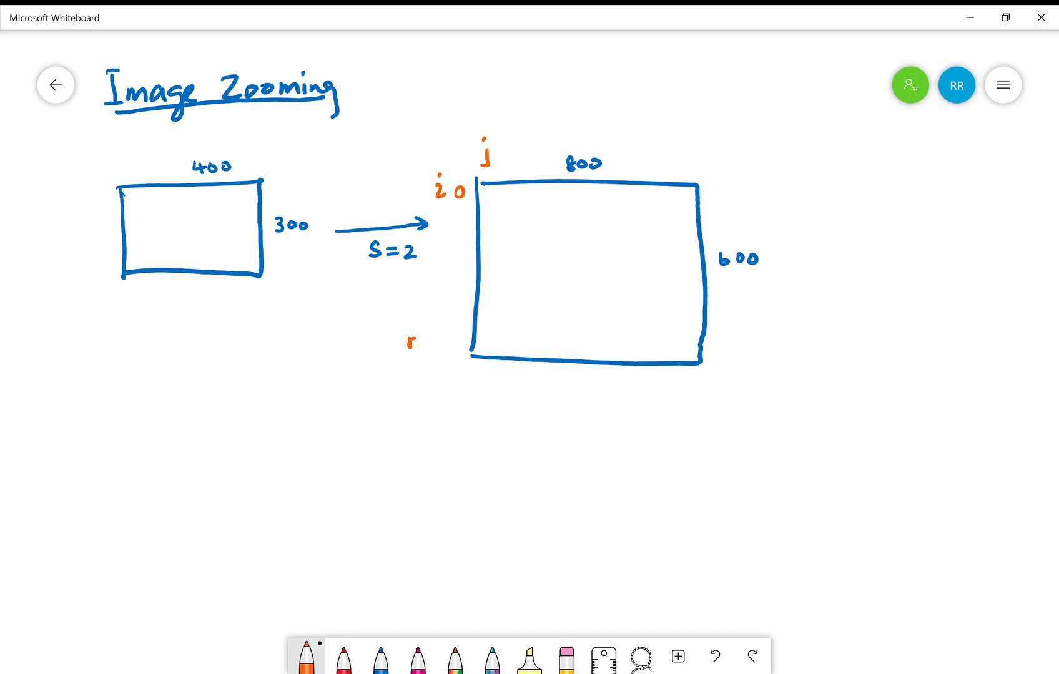
{"action": "type", "text": "rows-"}
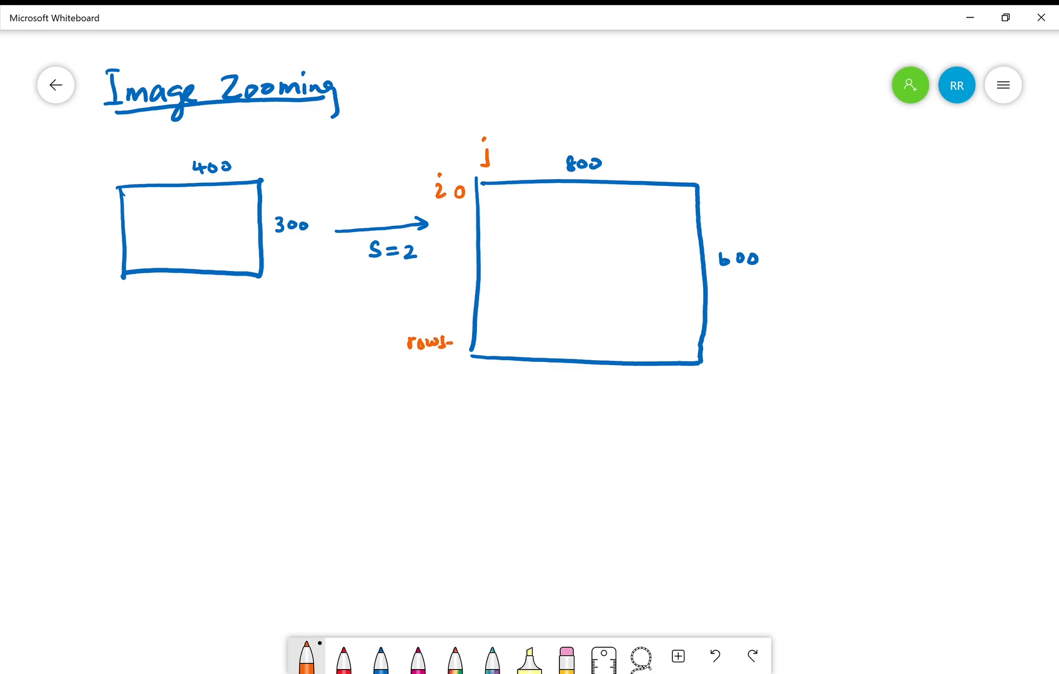
{"action": "type", "text": "-1"}
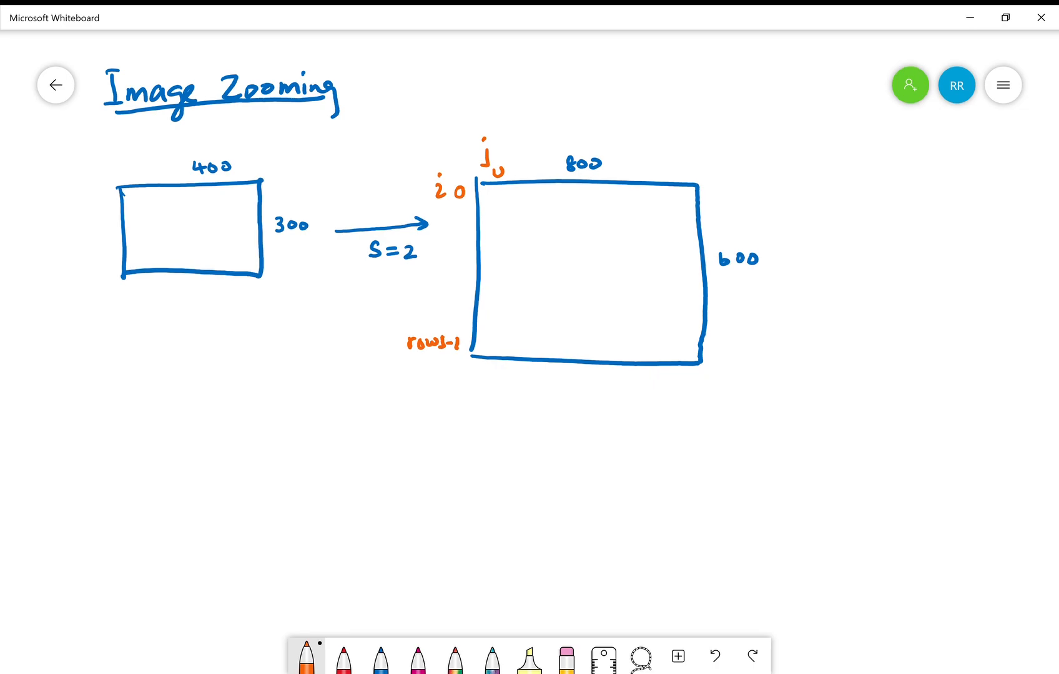
{"action": "type", "text": "cols-1"}
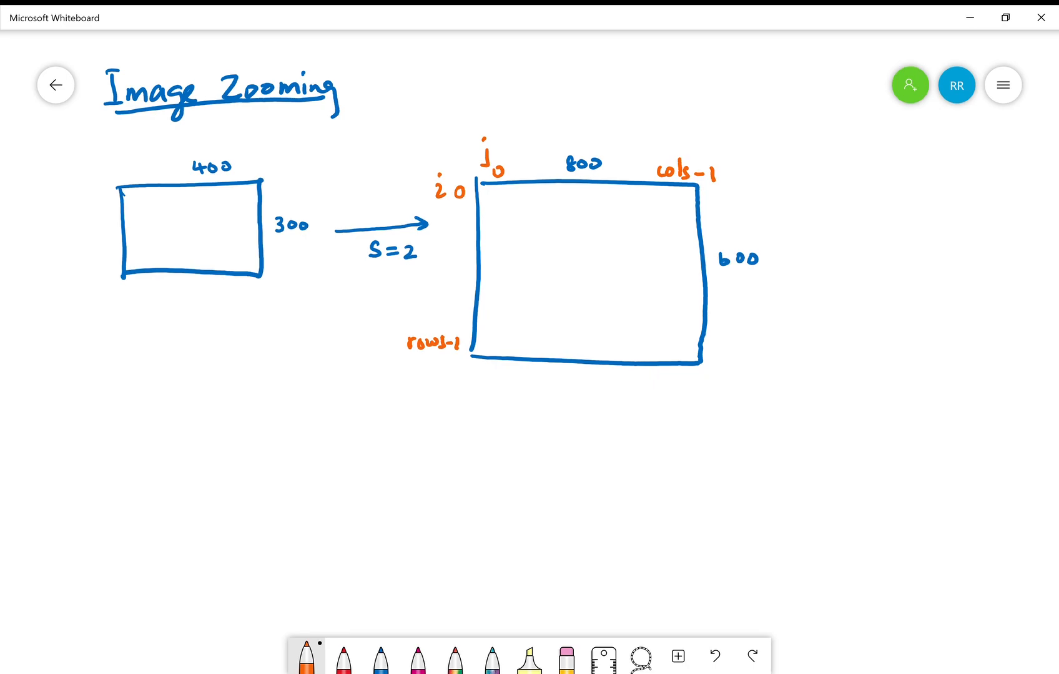
{"action": "left_click", "coordinate": [380, 655]}
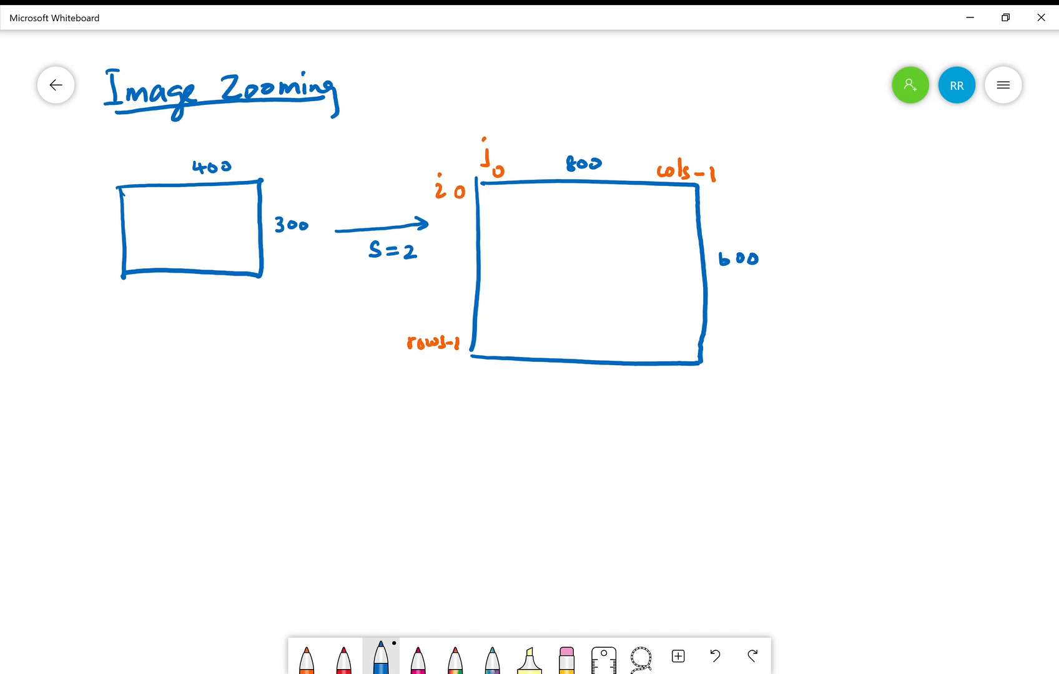
Label the small image 'im' and write rows = im.shape[0]×S and cols = im.shape[1]×S beneath it.
{"action": "left_click_drag", "start_coordinate": [73, 317], "coordinate": [131, 338]}
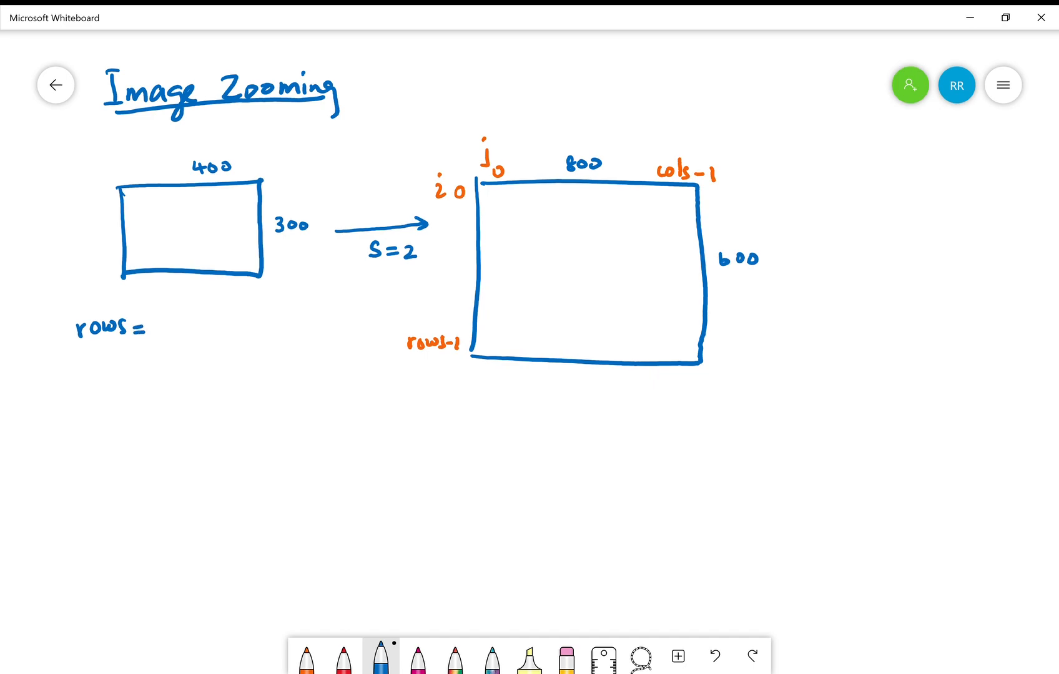
{"action": "type", "text": "i"}
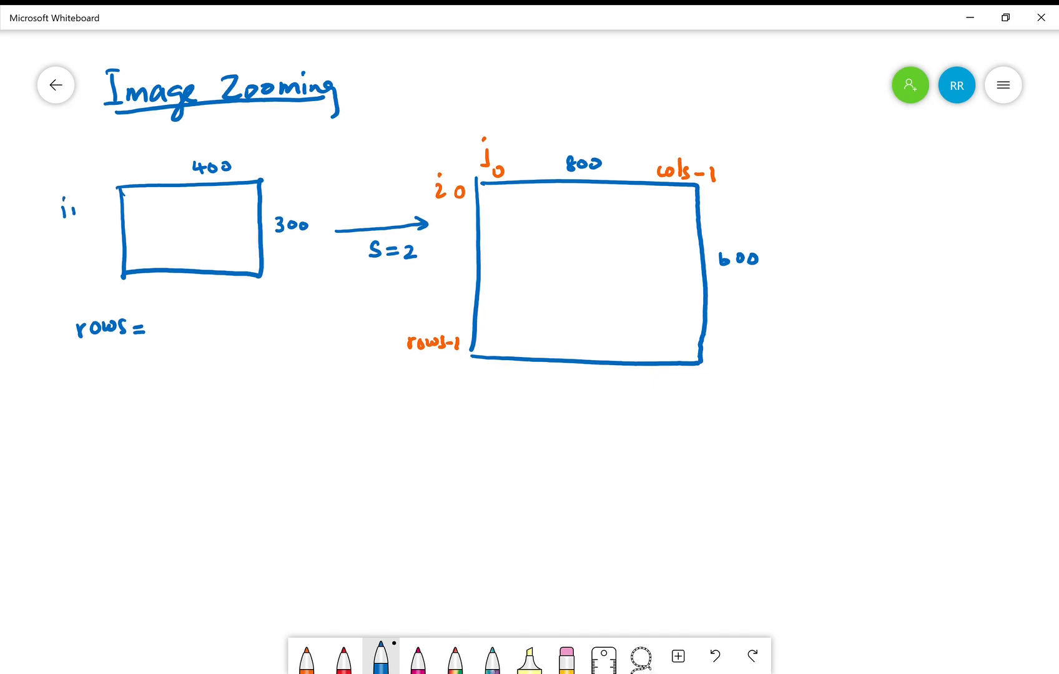
{"action": "type", "text": "im"}
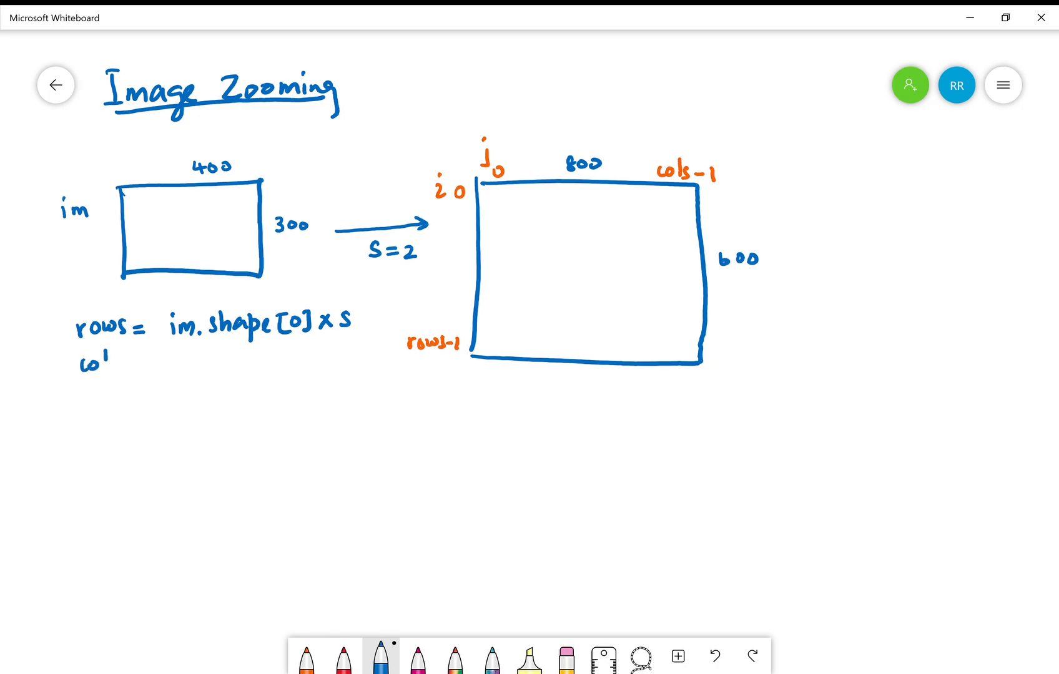
{"action": "type", "text": "cols = 1"}
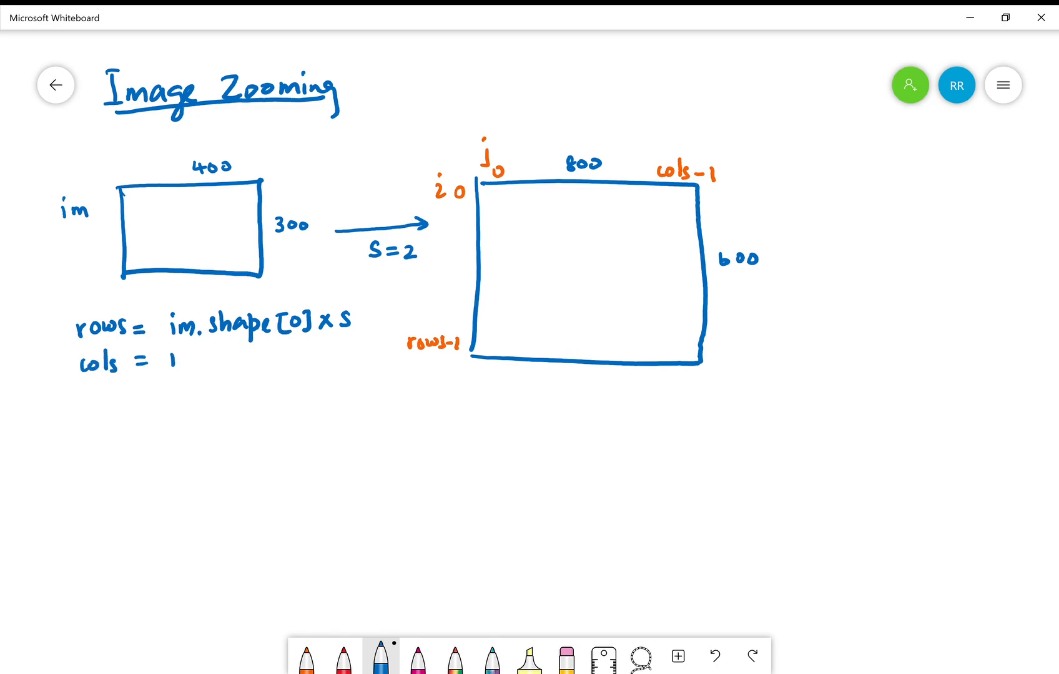
{"action": "type", "text": "im. s"}
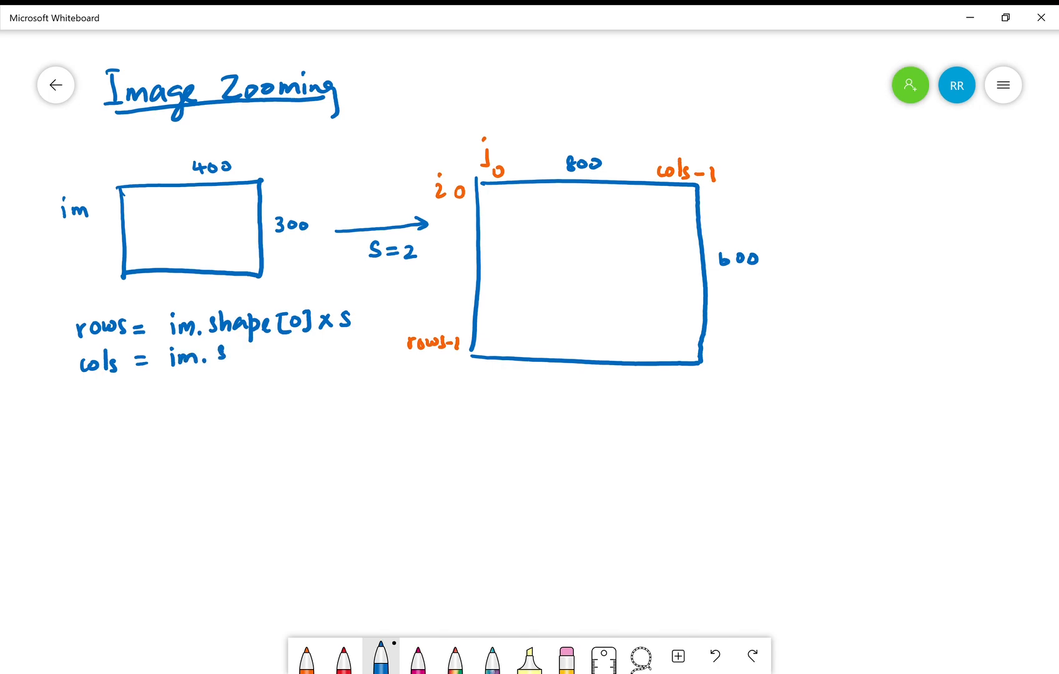
{"action": "type", "text": "shape[1]x s"}
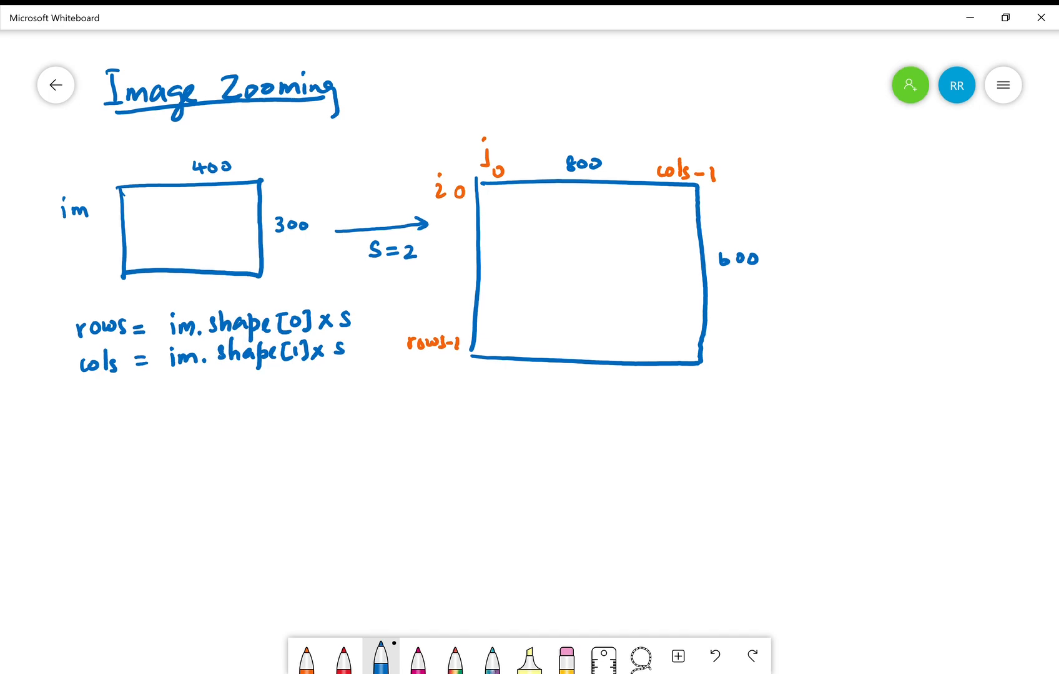
In orange, mark row 101 and column 233 on the zoomed image and draw a pixel square with a question mark there.
{"action": "left_click", "coordinate": [310, 655]}
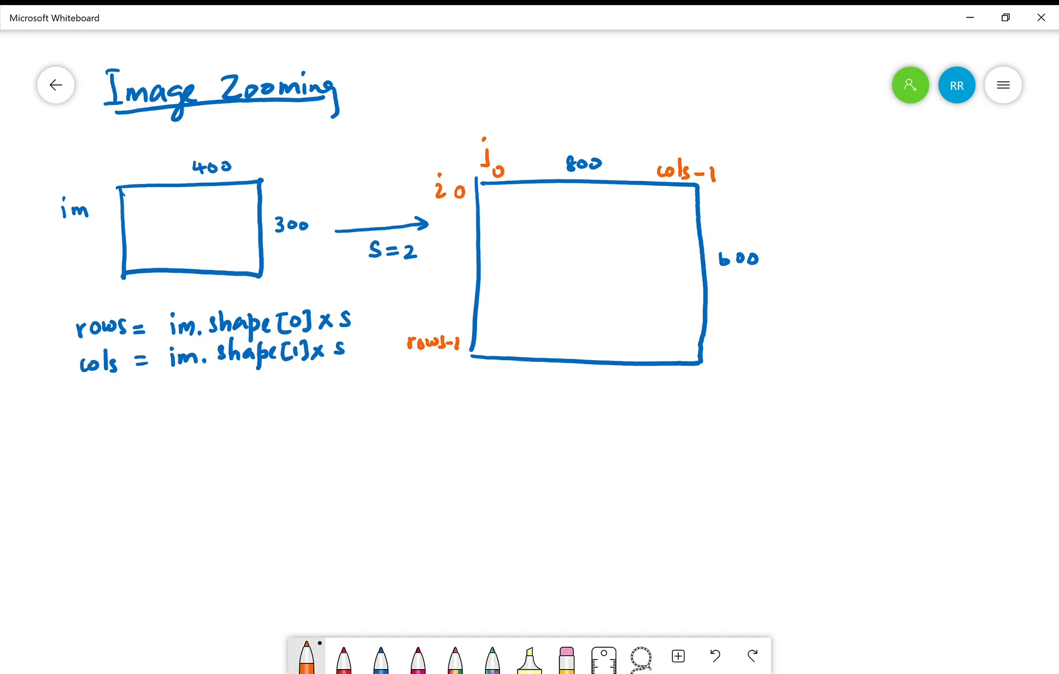
{"action": "left_click_drag", "start_coordinate": [473, 274], "coordinate": [486, 273]}
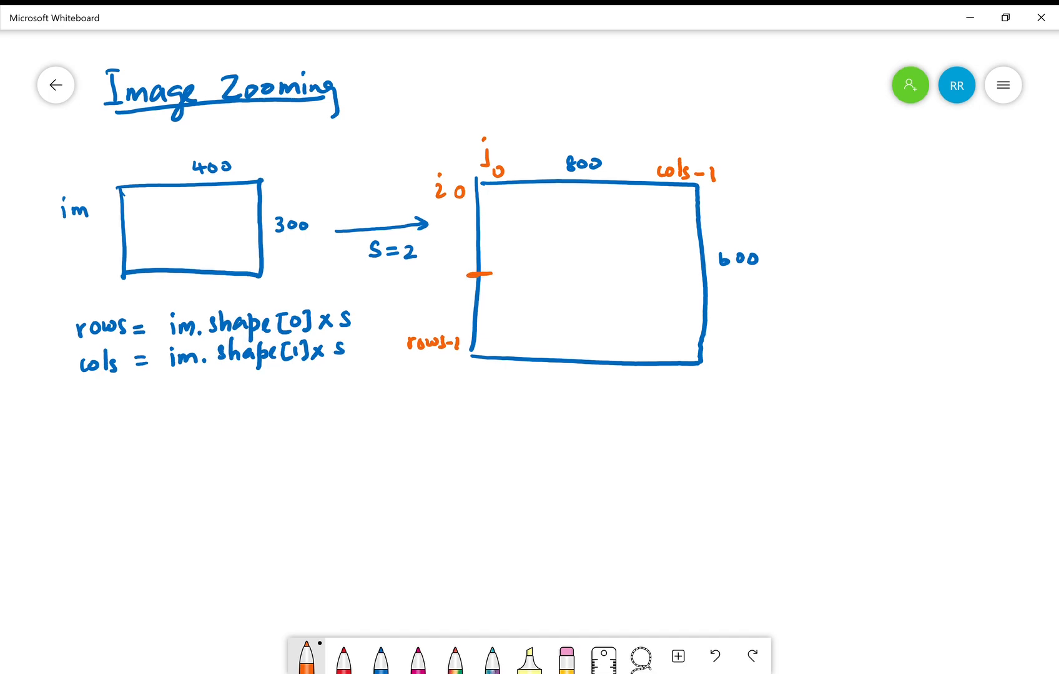
{"action": "left_click_drag", "start_coordinate": [575, 178], "coordinate": [575, 196]}
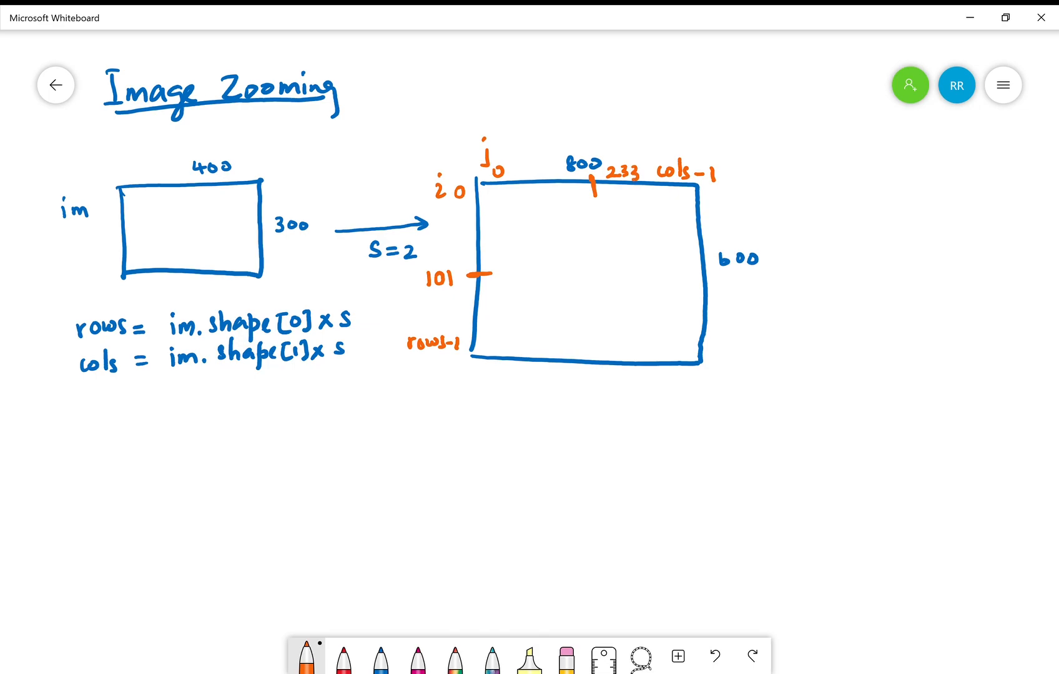
{"action": "left_click_drag", "start_coordinate": [581, 260], "coordinate": [601, 283]}
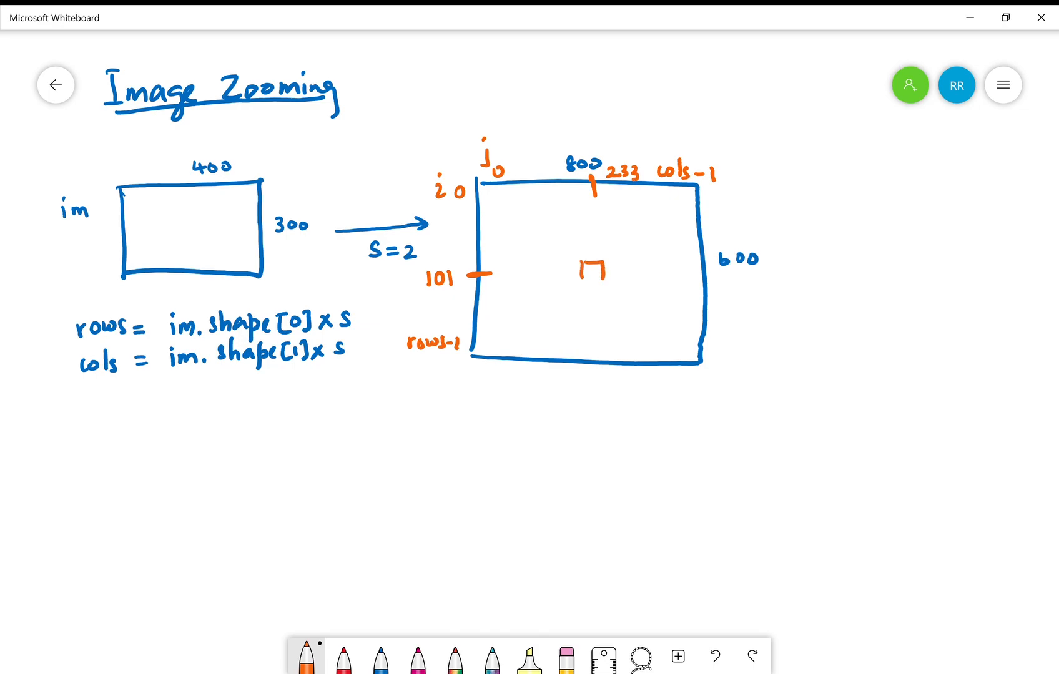
{"action": "left_click_drag", "start_coordinate": [590, 278], "coordinate": [595, 311]}
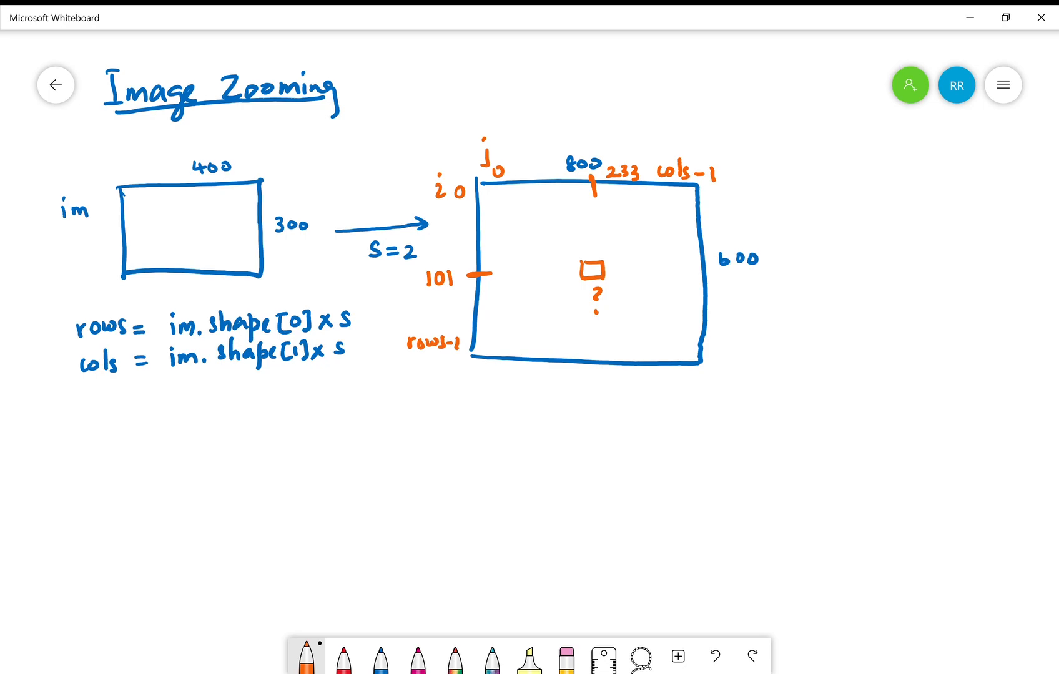
Draw the matching unknown pixel in im with an arrow linking the two pixels, then return to blue.
{"action": "left_click_drag", "start_coordinate": [154, 230], "coordinate": [169, 210]}
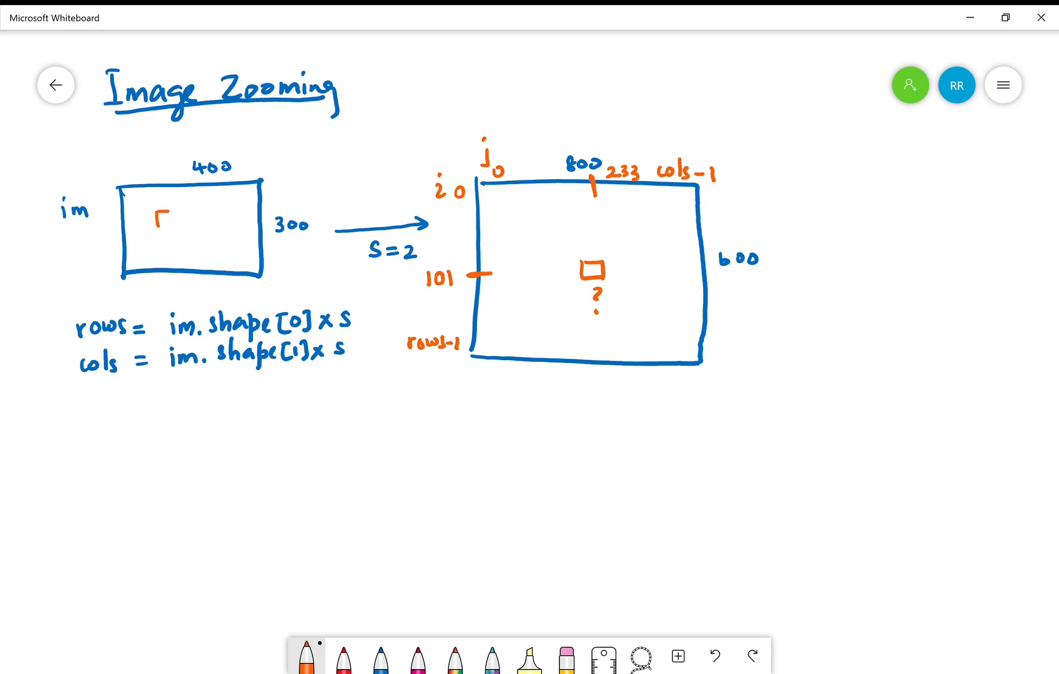
{"action": "left_click_drag", "start_coordinate": [160, 220], "coordinate": [253, 212]}
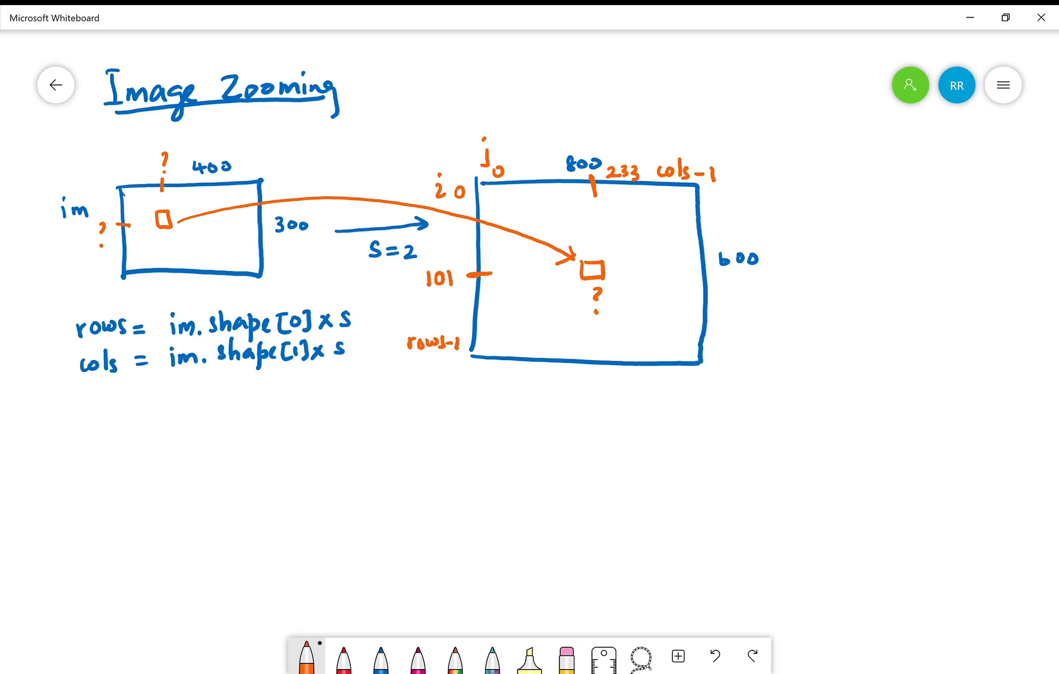
{"action": "left_click", "coordinate": [379, 656]}
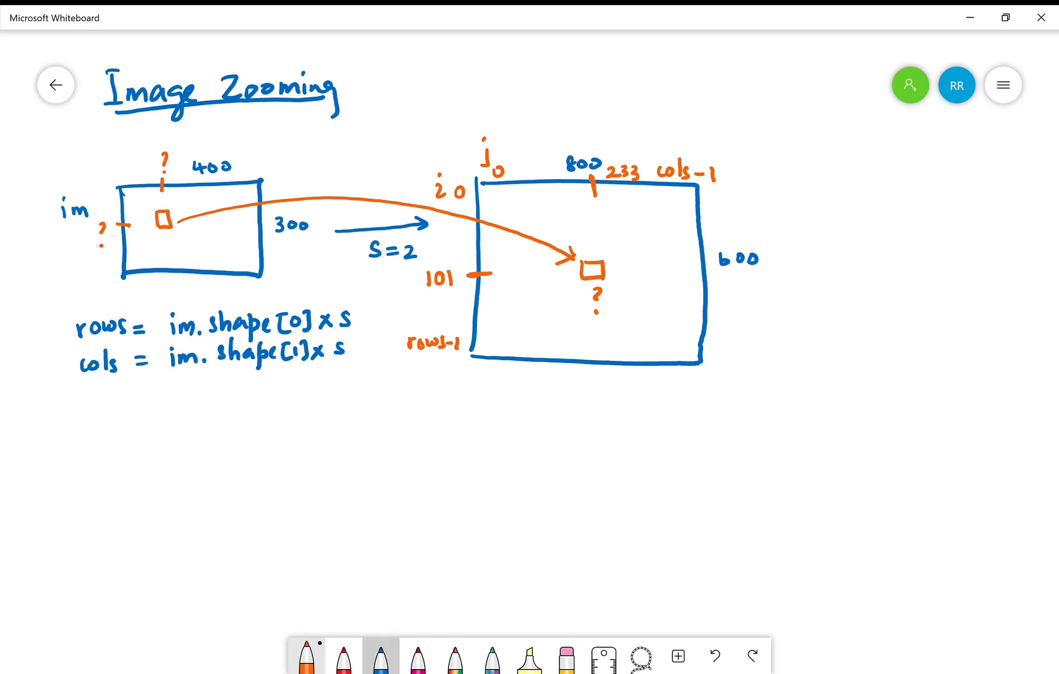
{"action": "left_click", "coordinate": [380, 656]}
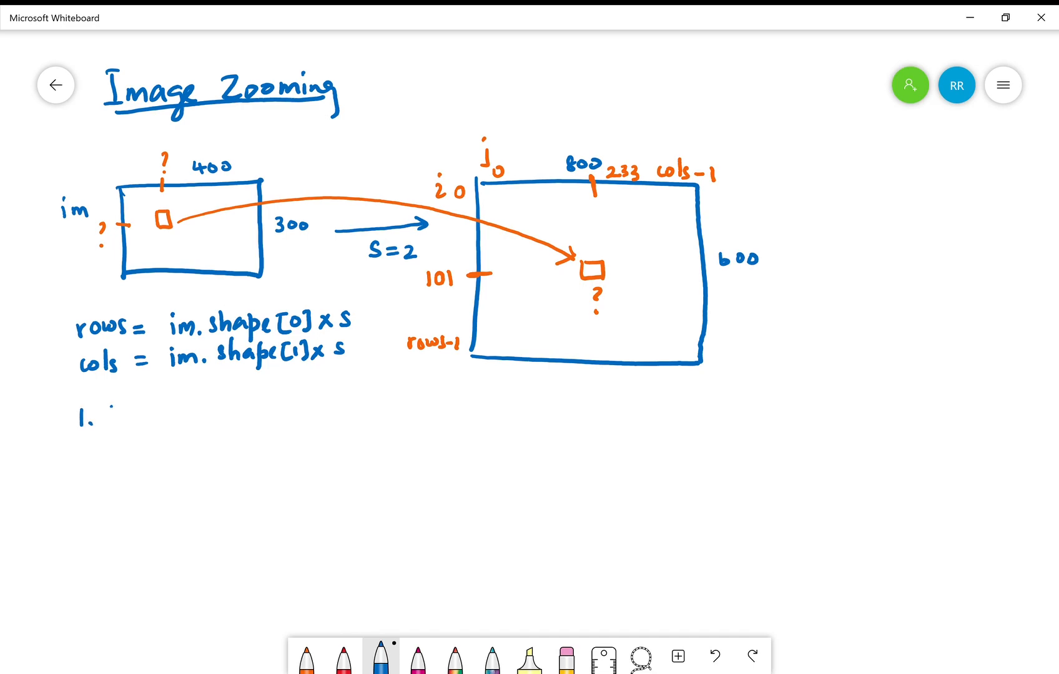
Write the numbered method list '1. Nearest neighbor' and '2. Bilinear' under the formulas.
{"action": "type", "text": "NLA"}
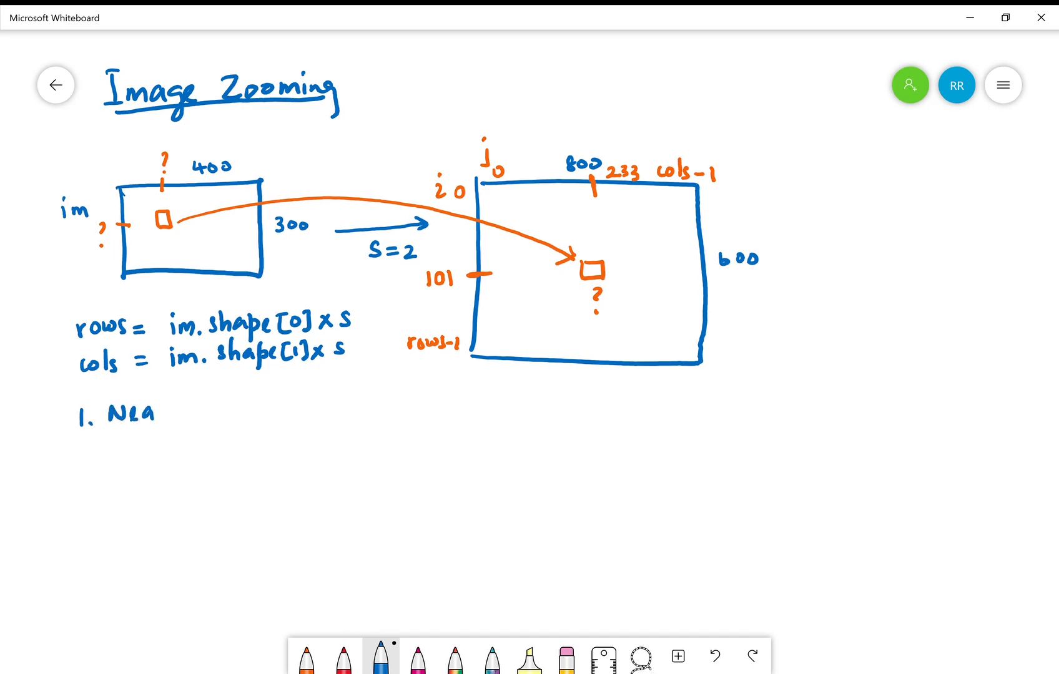
{"action": "type", "text": "rest"}
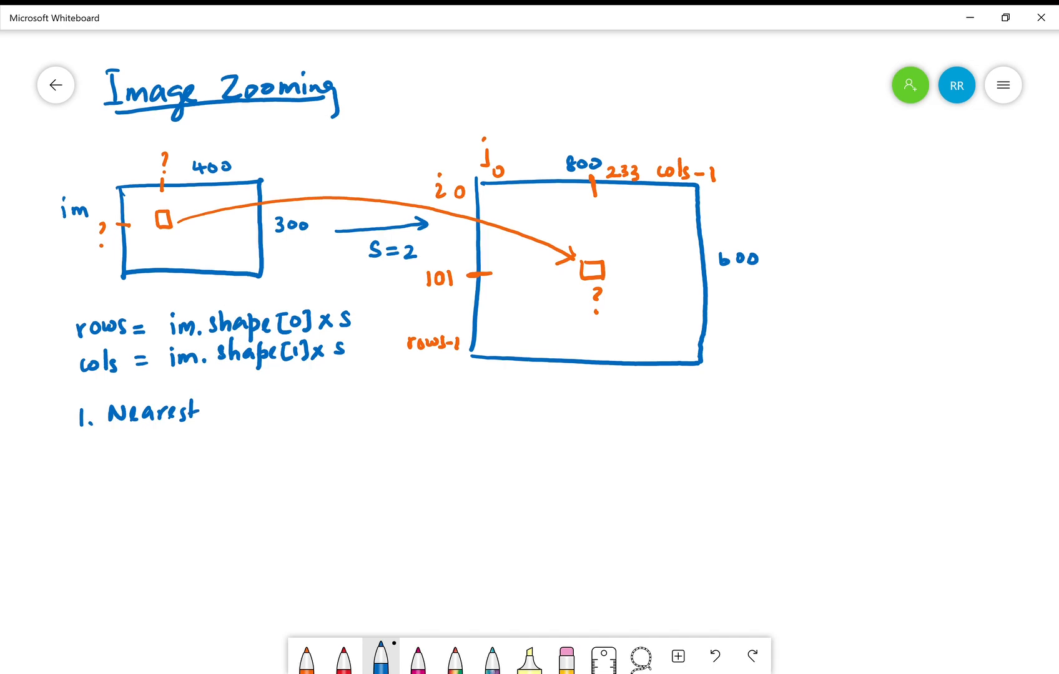
{"action": "type", "text": "neighbor"}
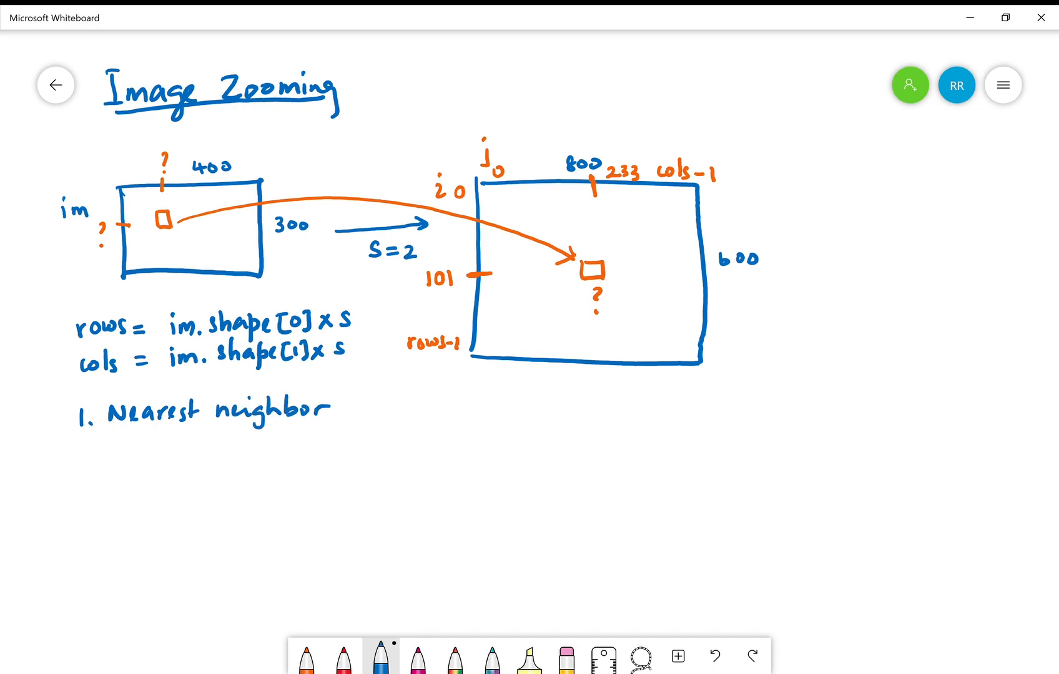
{"action": "type", "text": "2."}
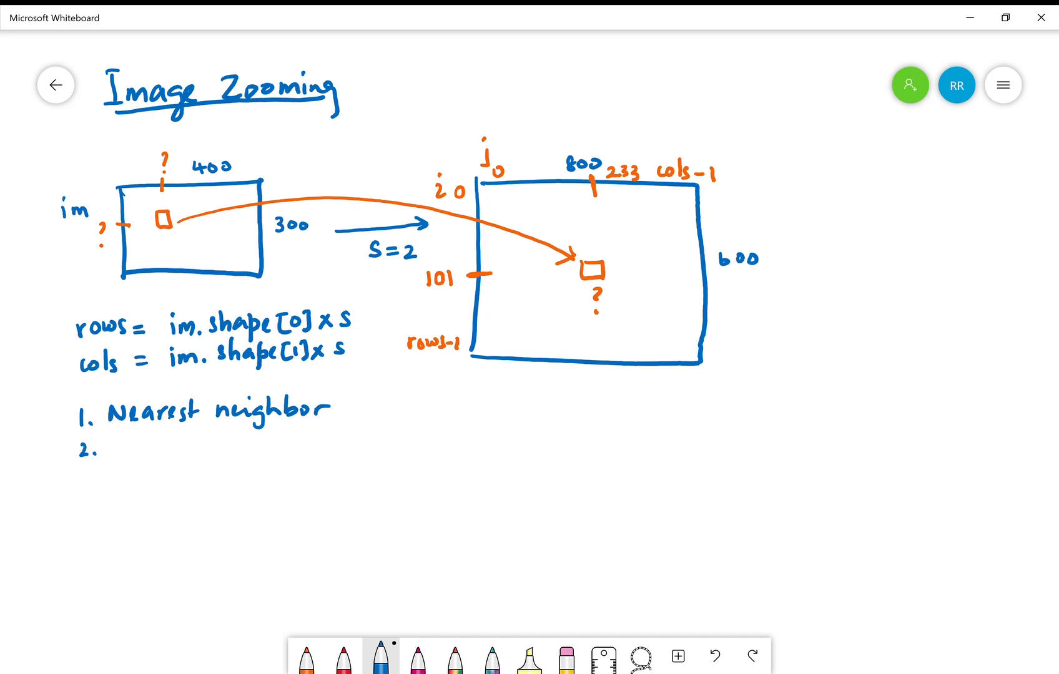
{"action": "type", "text": "Bil"}
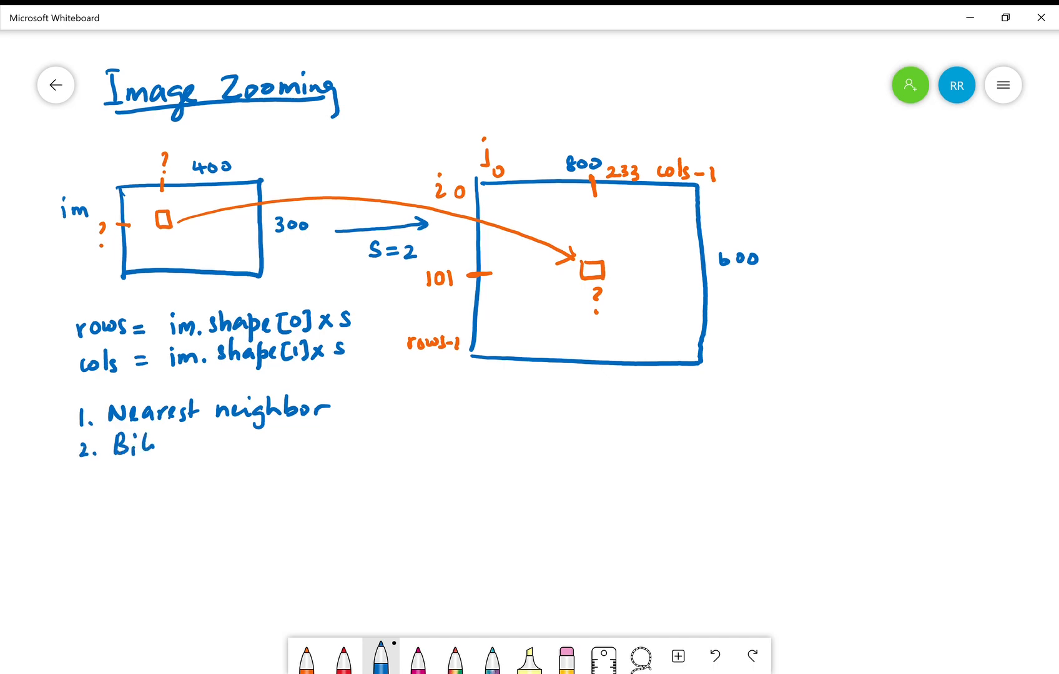
{"action": "type", "text": "near"}
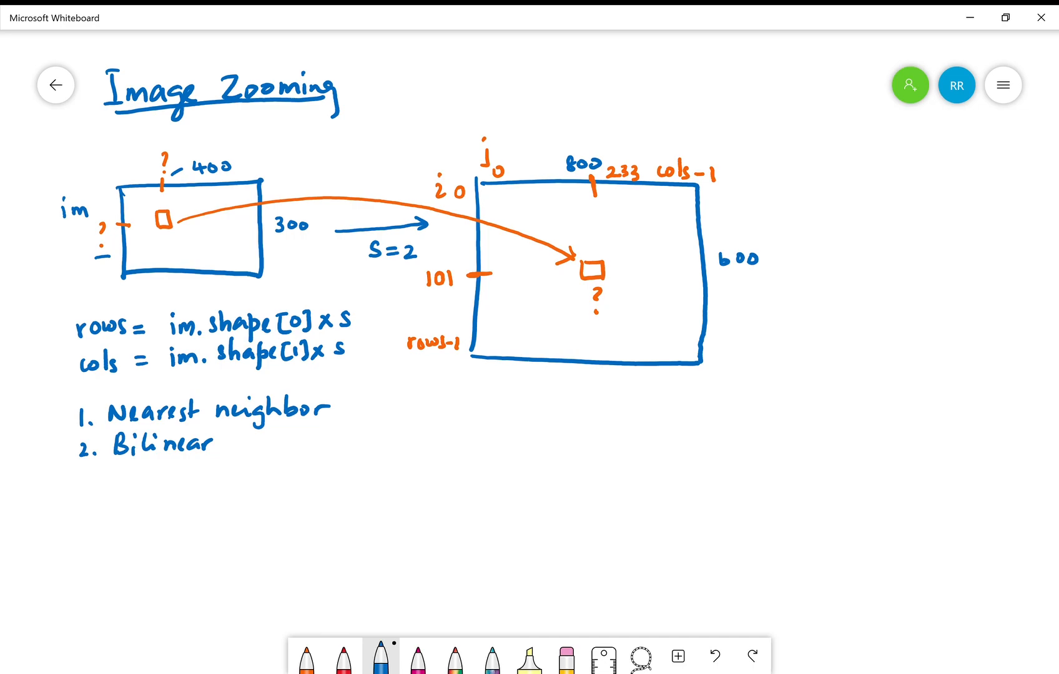
In orange write 'i=' before 101 and 'j' above 233, then in blue mark i/s and j/s by the original image.
{"action": "left_click", "coordinate": [304, 655]}
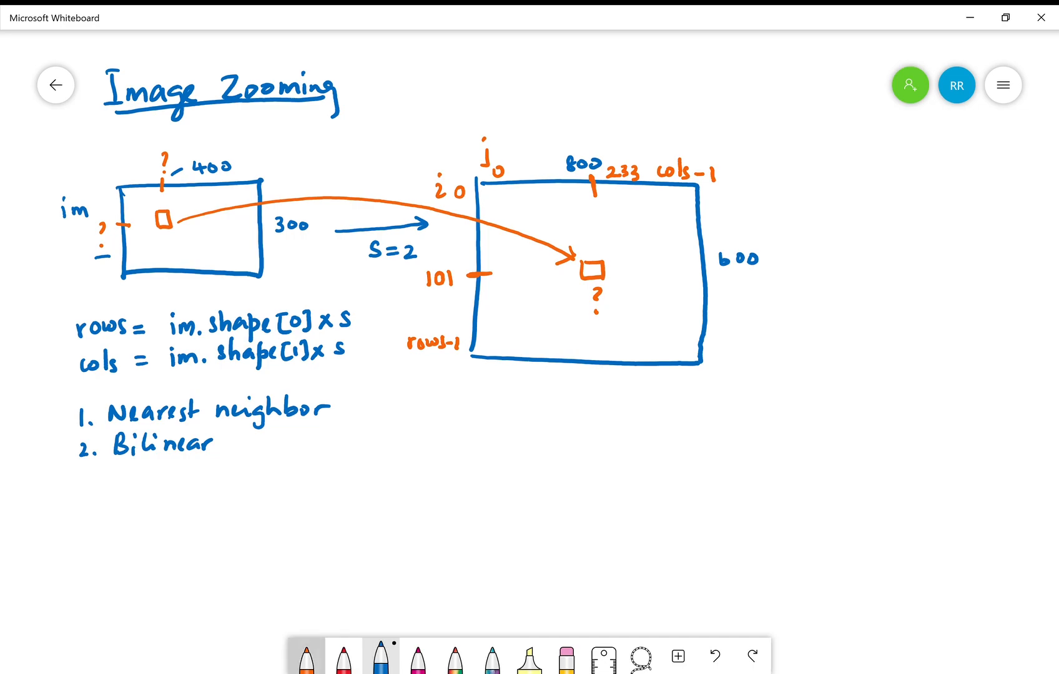
{"action": "type", "text": "i-"}
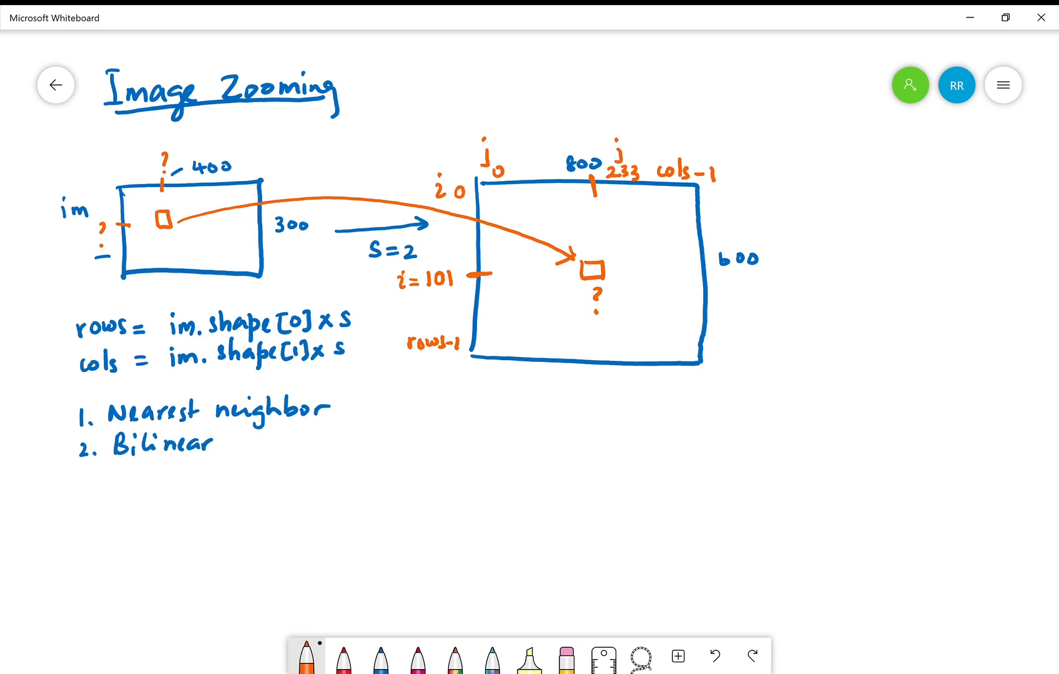
{"action": "left_click", "coordinate": [381, 656]}
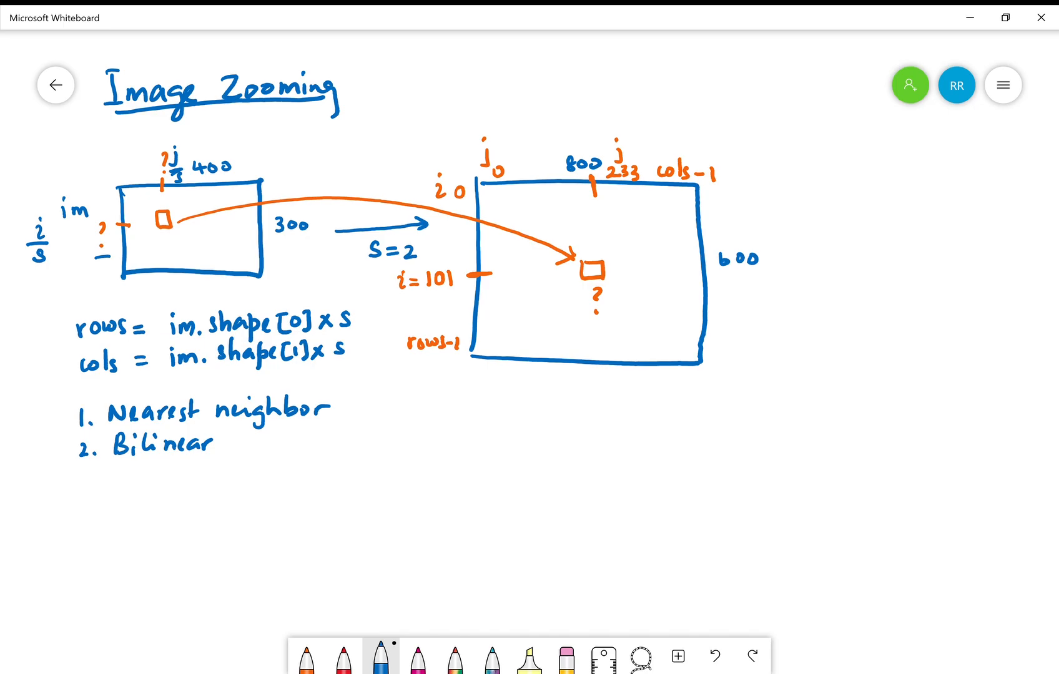
Below the method list, write i = 101 and j = 233 in blue.
{"action": "scroll", "scroll_direction": "down", "scroll_amount": 3}
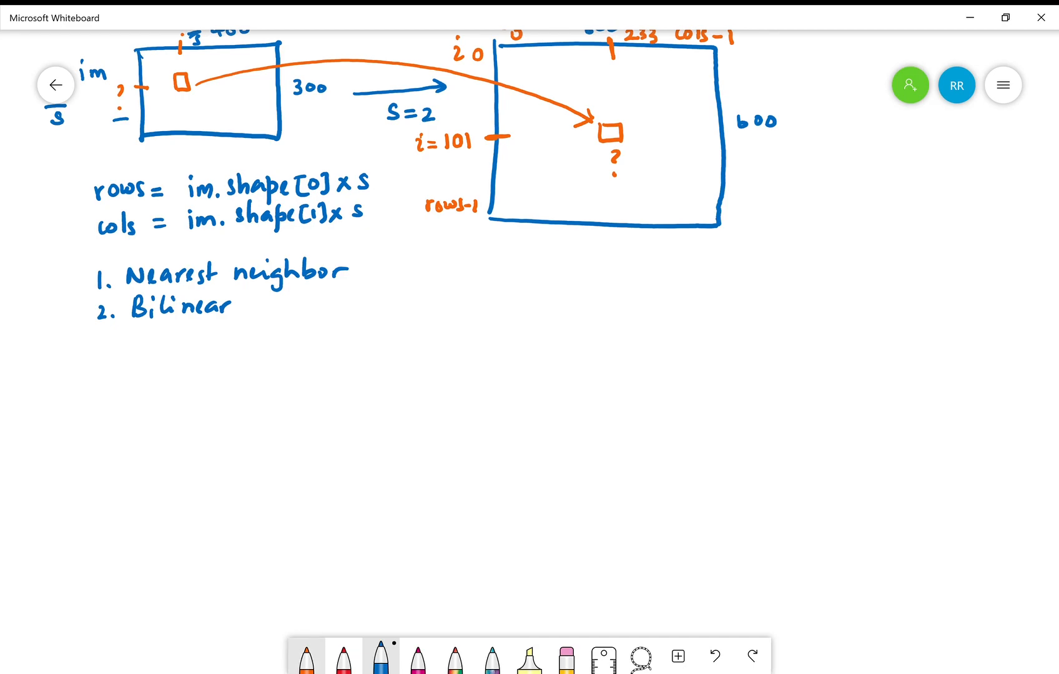
{"action": "left_click", "coordinate": [307, 656]}
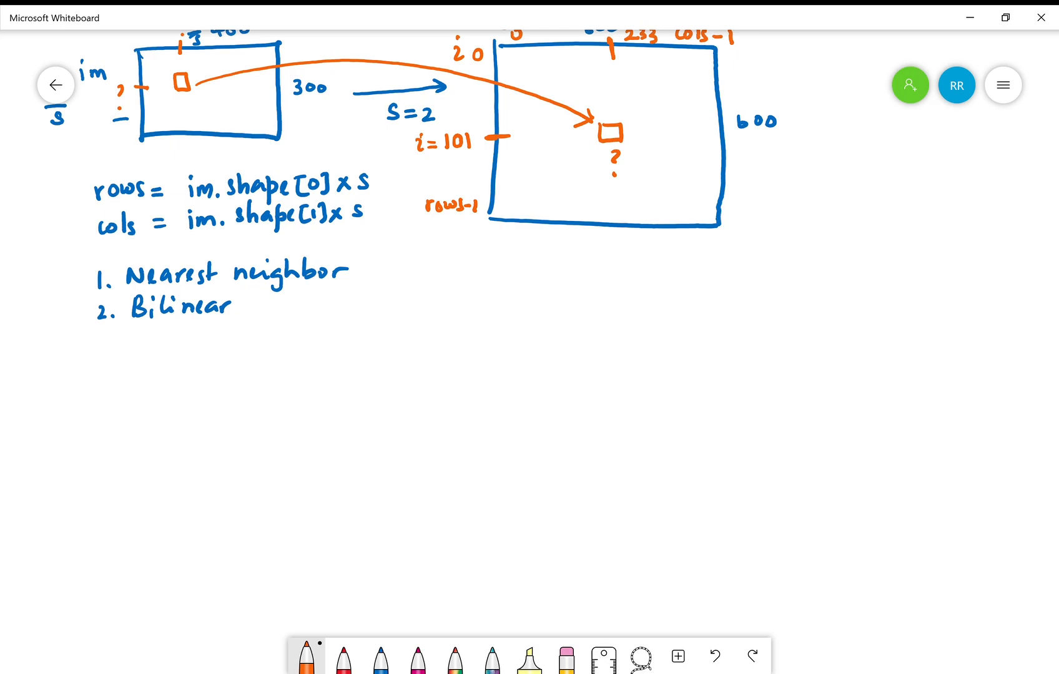
{"action": "left_click", "coordinate": [380, 656]}
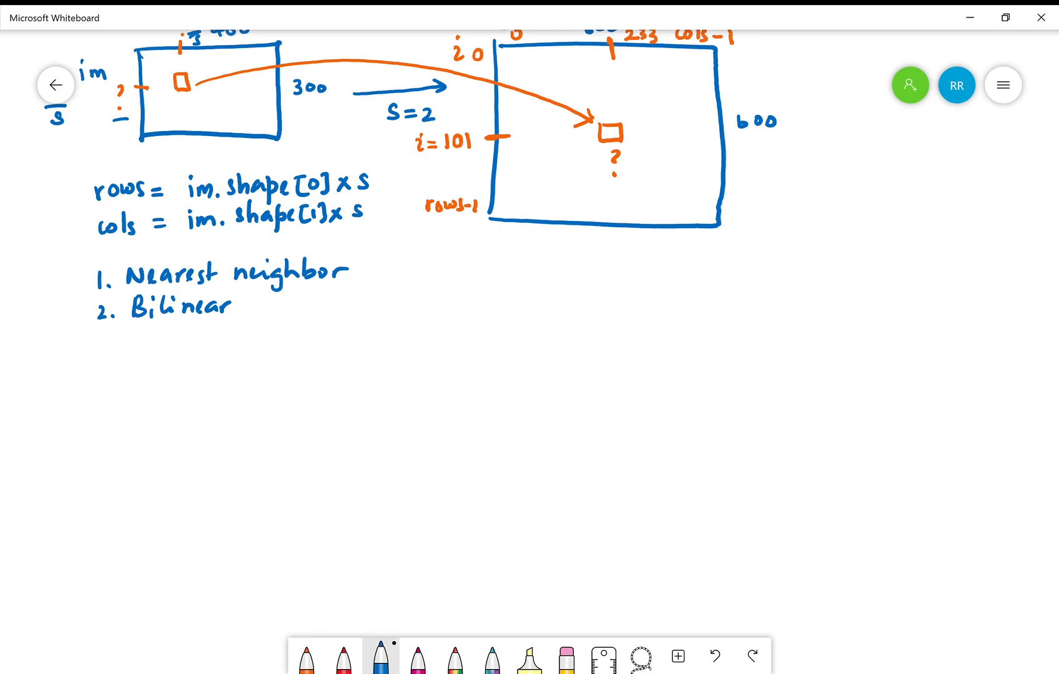
{"action": "type", "text": "i="}
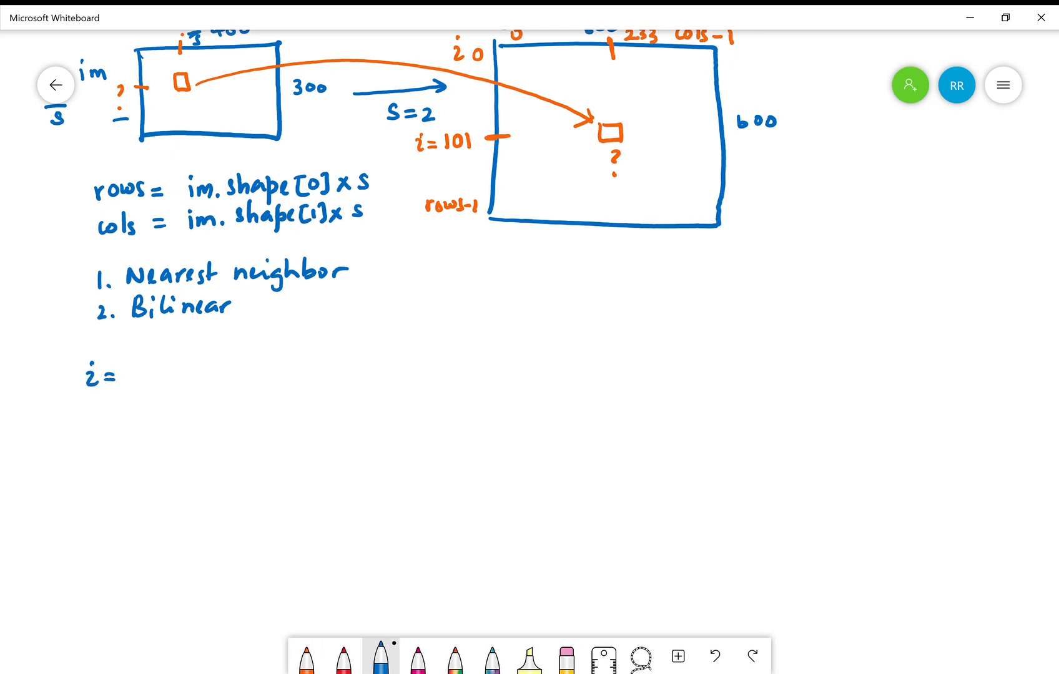
{"action": "type", "text": "101"}
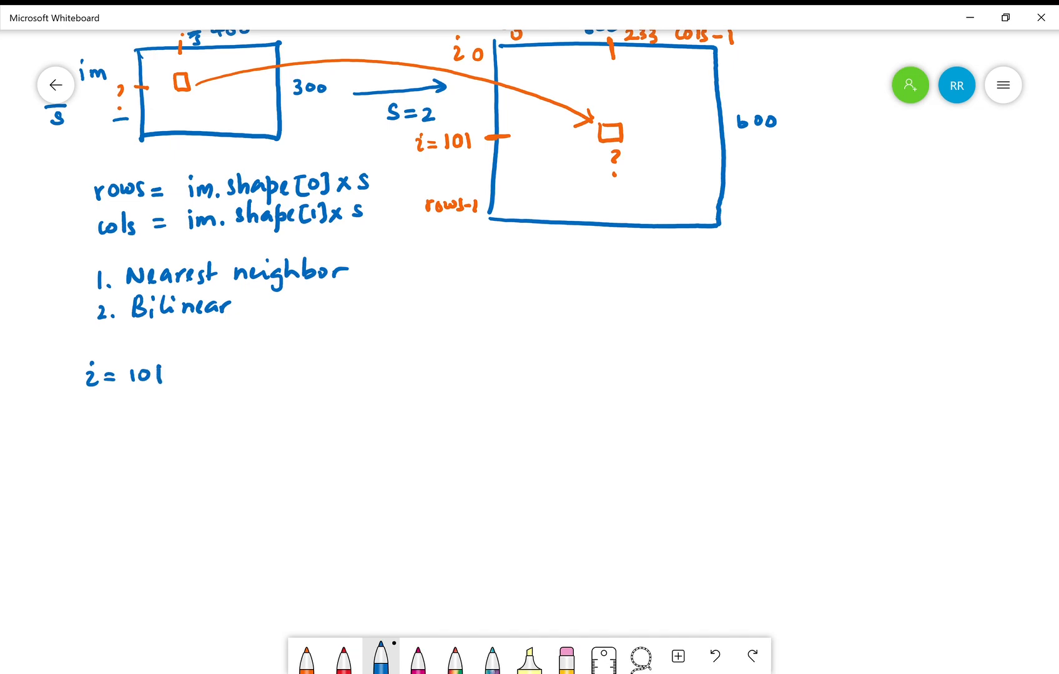
{"action": "type", "text": "j = ?"}
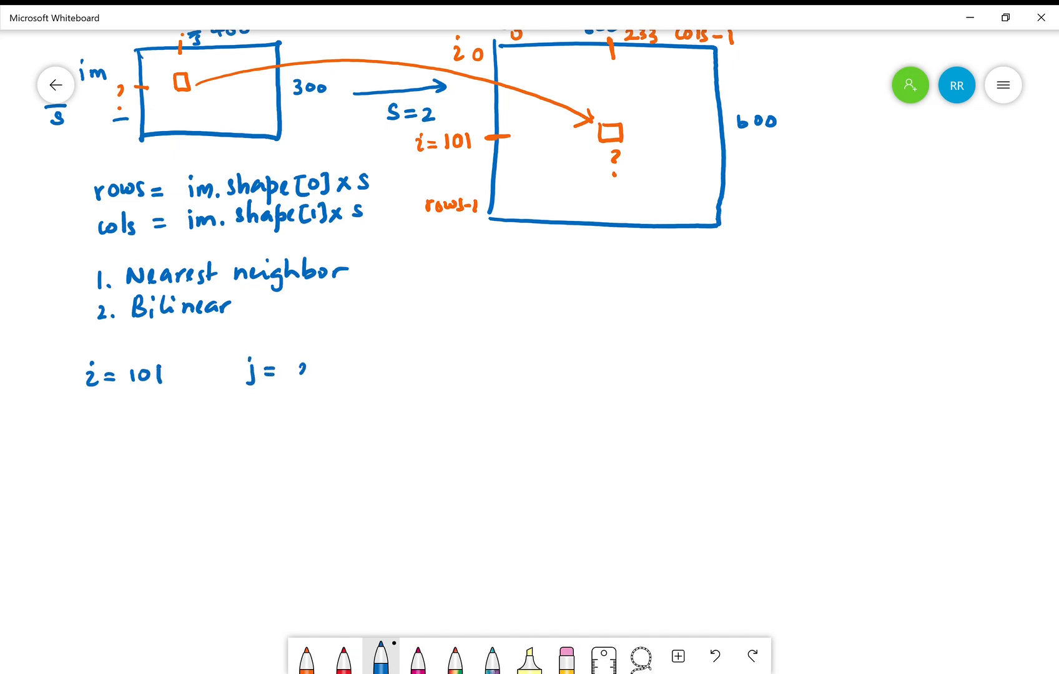
{"action": "type", "text": "233"}
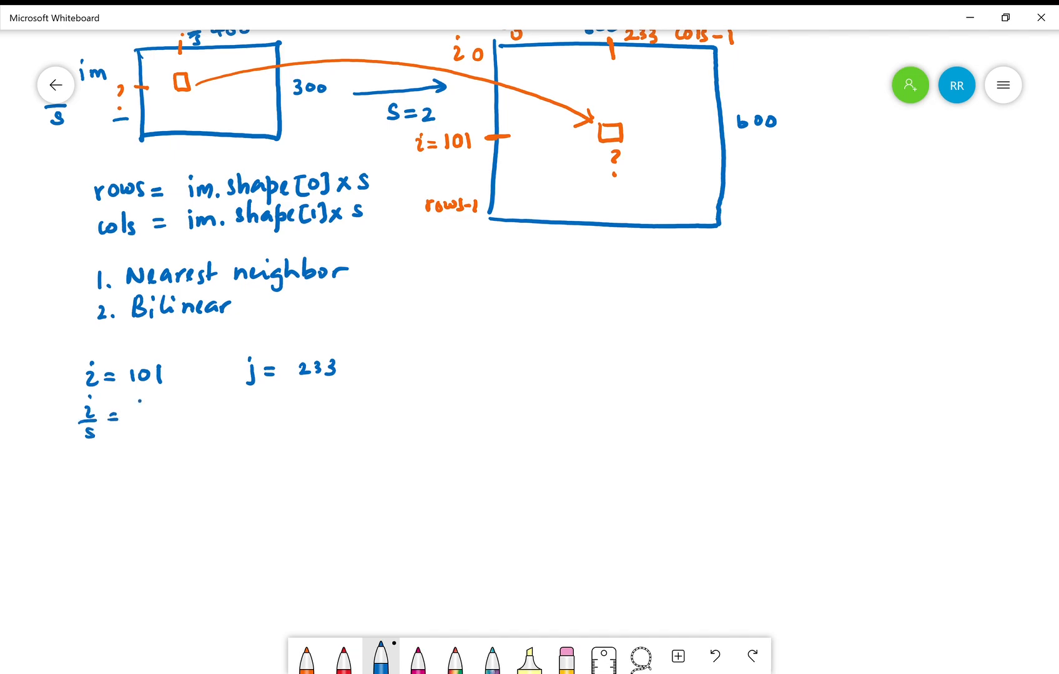
Write i/s = 101/2 = 50.5 with an arrow to the rounded value 50.
{"action": "type", "text": "101/?"}
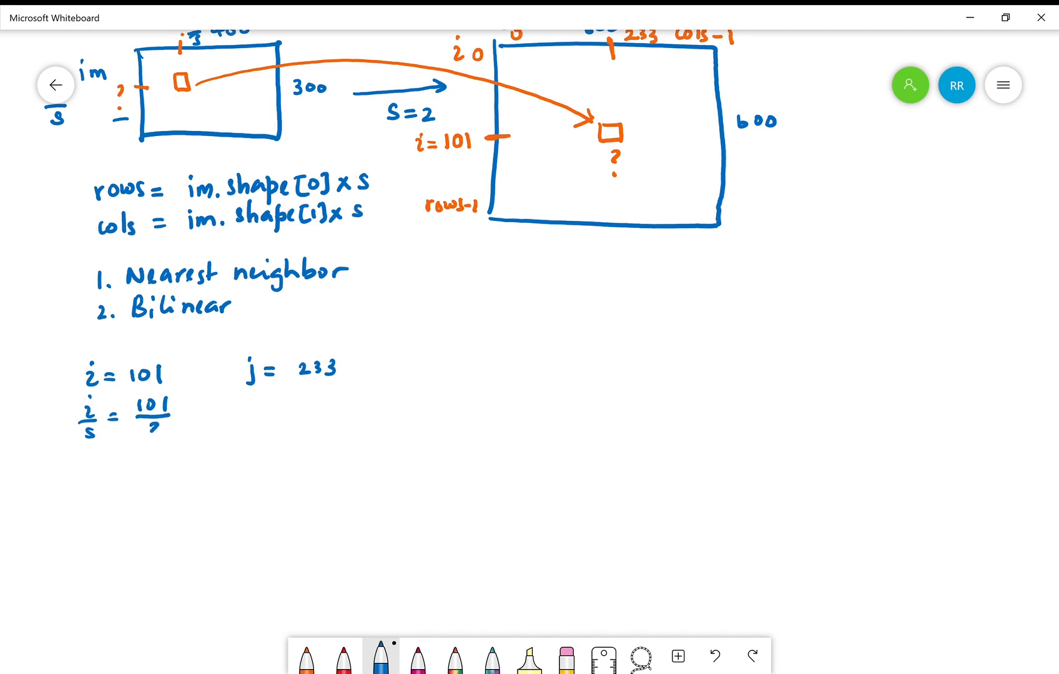
{"action": "type", "text": "2 ="}
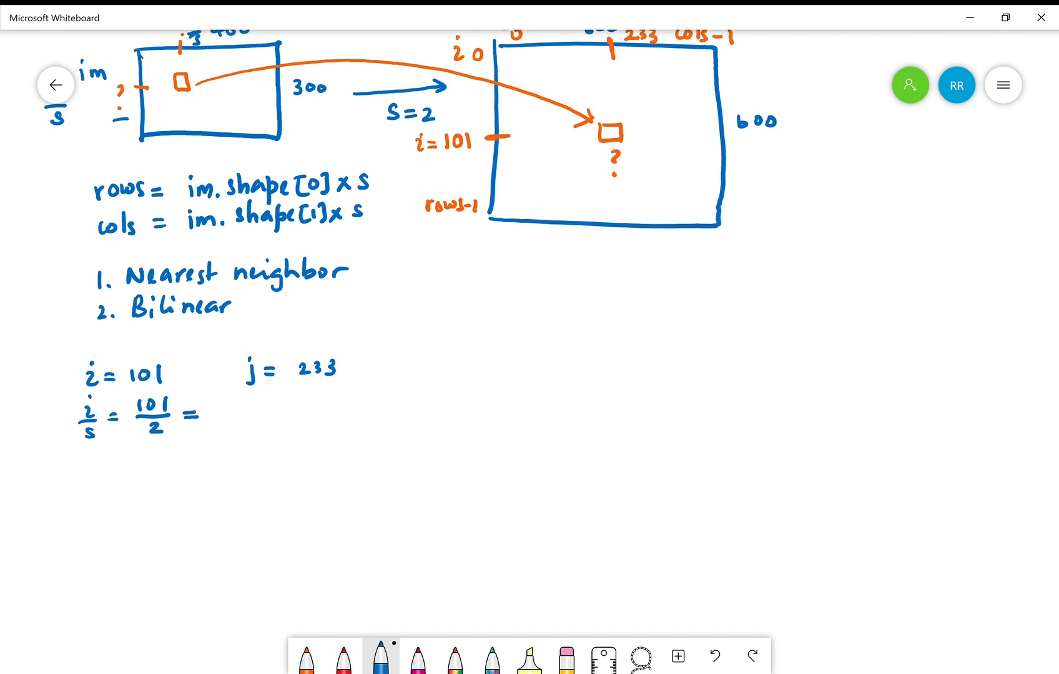
{"action": "type", "text": "50.5"}
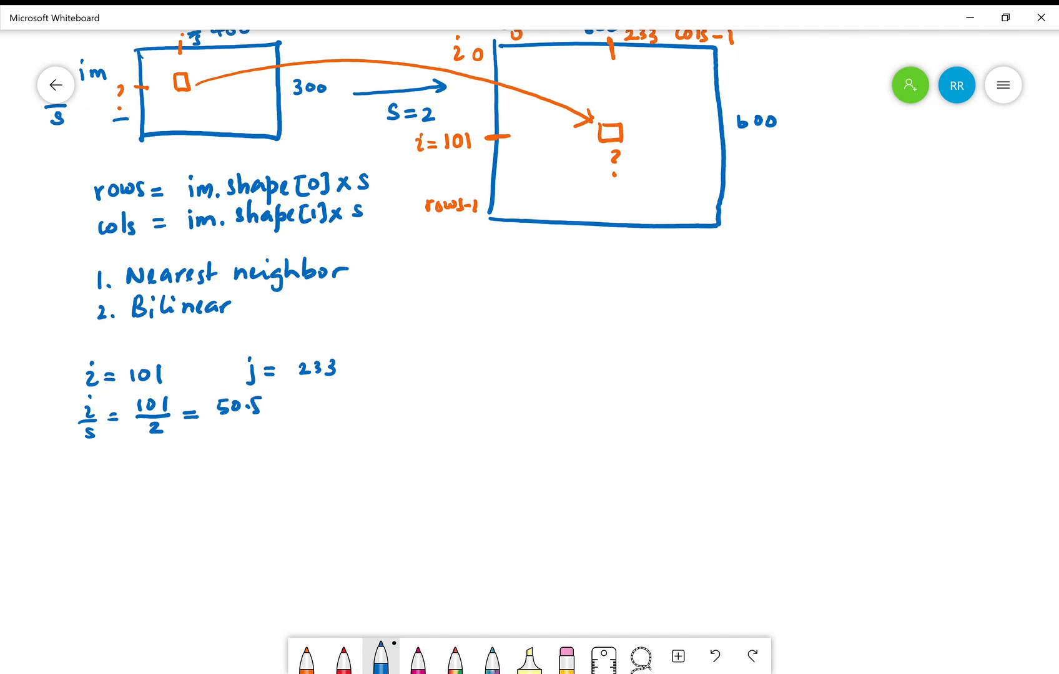
{"action": "left_click_drag", "start_coordinate": [277, 408], "coordinate": [307, 406]}
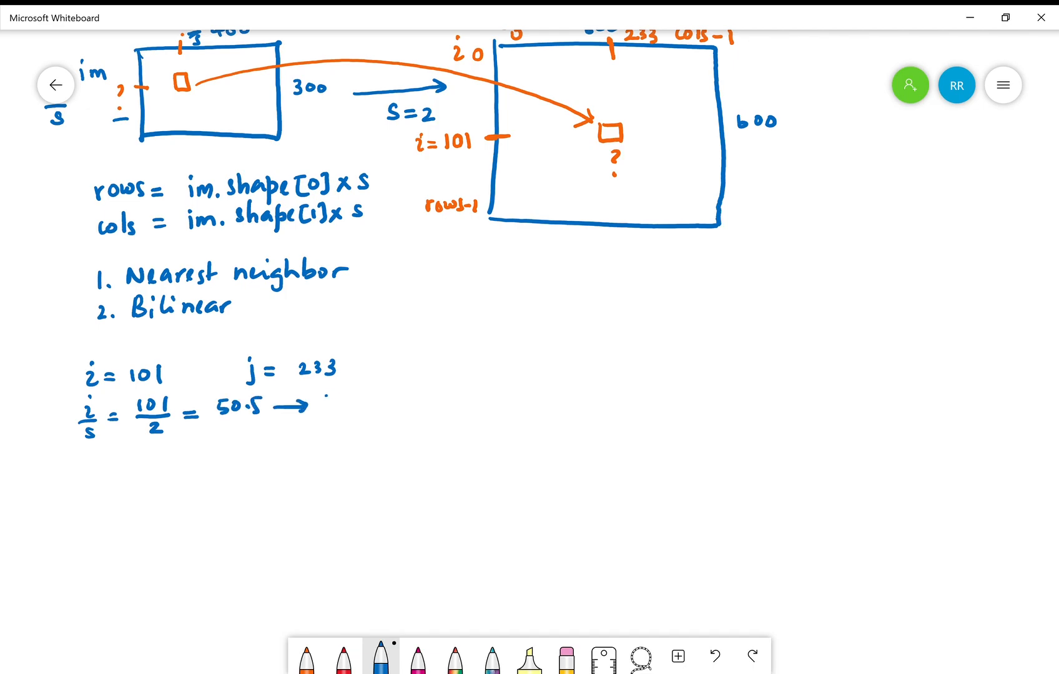
{"action": "type", "text": "50"}
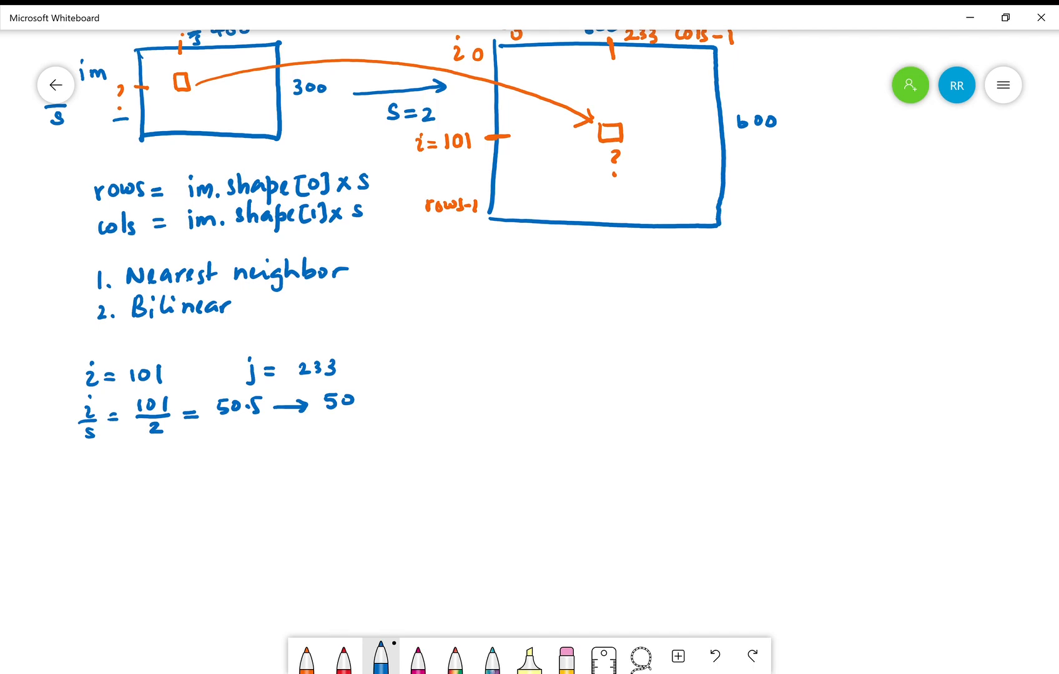
Write j/s = 233/2 = 116.5 with an arrow to the rounded value 116.
{"action": "left_click_drag", "start_coordinate": [82, 459], "coordinate": [87, 476]}
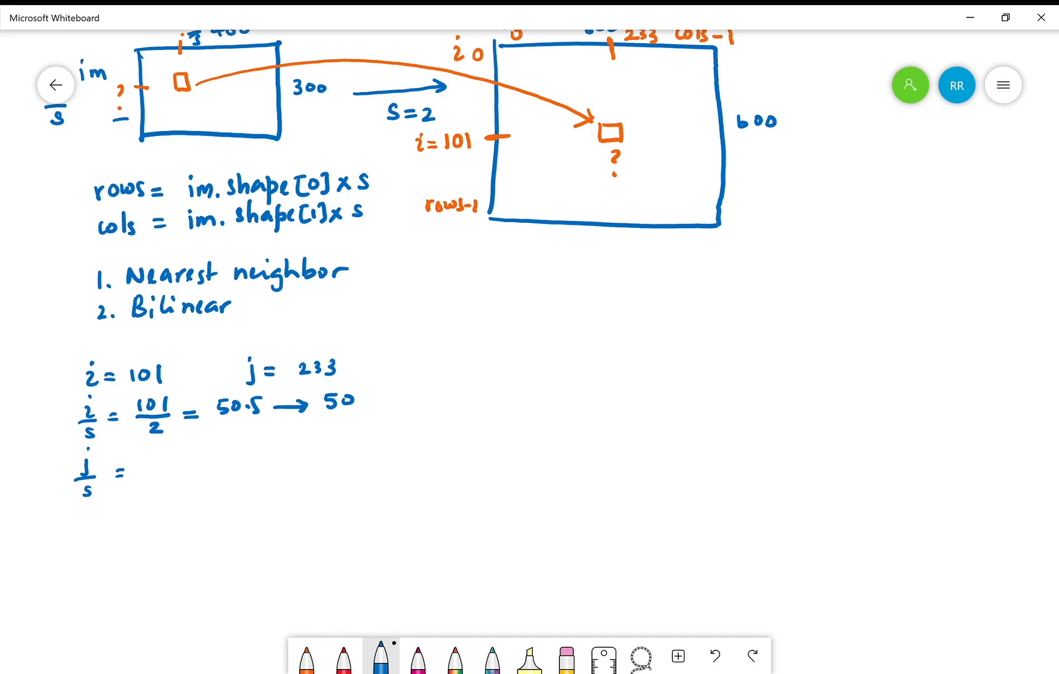
{"action": "type", "text": "233/s"}
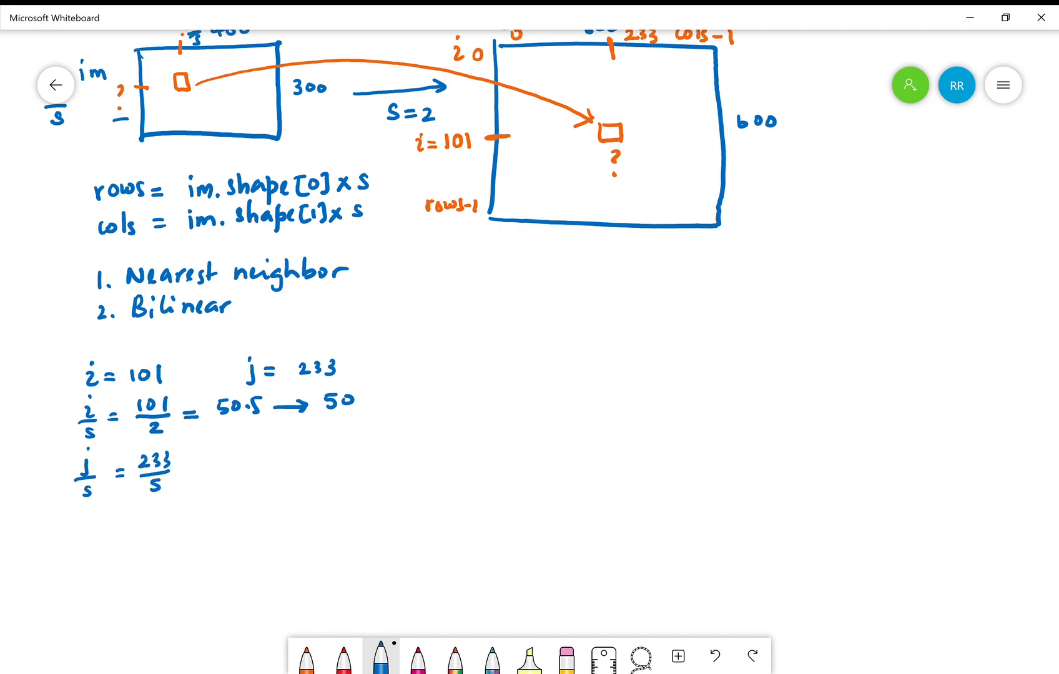
{"action": "type", "text": "= 11"}
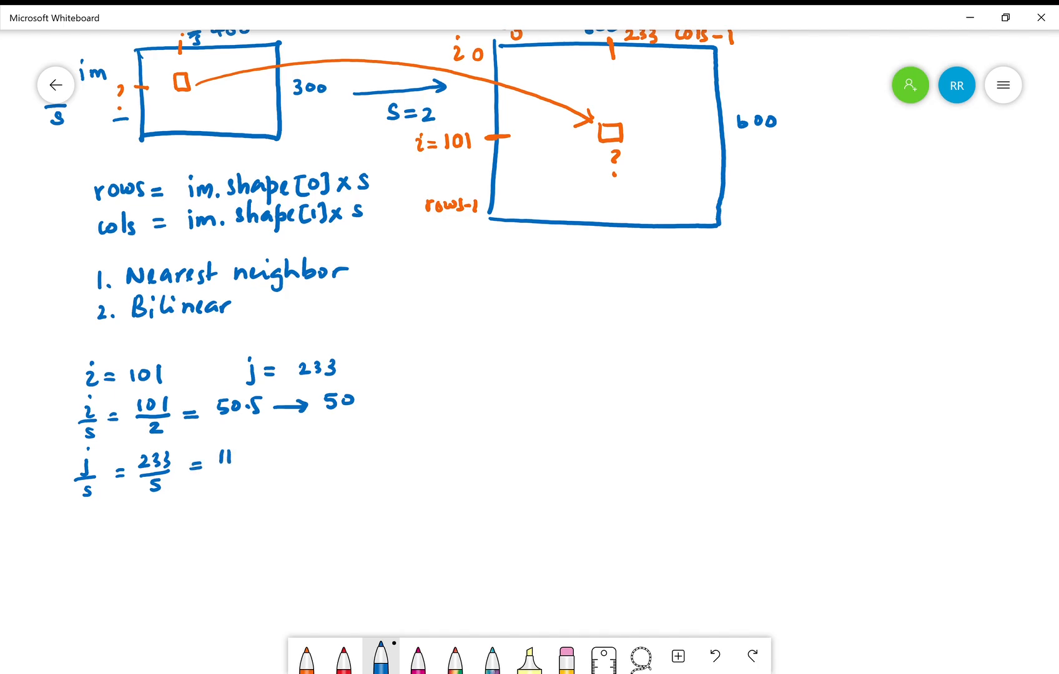
{"action": "type", "text": "116.5 →"}
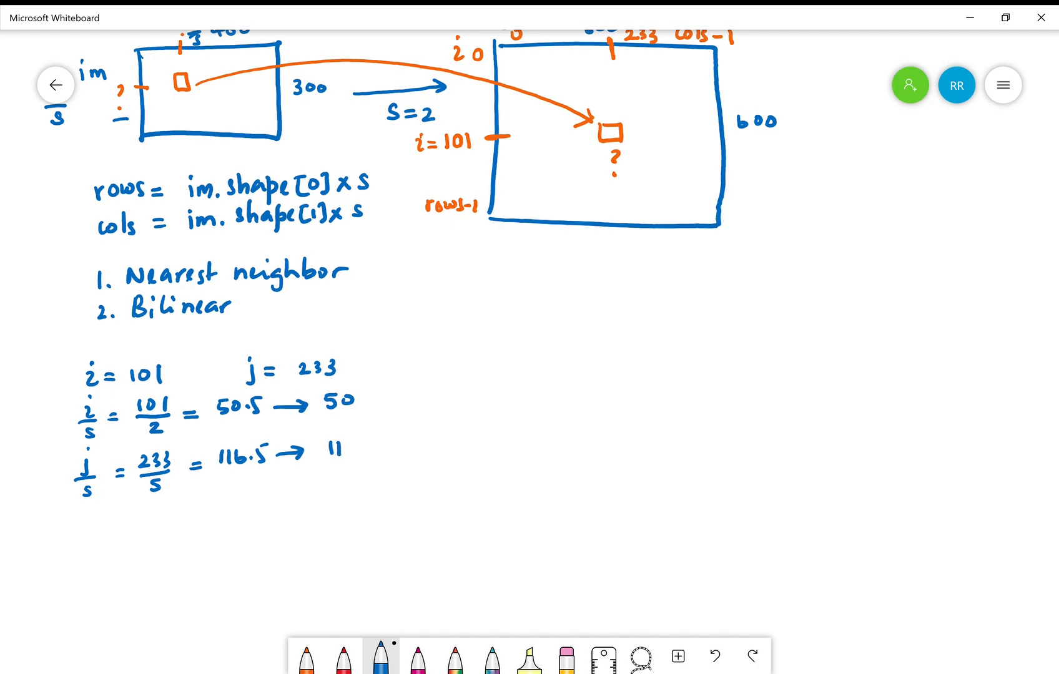
{"action": "type", "text": "116"}
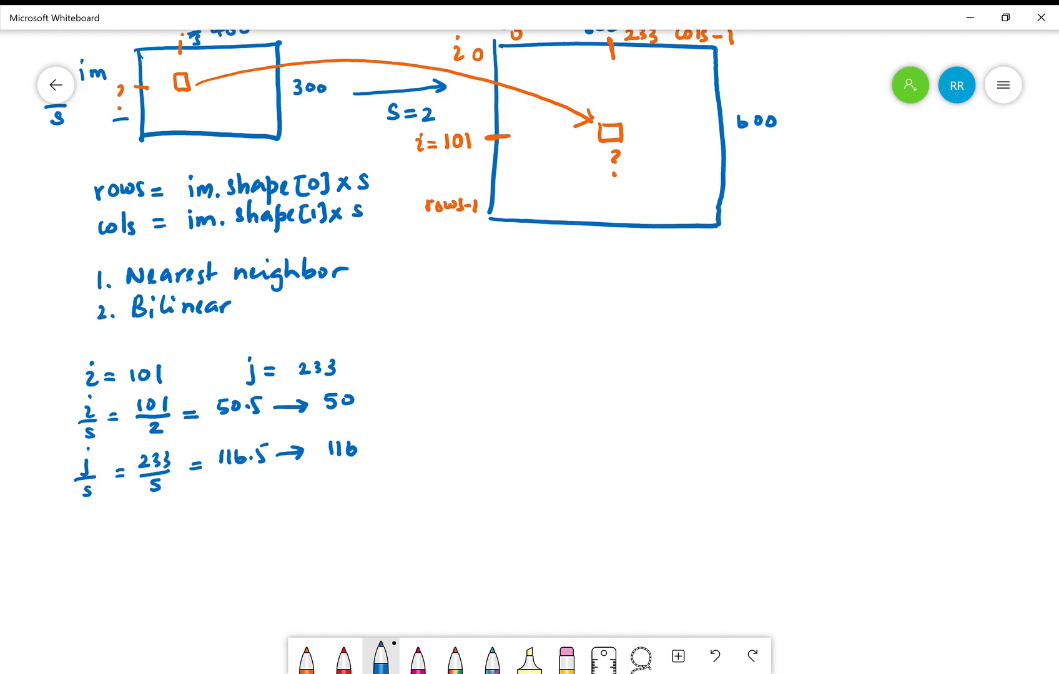
Label the large rectangle 'zoomed' and start a 'zoomed' line below the calculations.
{"action": "type", "text": "200"}
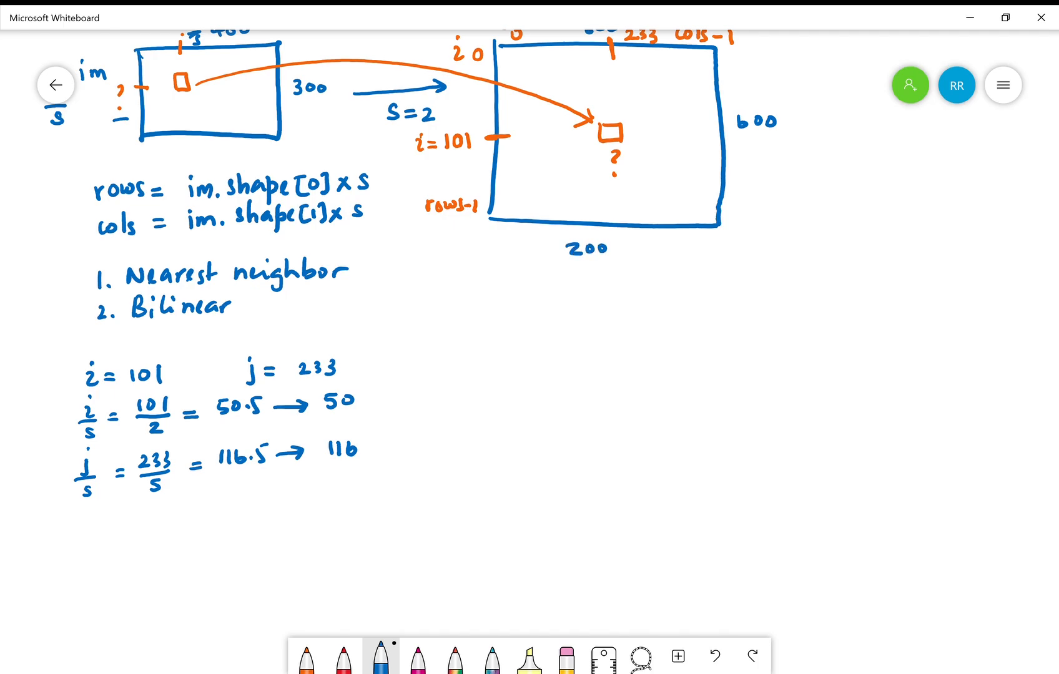
{"action": "type", "text": "med"}
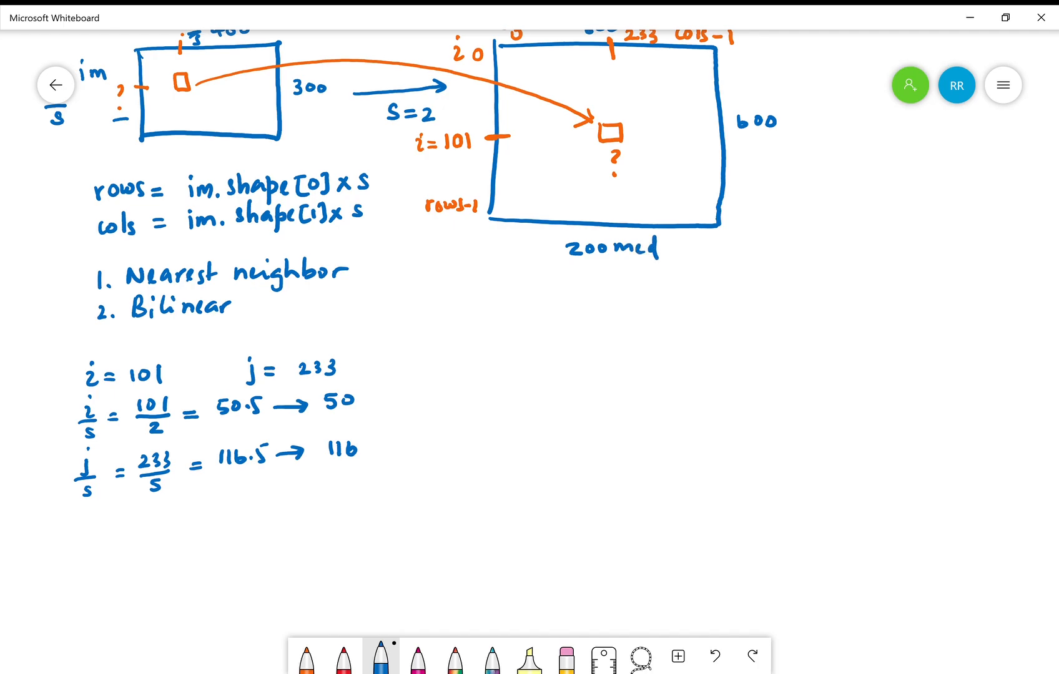
{"action": "left_click_drag", "start_coordinate": [87, 547], "coordinate": [98, 533]}
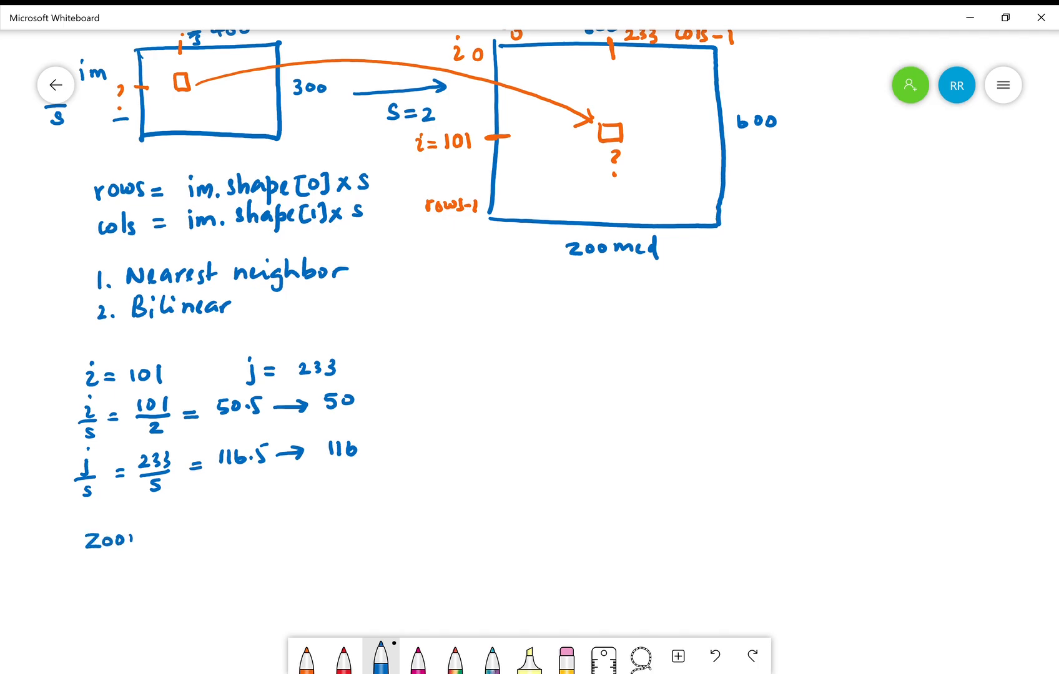
{"action": "type", "text": "med"}
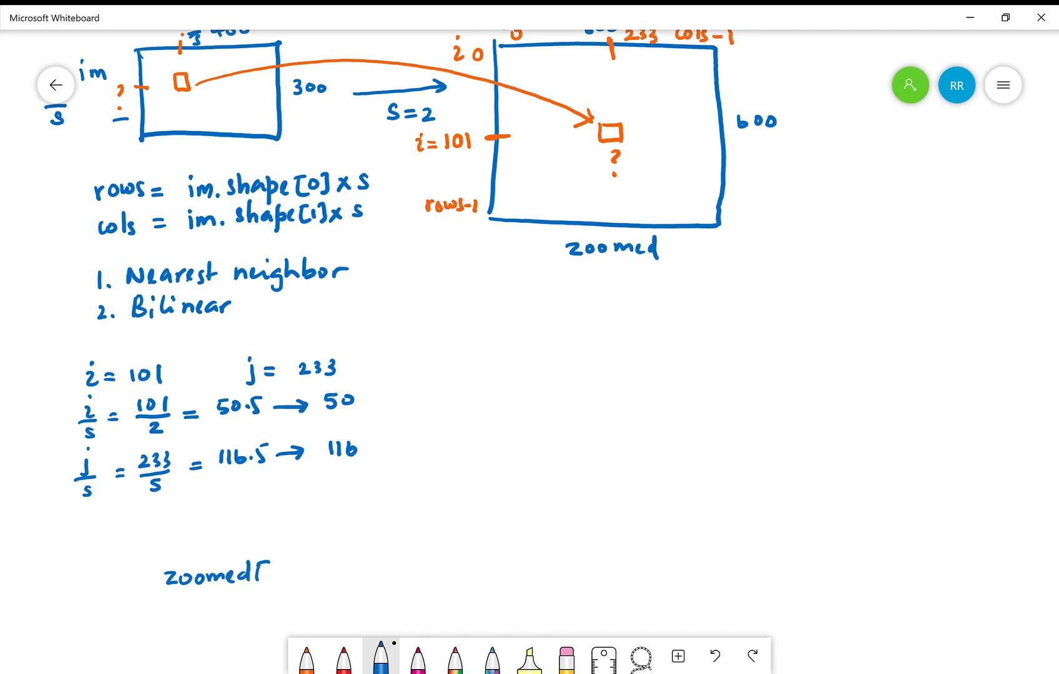
Complete the rule zoomed[i,j] = im[int(i/s), int(j/s)].
{"action": "type", "text": "[i,j] = im["}
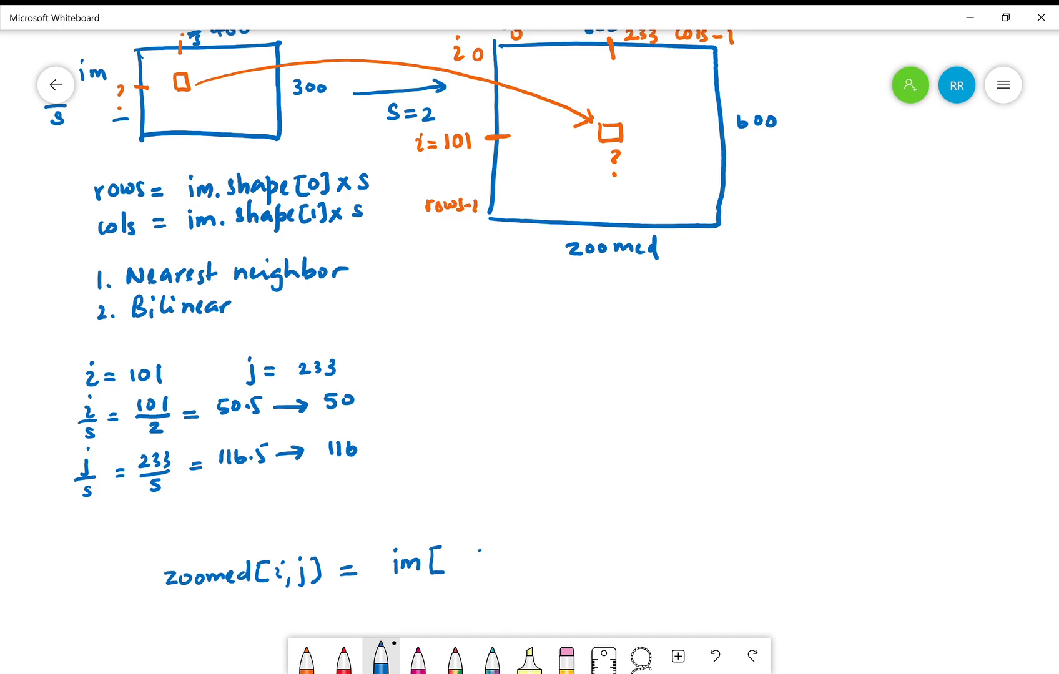
{"action": "type", "text": "i/s j"}
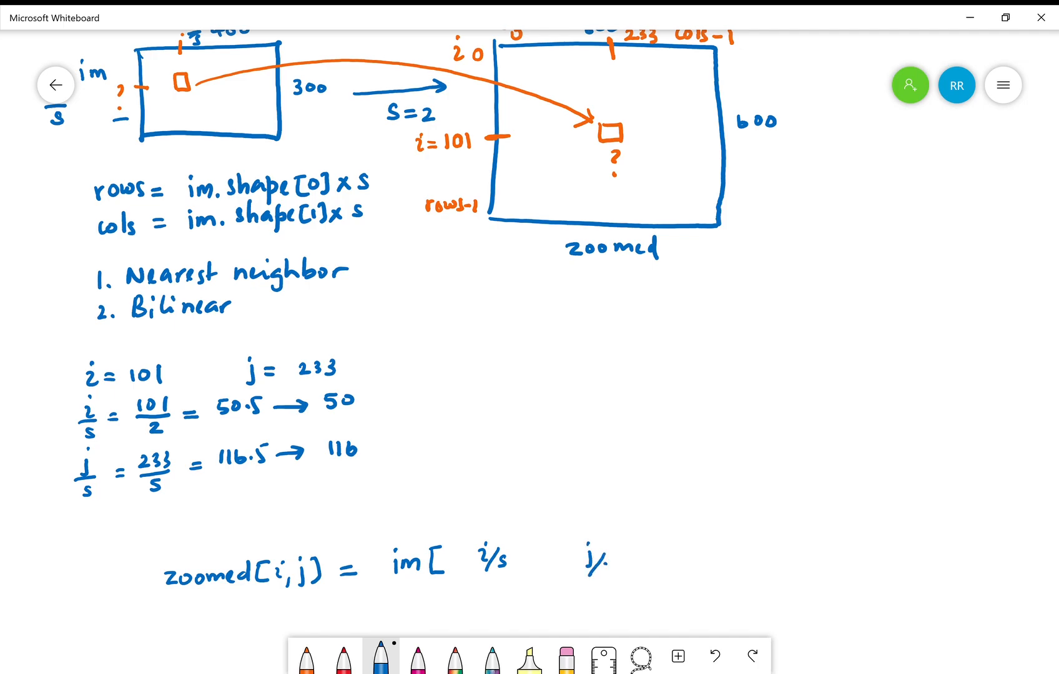
{"action": "type", "text": "/s ]"}
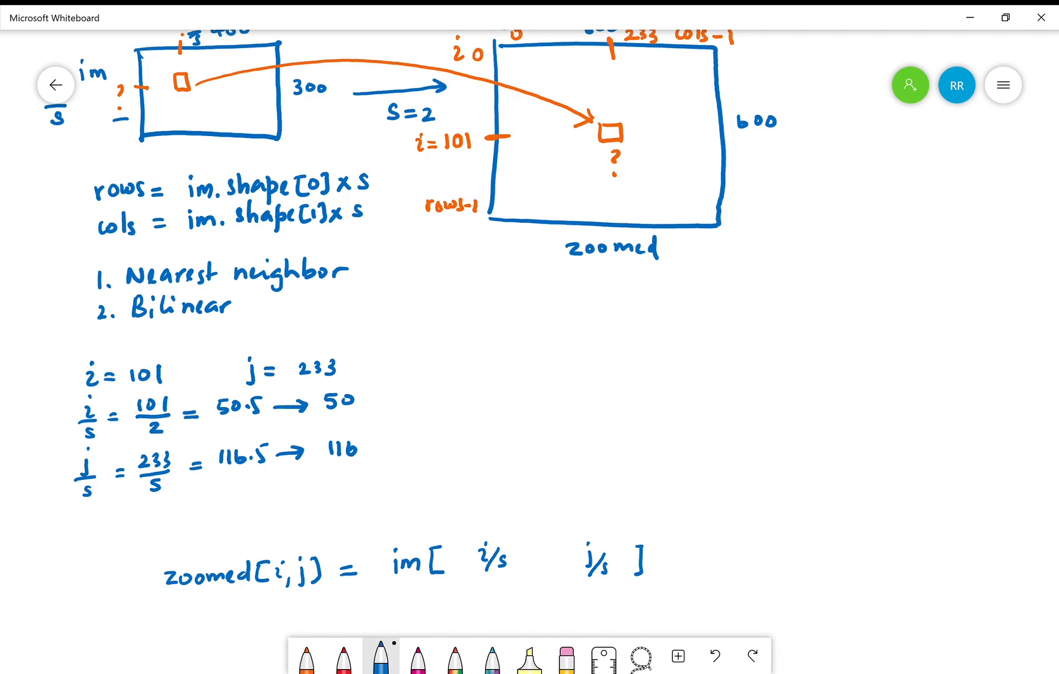
{"action": "type", "text": "int("}
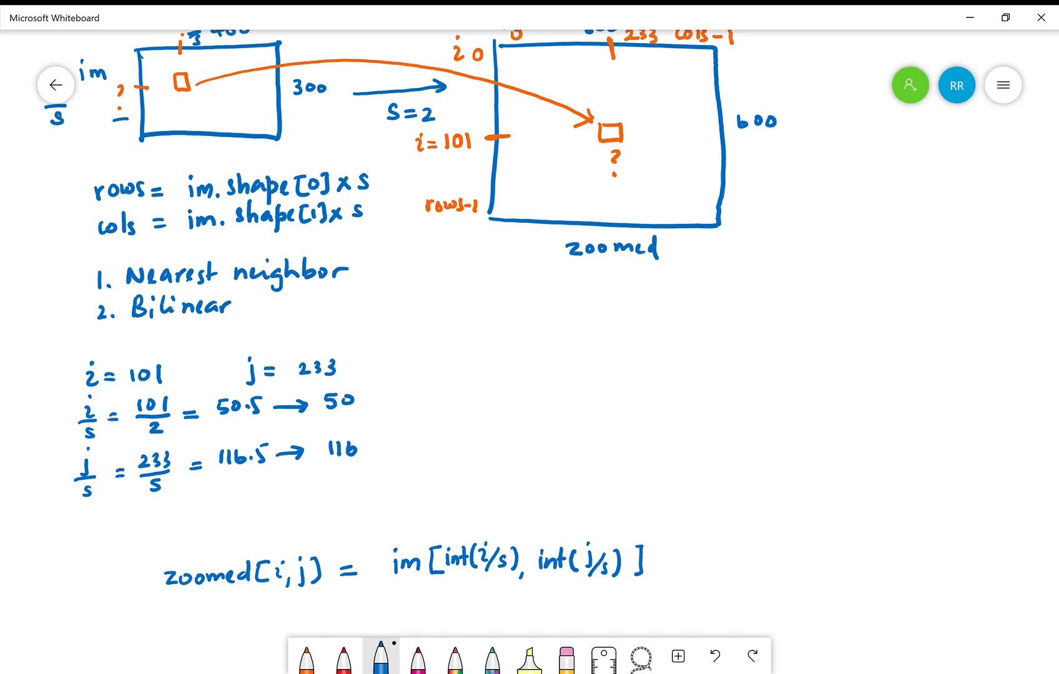
Write the outer loop 'for i in range(0, rows):' above the zoomed formula.
{"action": "type", "text": "for"}
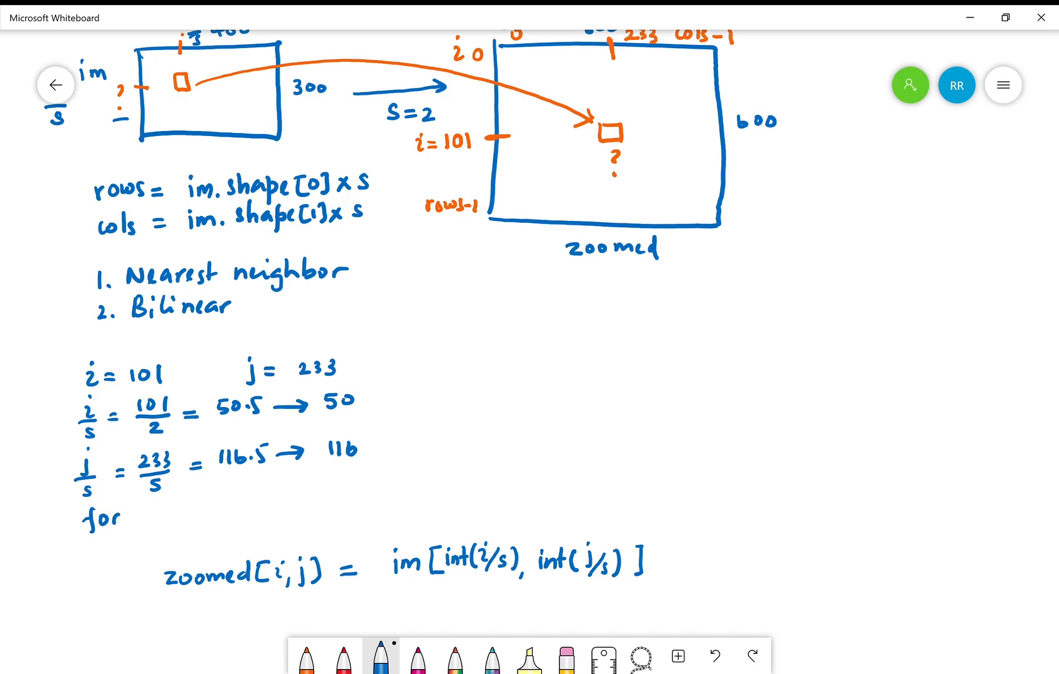
{"action": "type", "text": "i in range("}
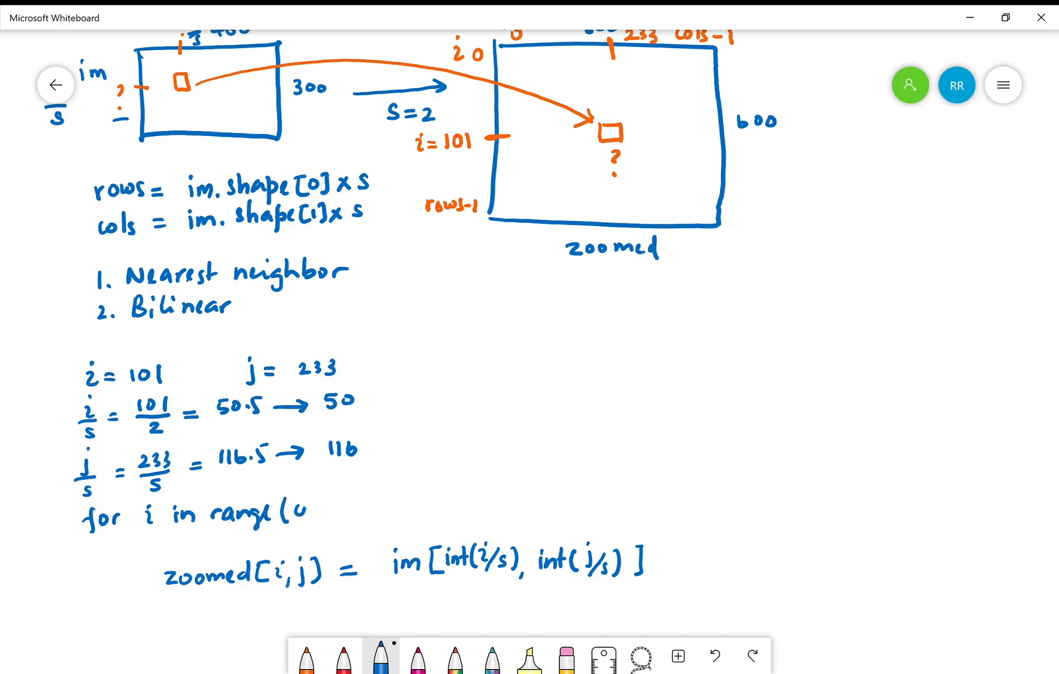
{"action": "type", "text": "0,"}
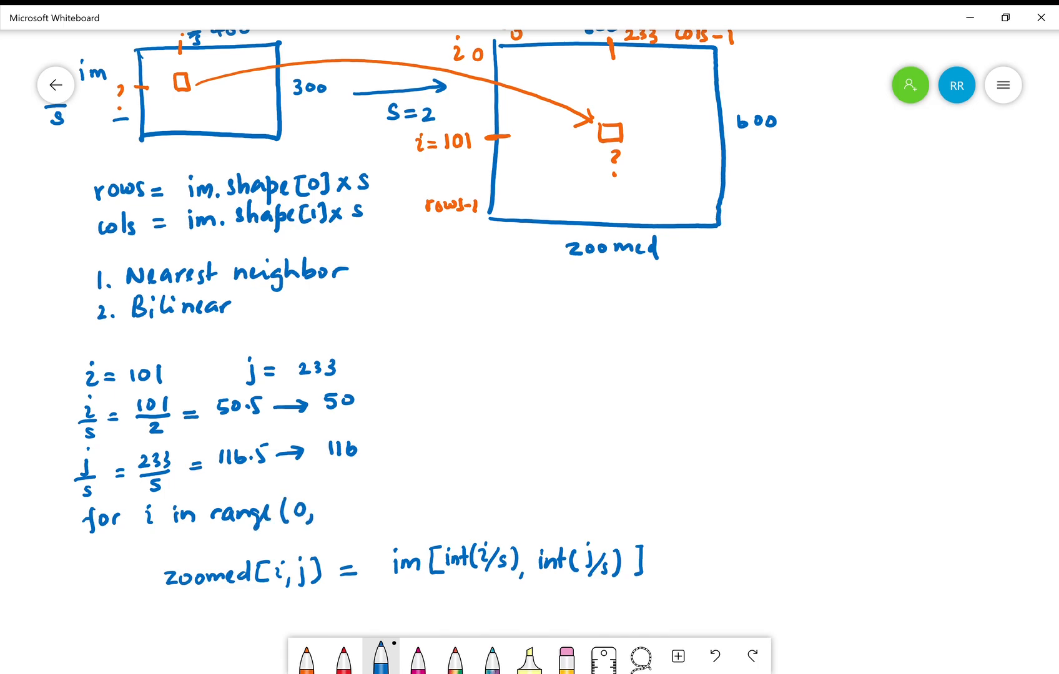
{"action": "type", "text": "rows"}
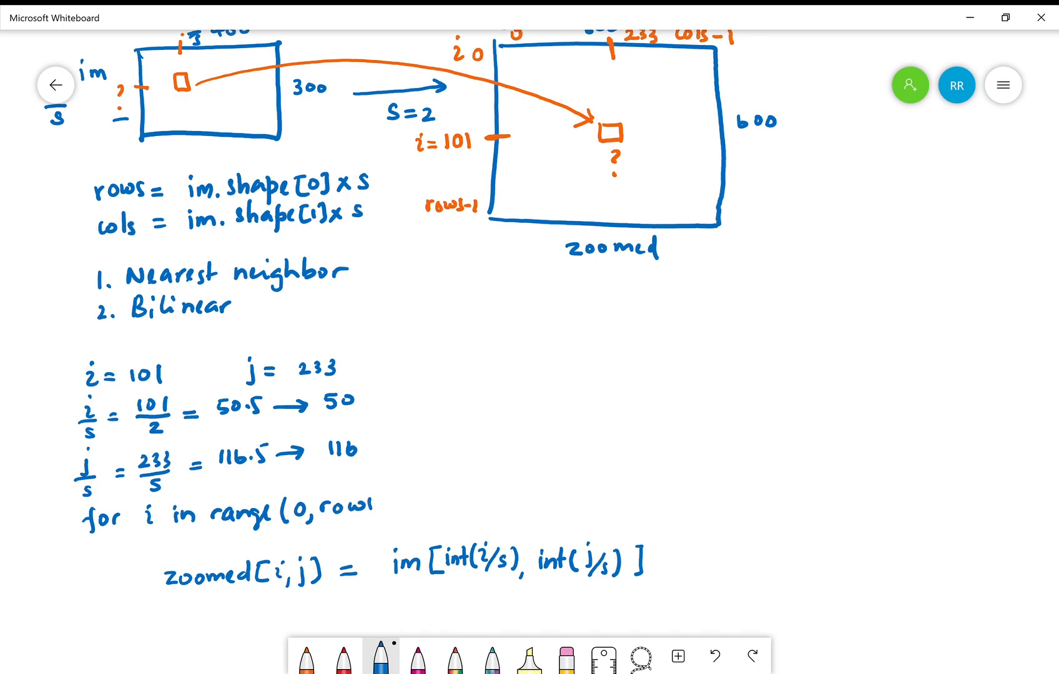
{"action": "type", "text": "):"}
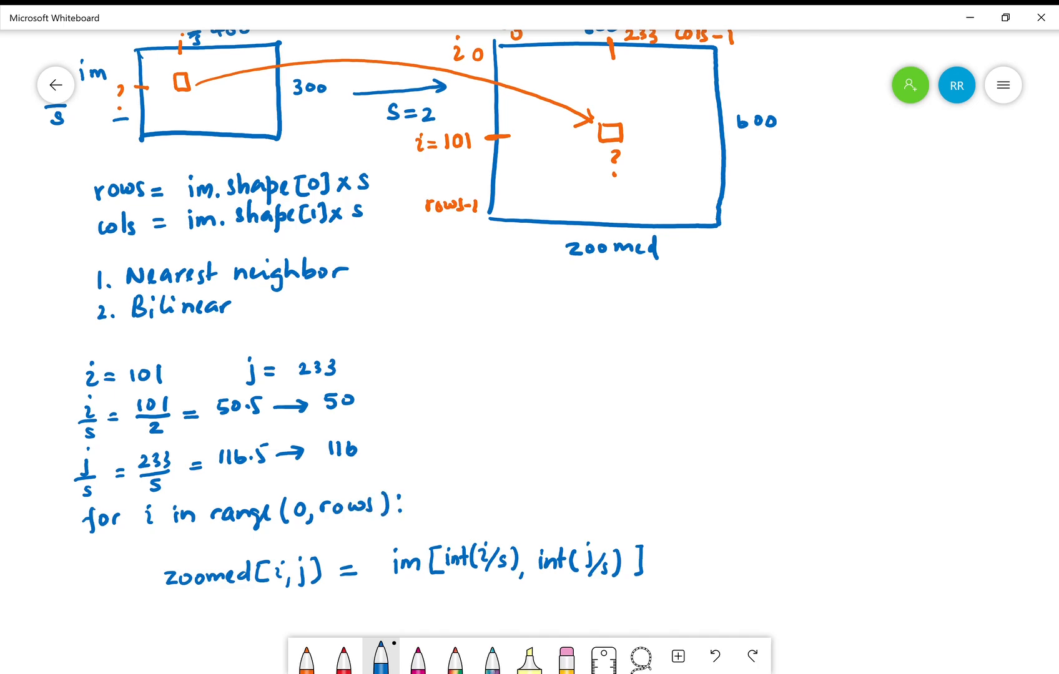
Write the inner loop 'for j in range(0, cols):' nested beneath it.
{"action": "type", "text": "for"}
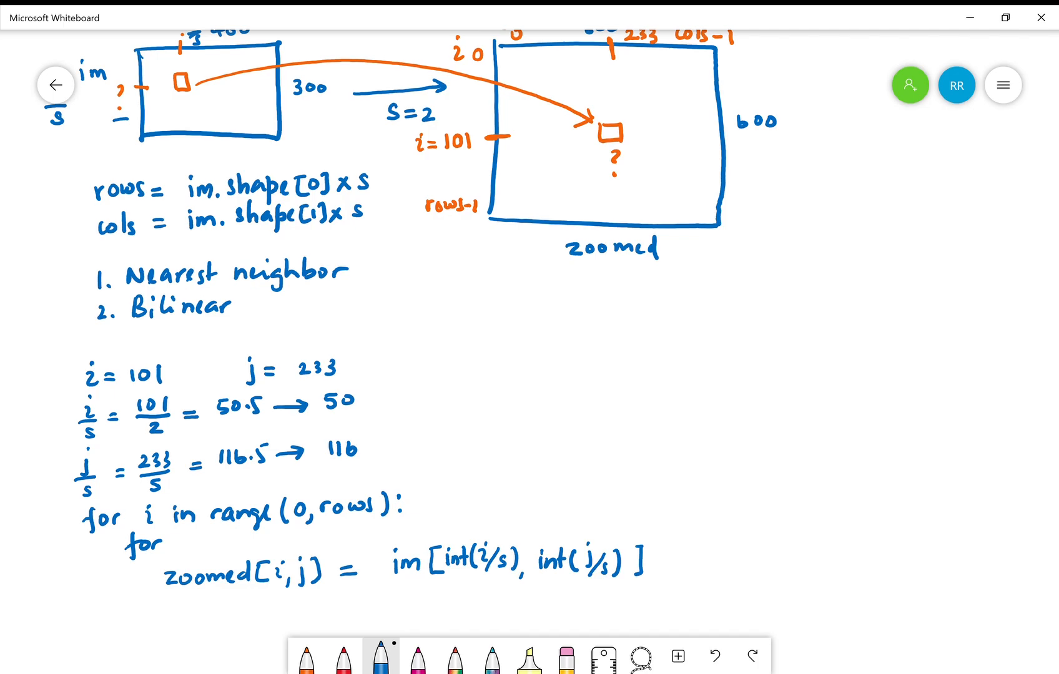
{"action": "type", "text": "j in rang"}
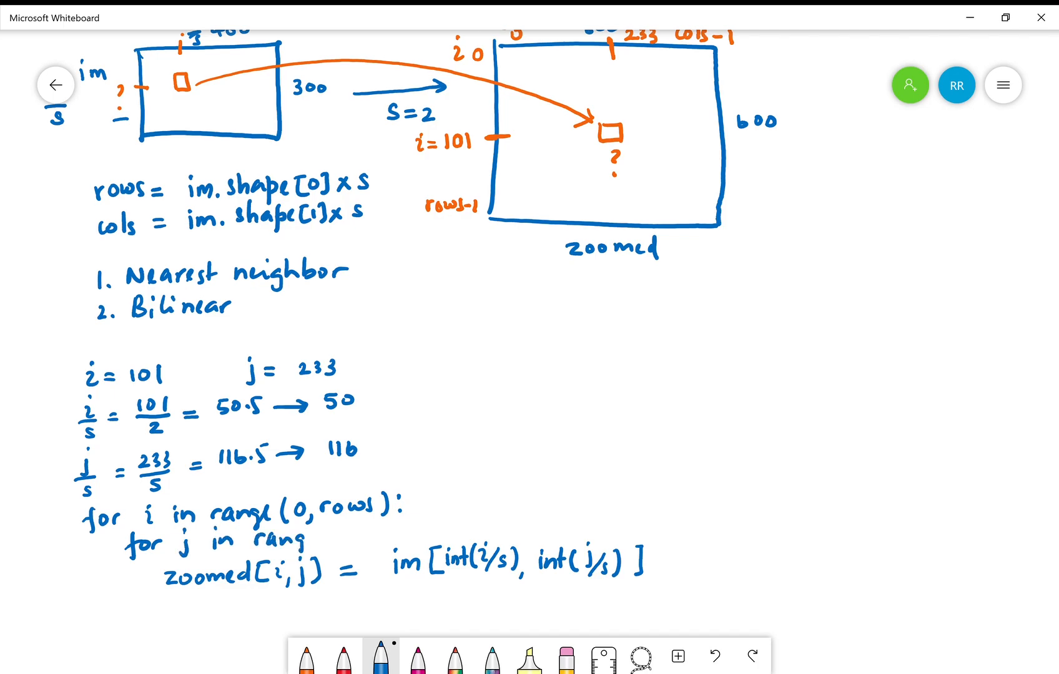
{"action": "type", "text": "(0,"}
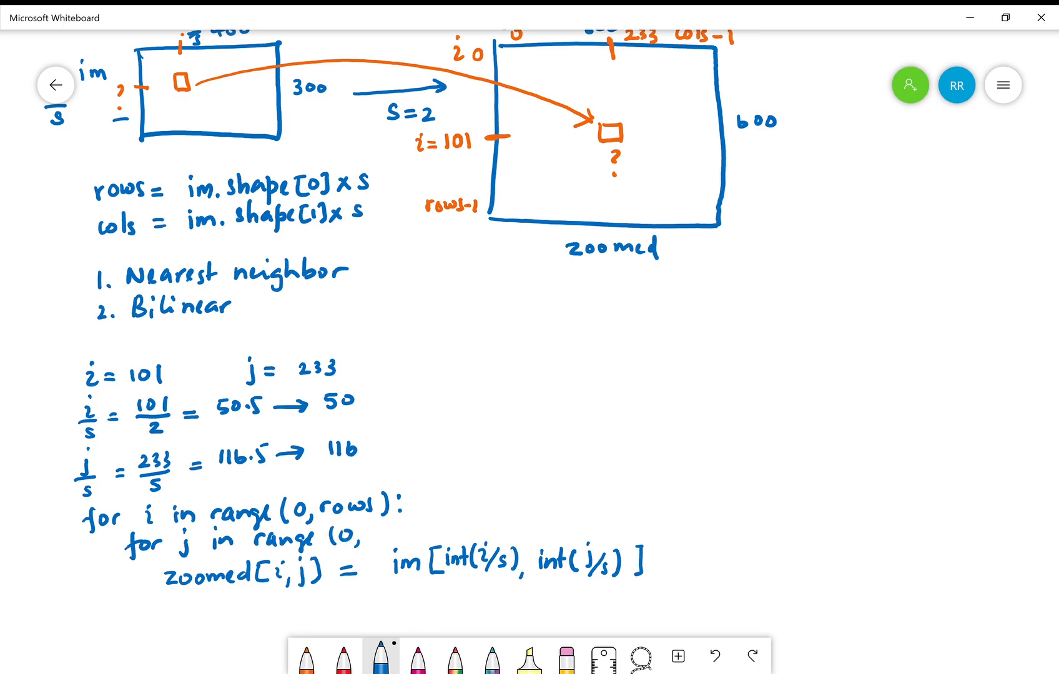
{"action": "type", "text": "cols):"}
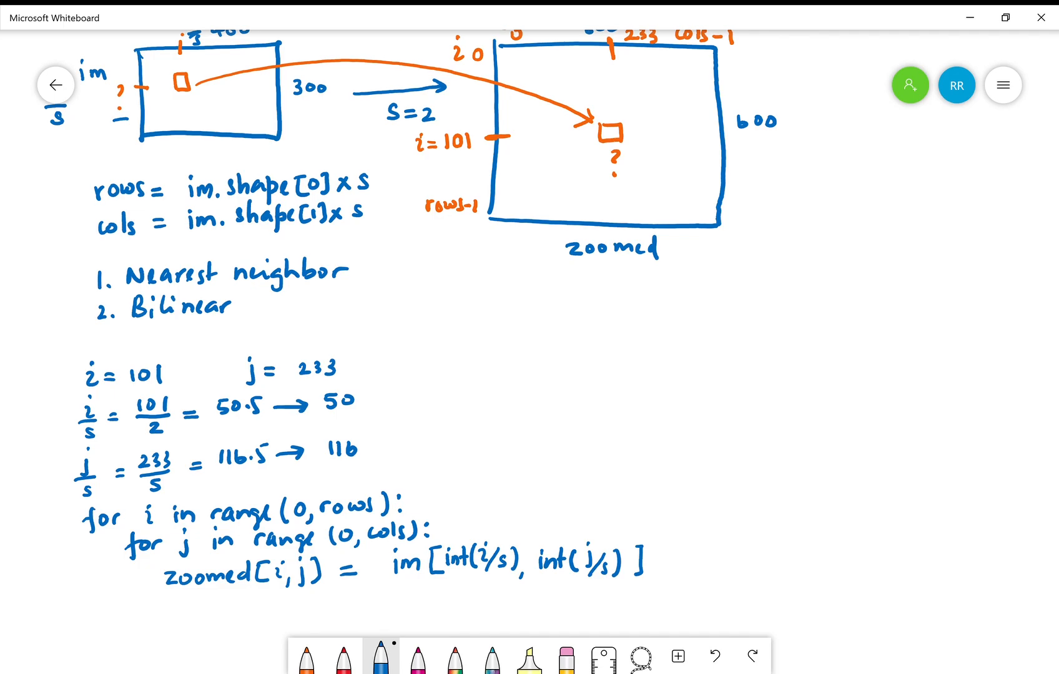
Clear the canvas from Settings and give the empty board a grid background.
{"action": "left_click", "coordinate": [56, 85]}
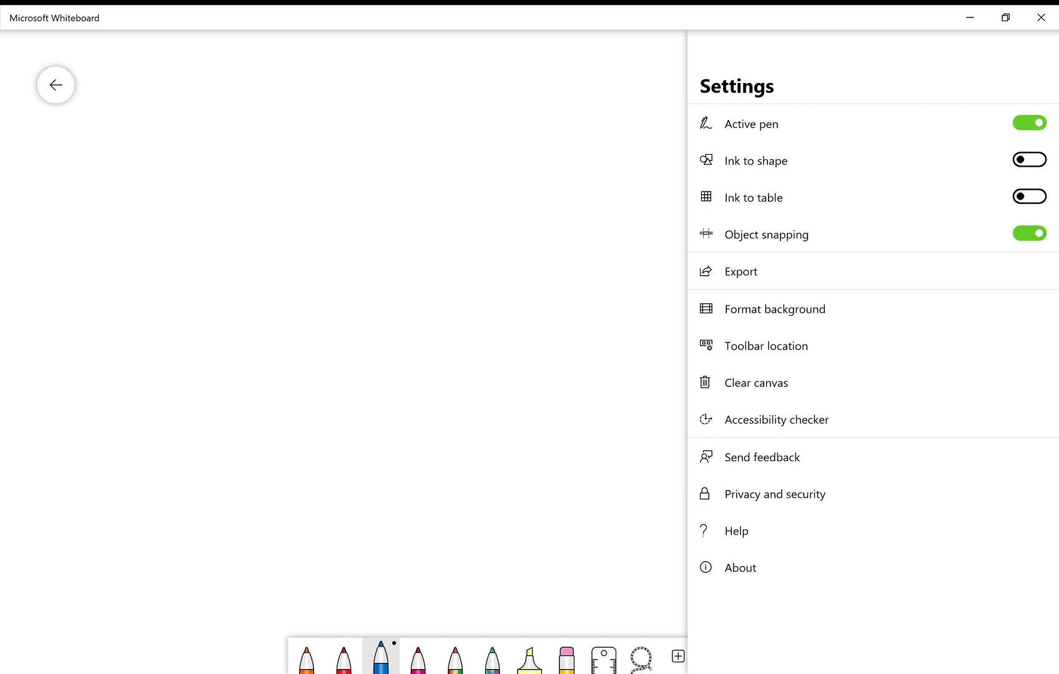
{"action": "left_click", "coordinate": [774, 308]}
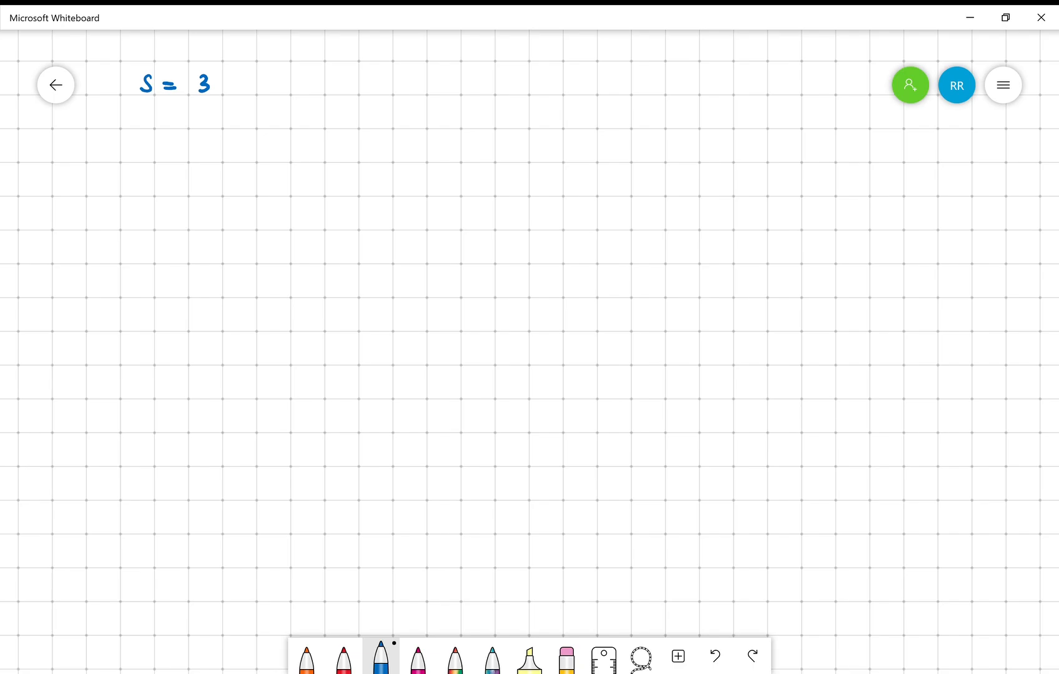
Write 'zoomed i = 101, j = 233' at the top of the board.
{"action": "left_click_drag", "start_coordinate": [341, 88], "coordinate": [388, 84]}
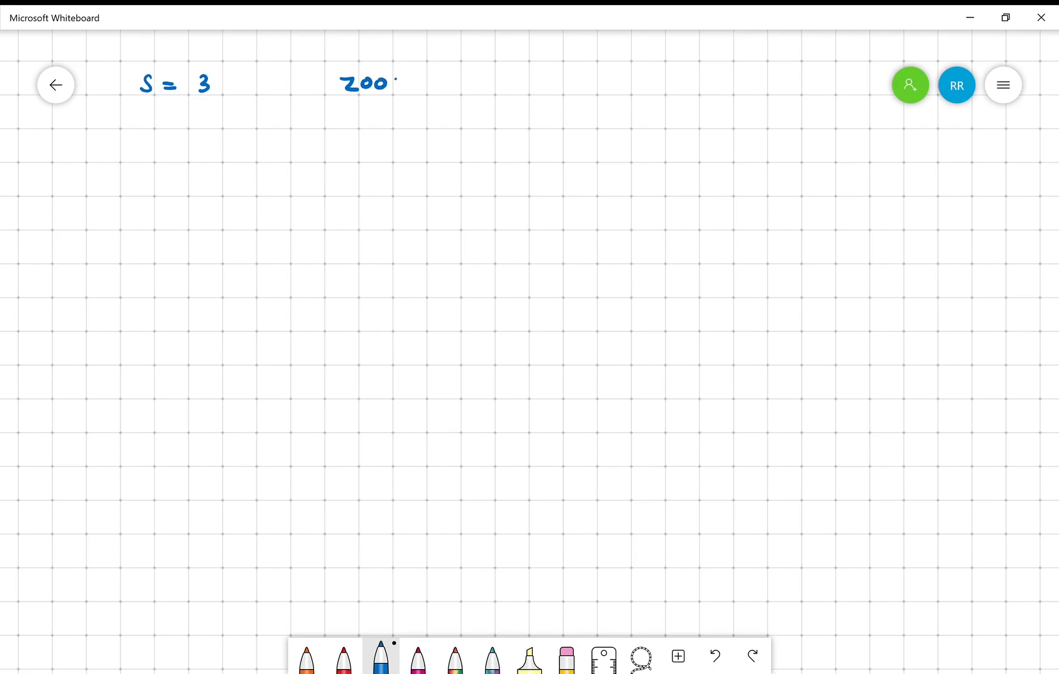
{"action": "left_click_drag", "start_coordinate": [399, 81], "coordinate": [446, 81]}
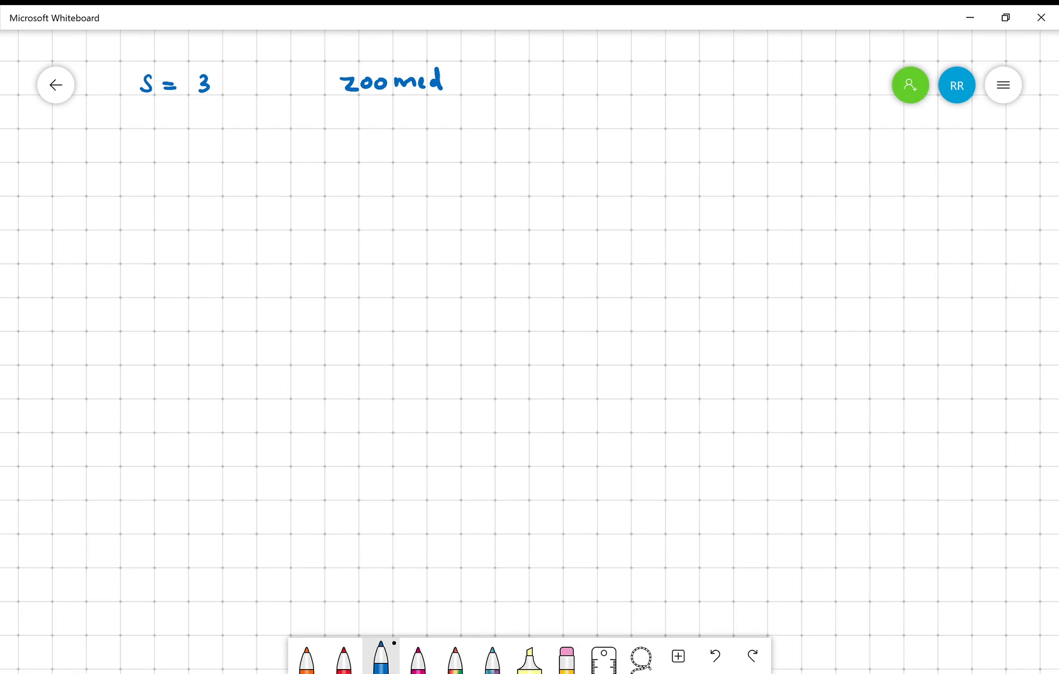
{"action": "left_click_drag", "start_coordinate": [514, 68], "coordinate": [533, 87]}
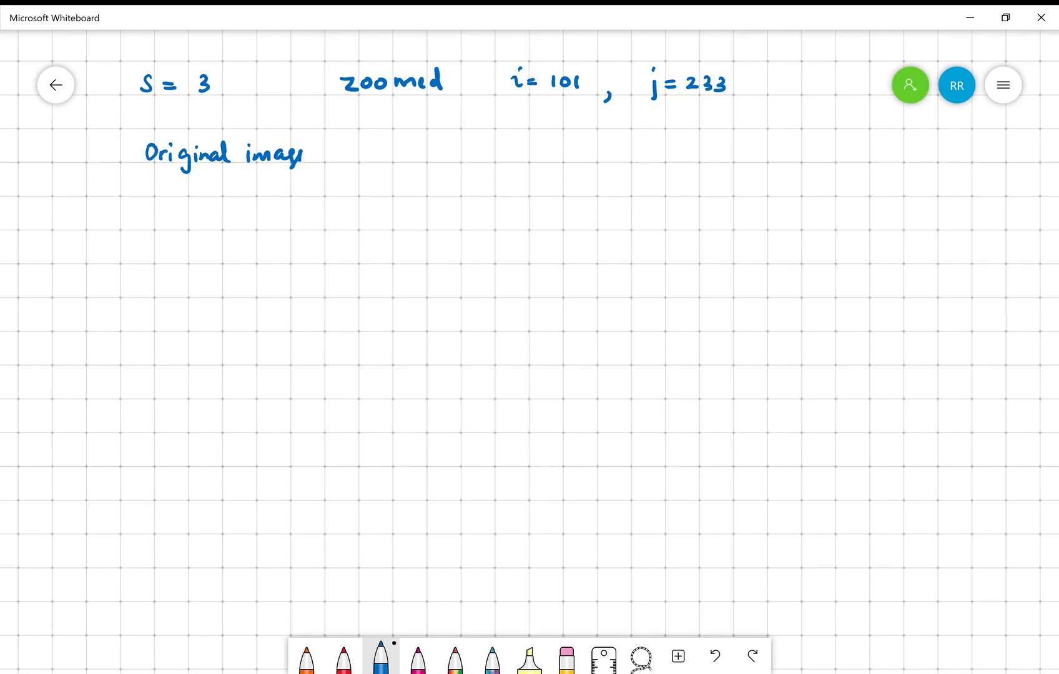
Under Original image, write the calculation i/S = 101/3 = 33.67.
{"action": "left_click_drag", "start_coordinate": [155, 176], "coordinate": [159, 216]}
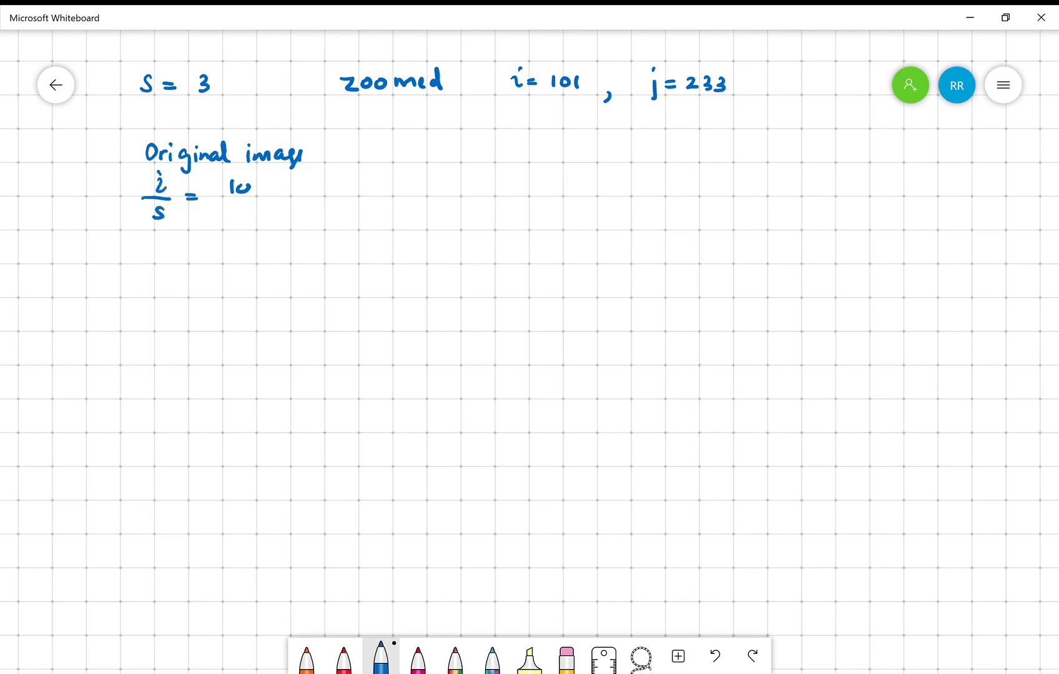
{"action": "type", "text": "101"}
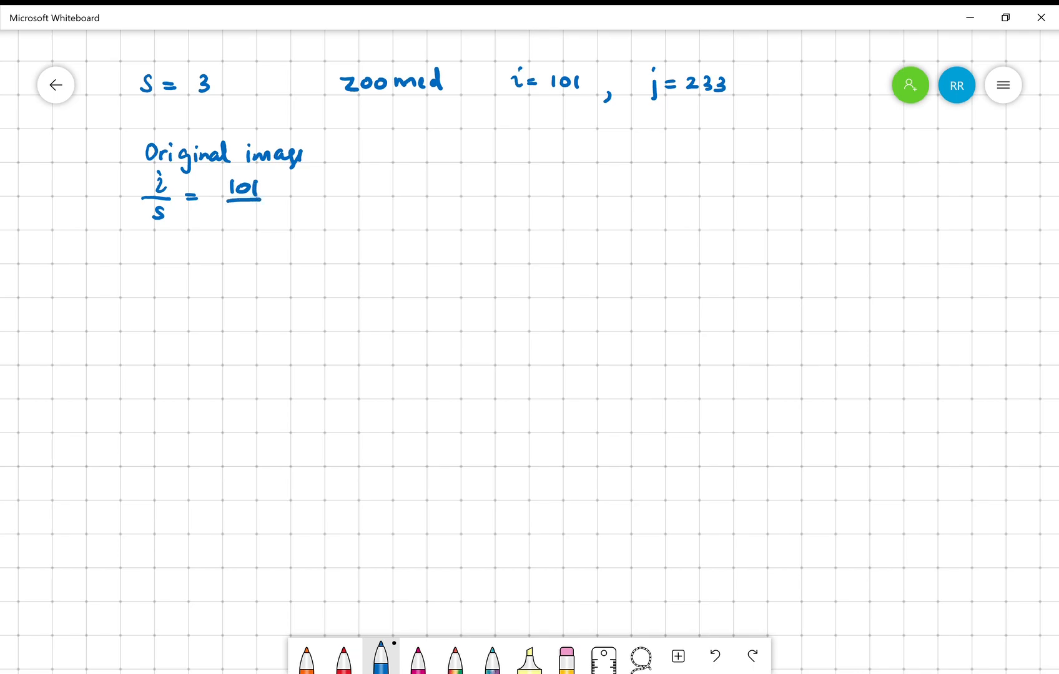
{"action": "type", "text": "3"}
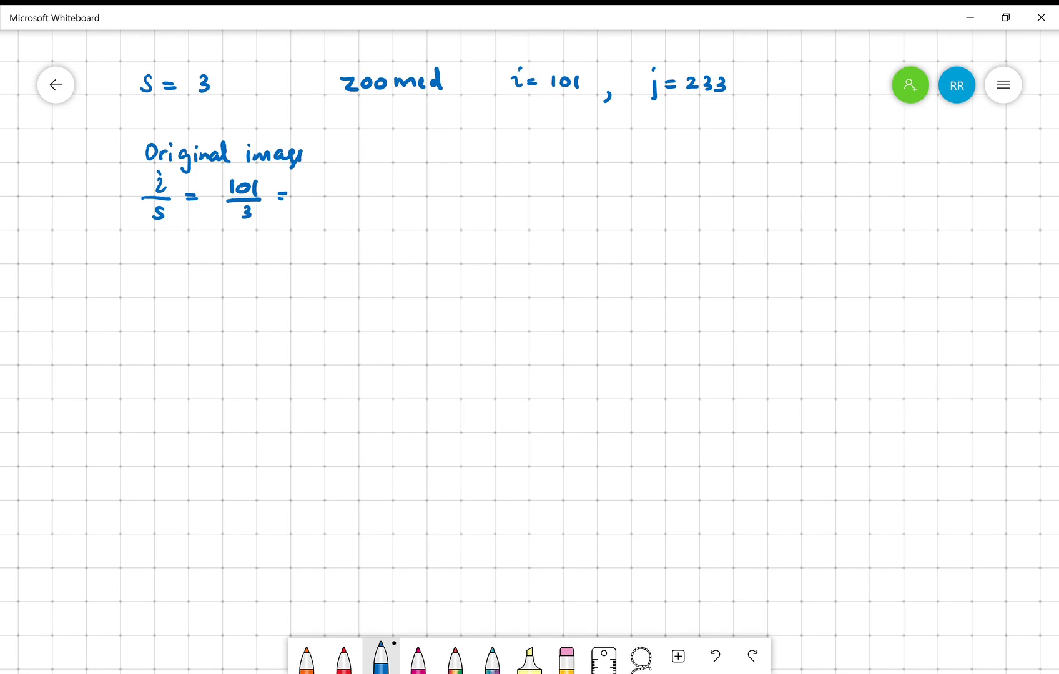
{"action": "type", "text": "33.67 j="}
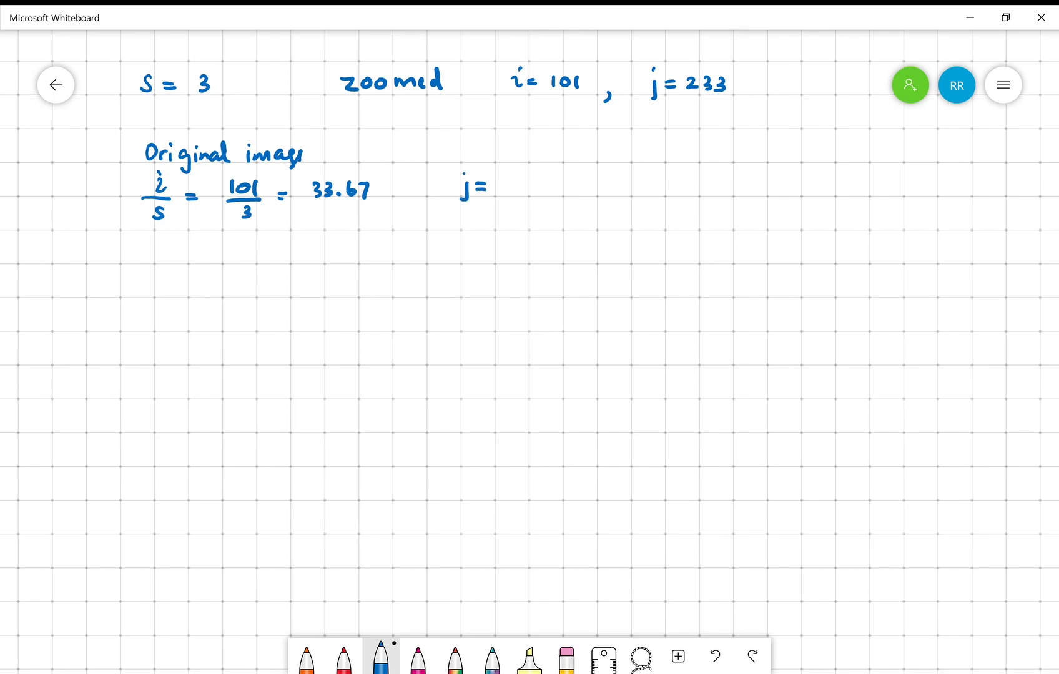
Write j = 233/3 = 77.67 beside it, then switch to orange ink.
{"action": "type", "text": "233/3"}
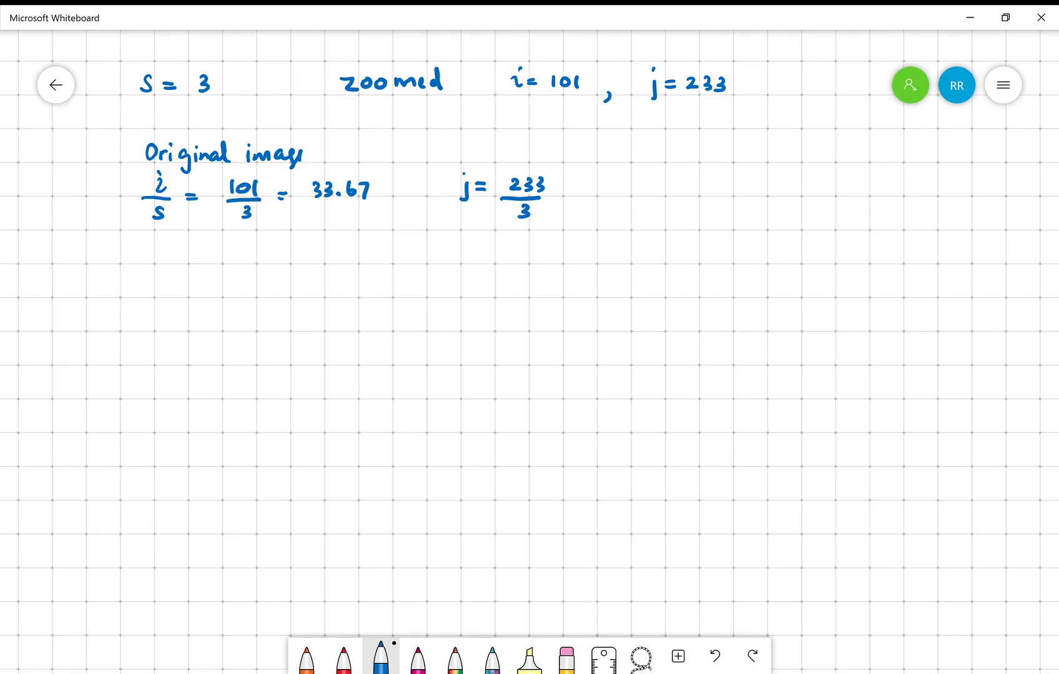
{"action": "left_click", "coordinate": [573, 193]}
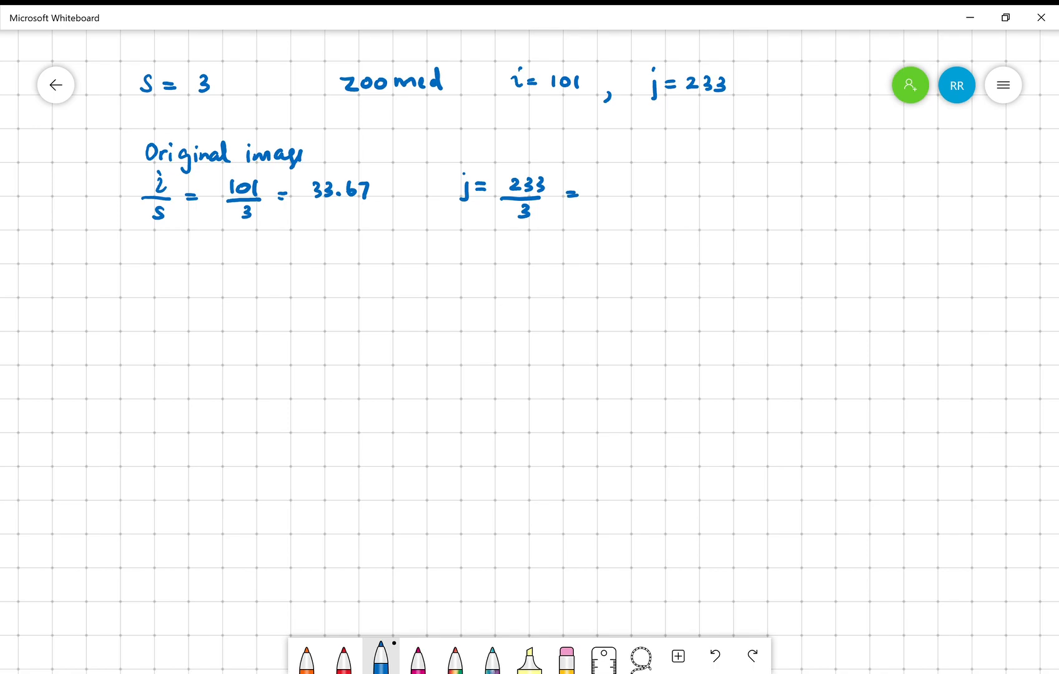
{"action": "type", "text": "77."}
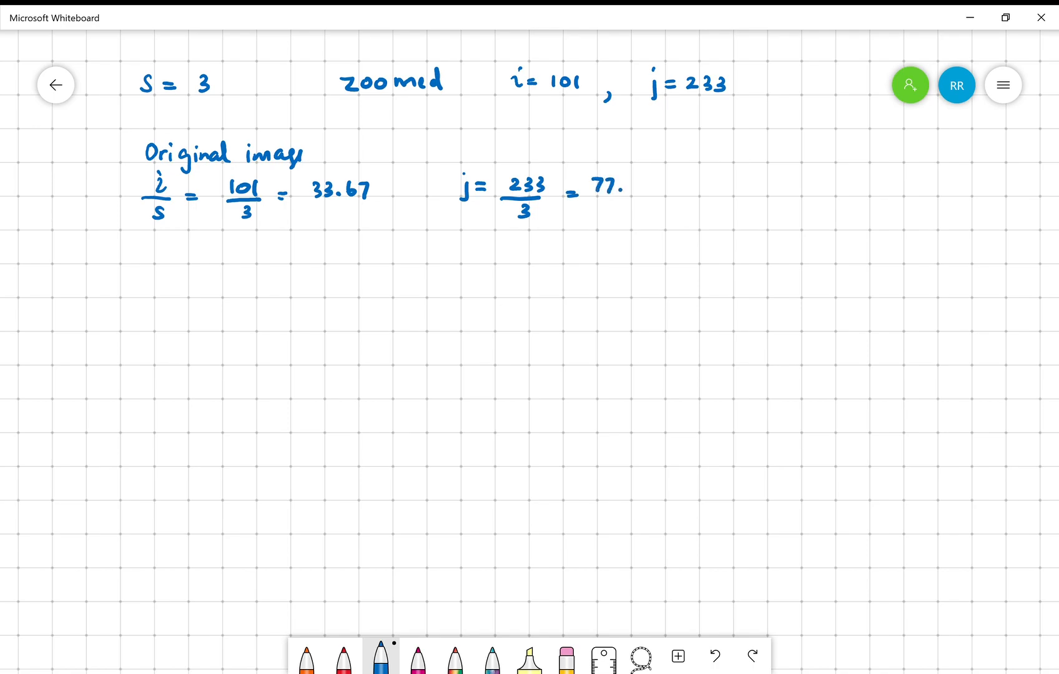
{"action": "type", "text": "67"}
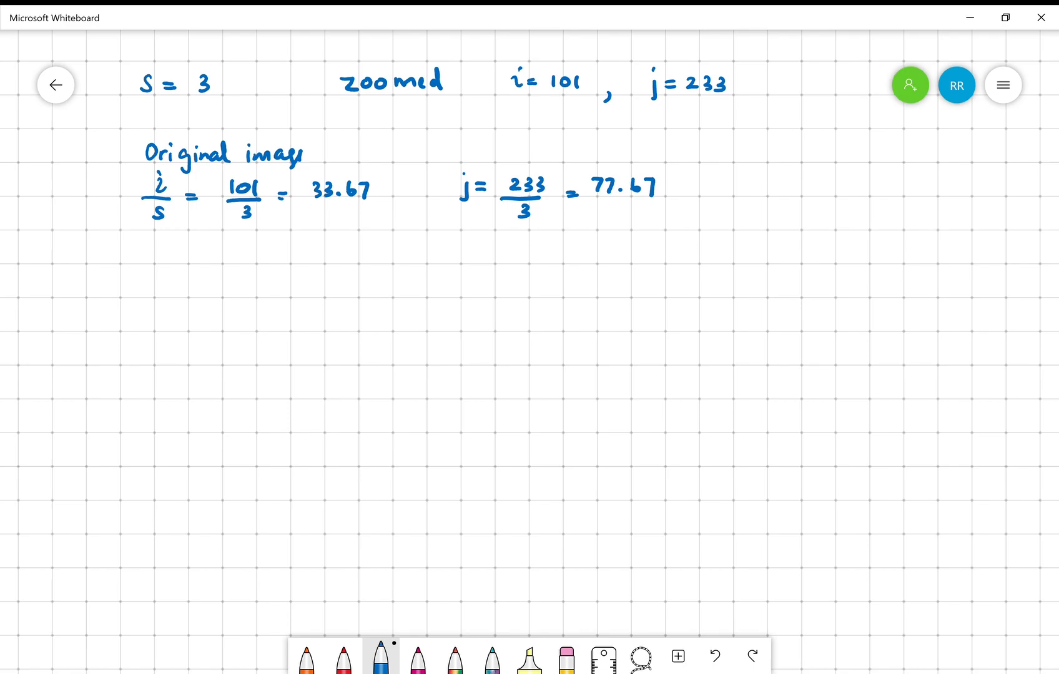
{"action": "left_click", "coordinate": [307, 656]}
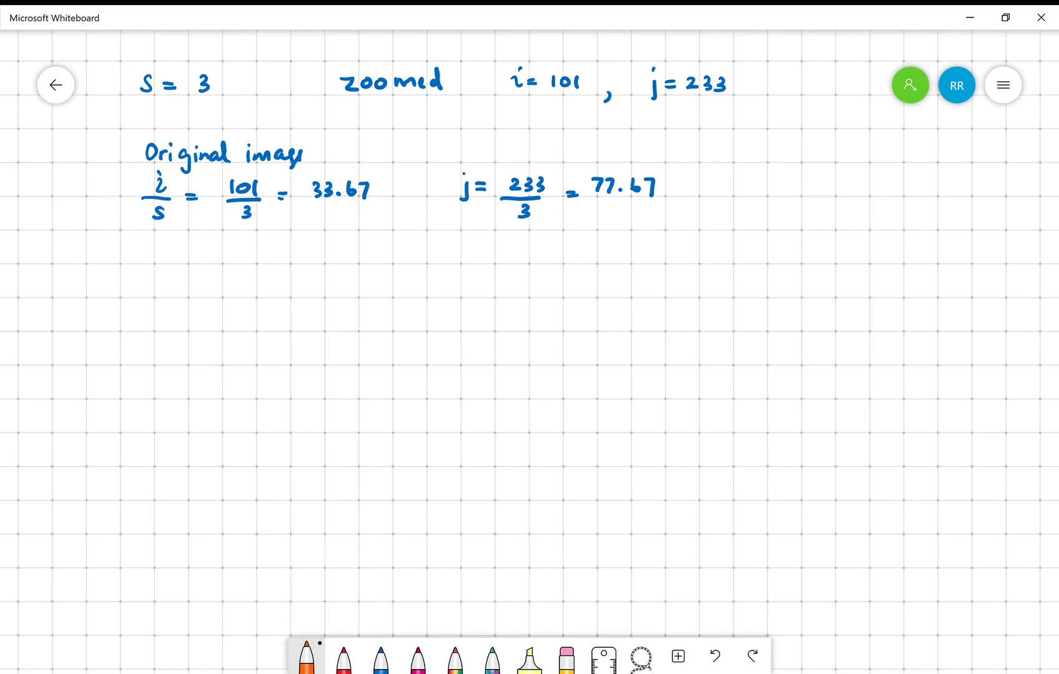
Underline 'Original image' in orange and draw four small pixel squares in a 2×2 grid below.
{"action": "left_click_drag", "start_coordinate": [145, 166], "coordinate": [214, 166]}
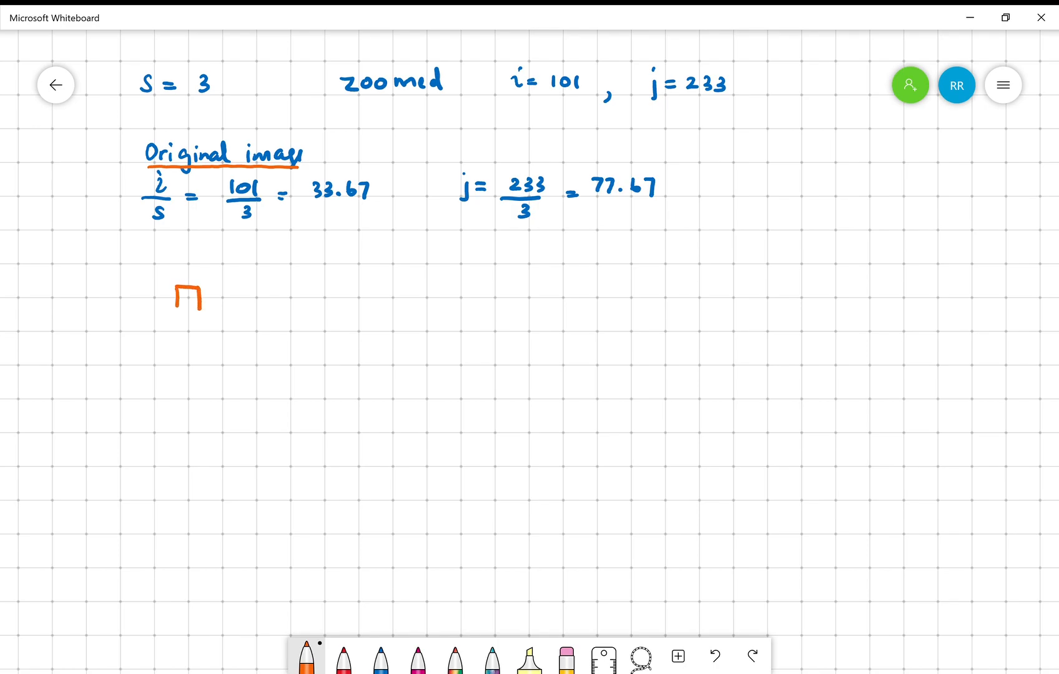
{"action": "left_click_drag", "start_coordinate": [177, 312], "coordinate": [202, 312]}
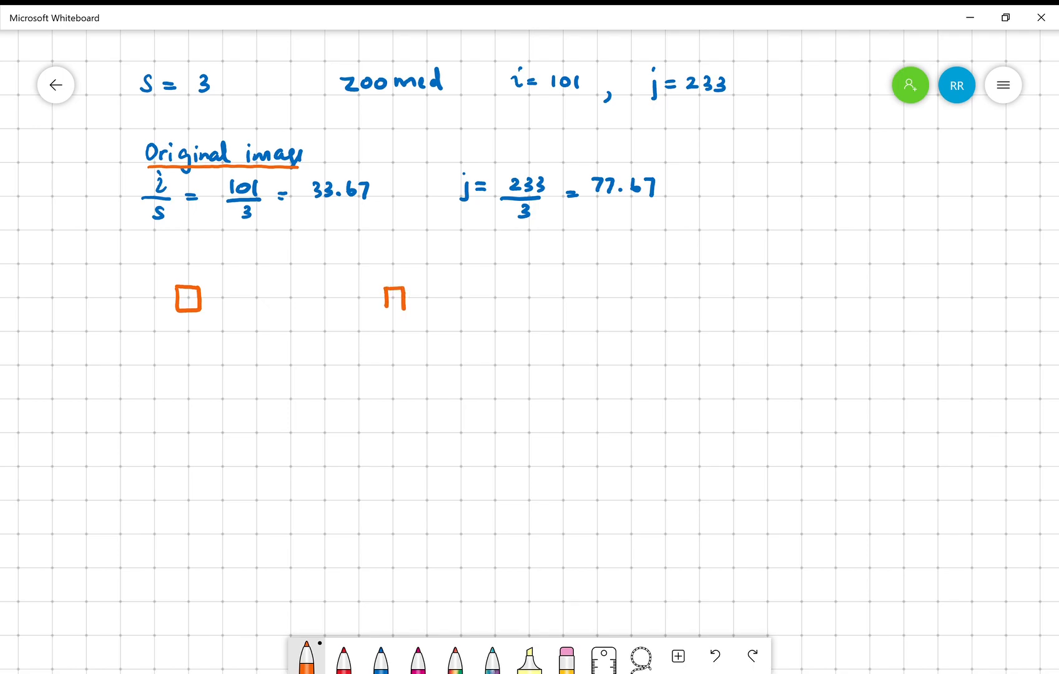
{"action": "left_click_drag", "start_coordinate": [385, 312], "coordinate": [404, 312]}
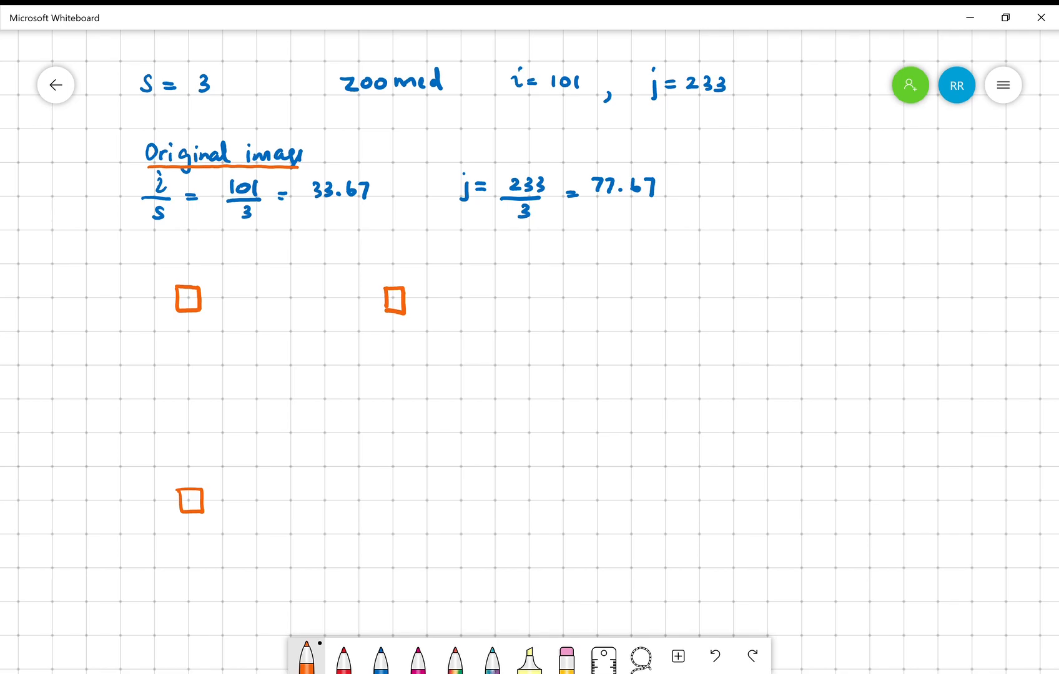
{"action": "left_click_drag", "start_coordinate": [382, 490], "coordinate": [404, 507]}
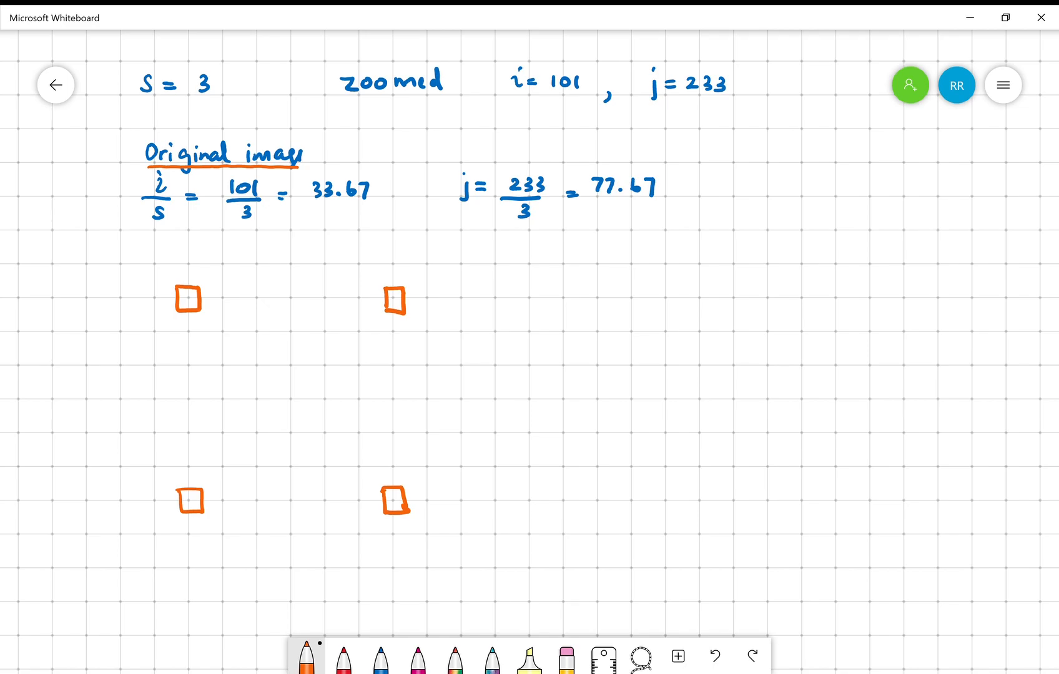
{"action": "left_click", "coordinate": [379, 656]}
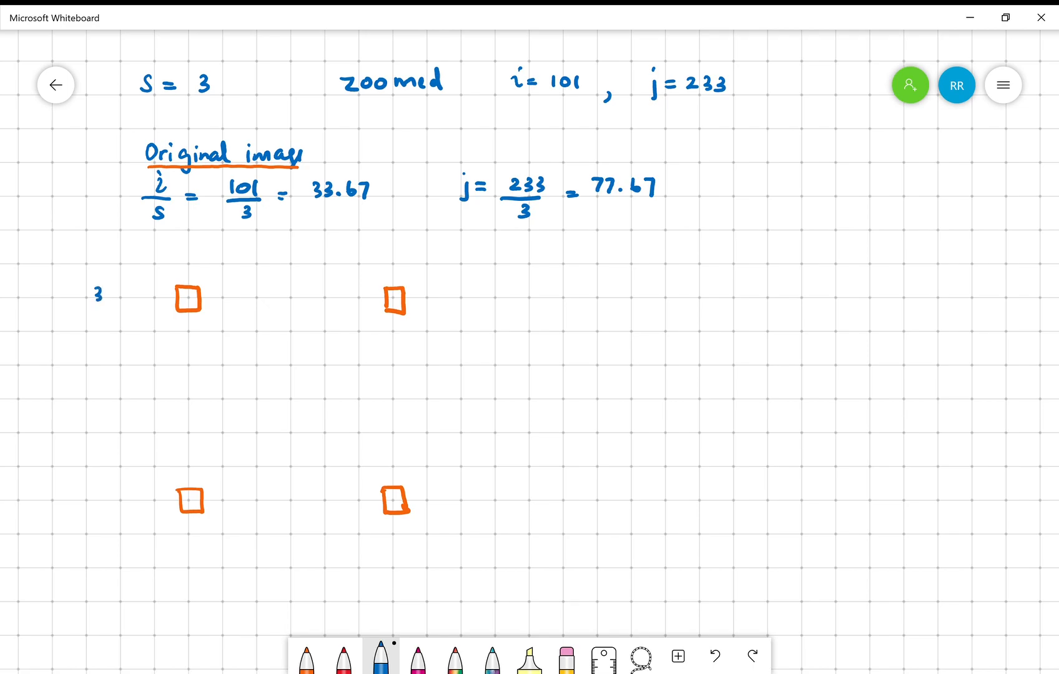
Label the squares (33,77), (33,78), (34,77), (34,78) in blue and underline 33.67 and 77.67.
{"action": "type", "text": "33,7"}
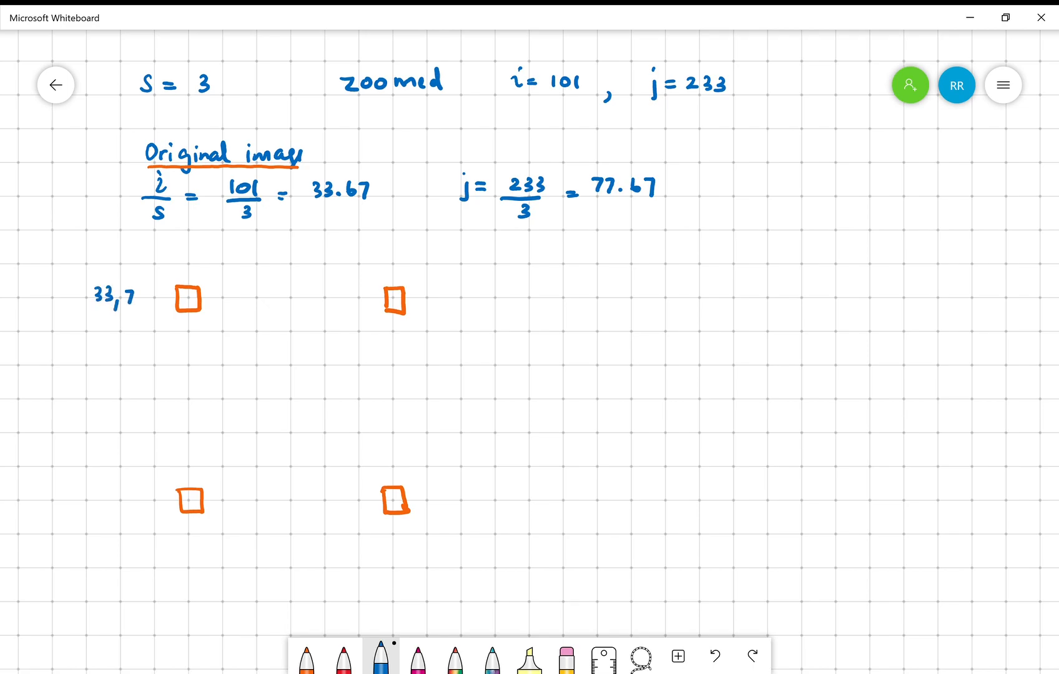
{"action": "type", "text": "(33,77)"}
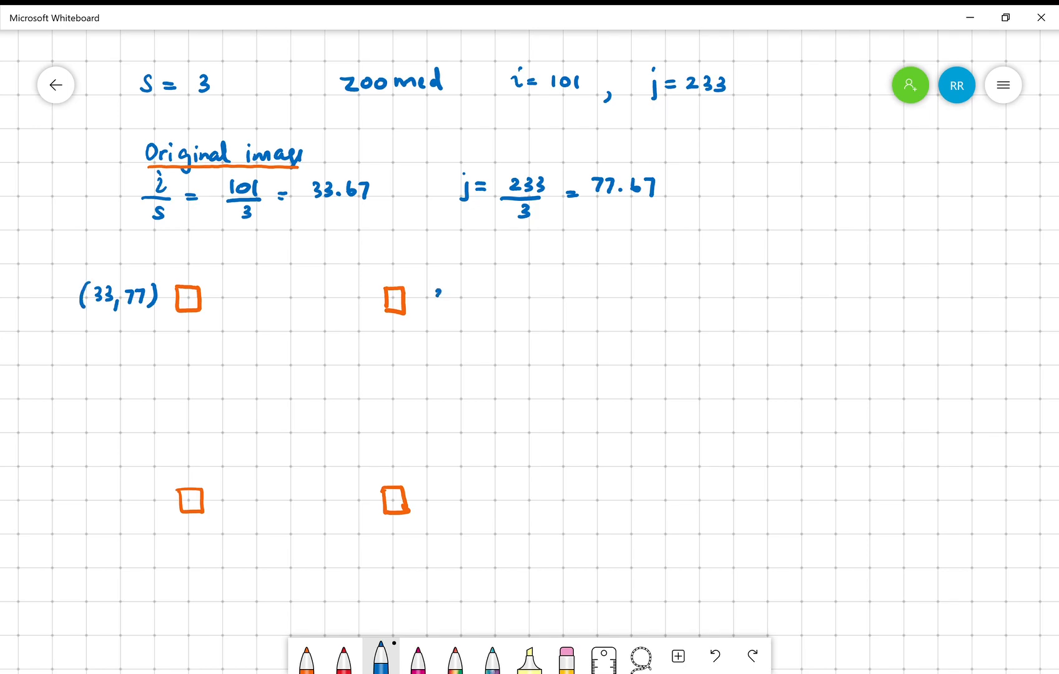
{"action": "type", "text": "33,78)"}
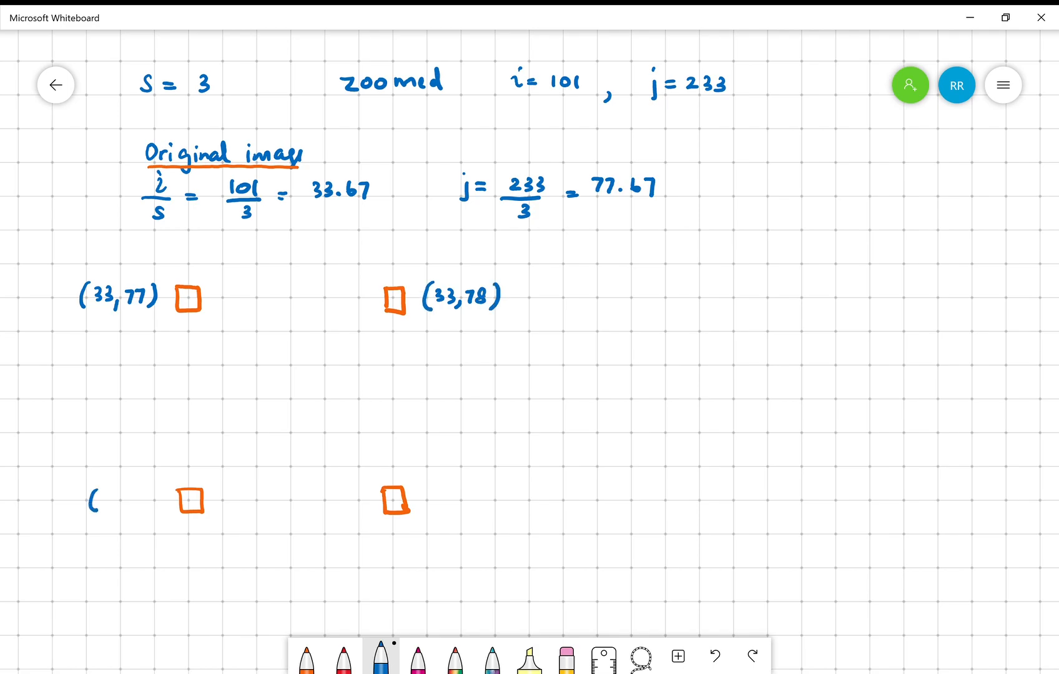
{"action": "type", "text": "34,"}
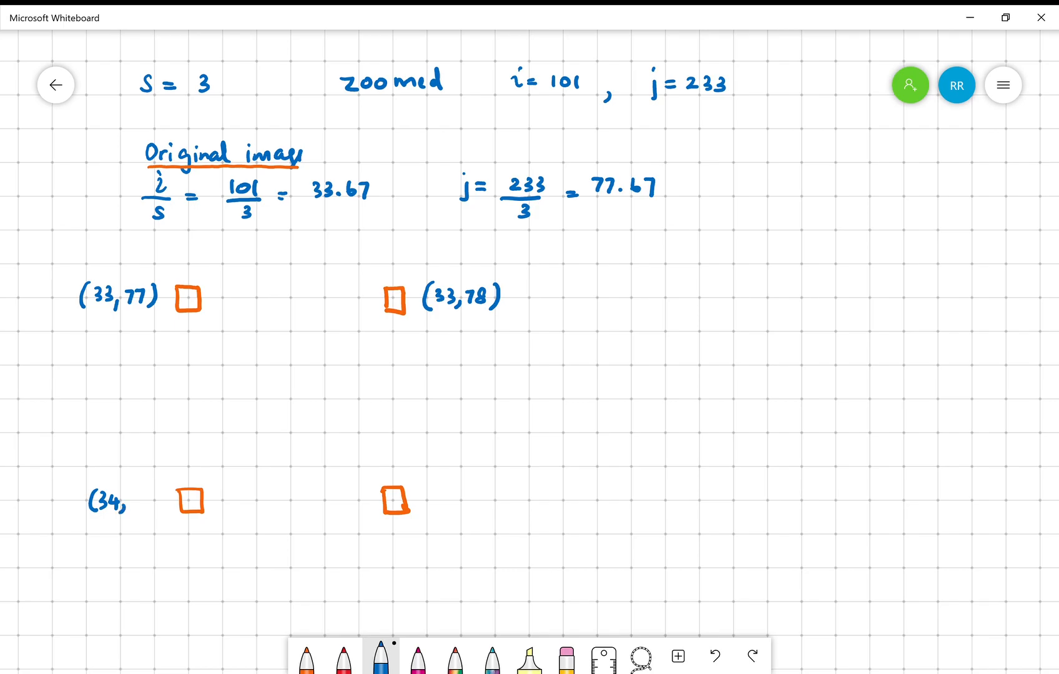
{"action": "type", "text": "77)"}
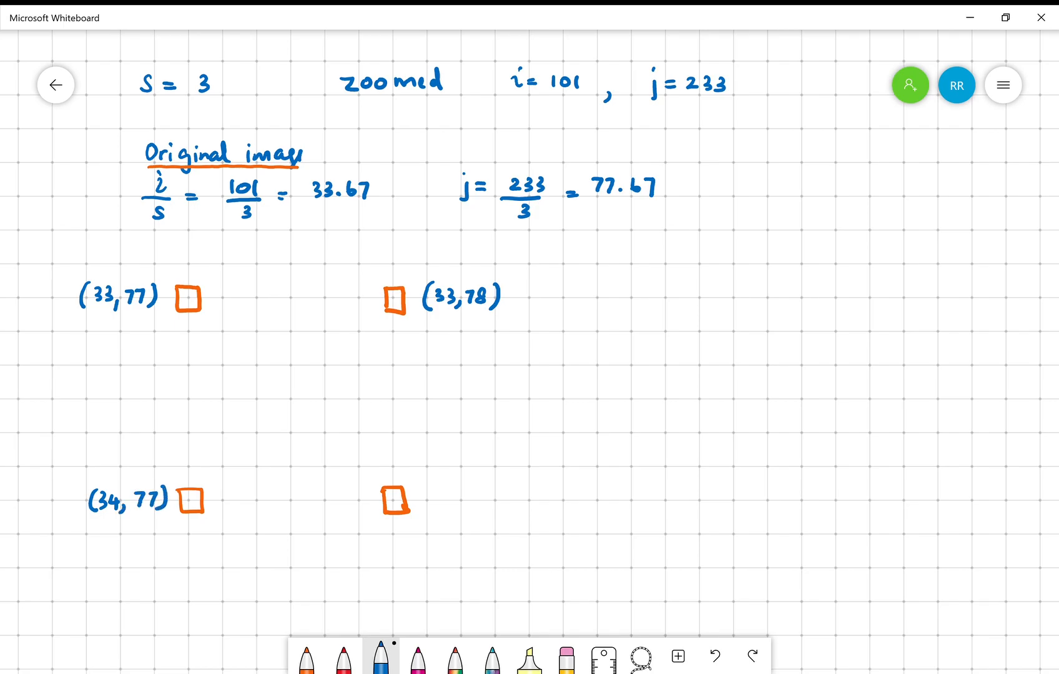
{"action": "type", "text": "3"}
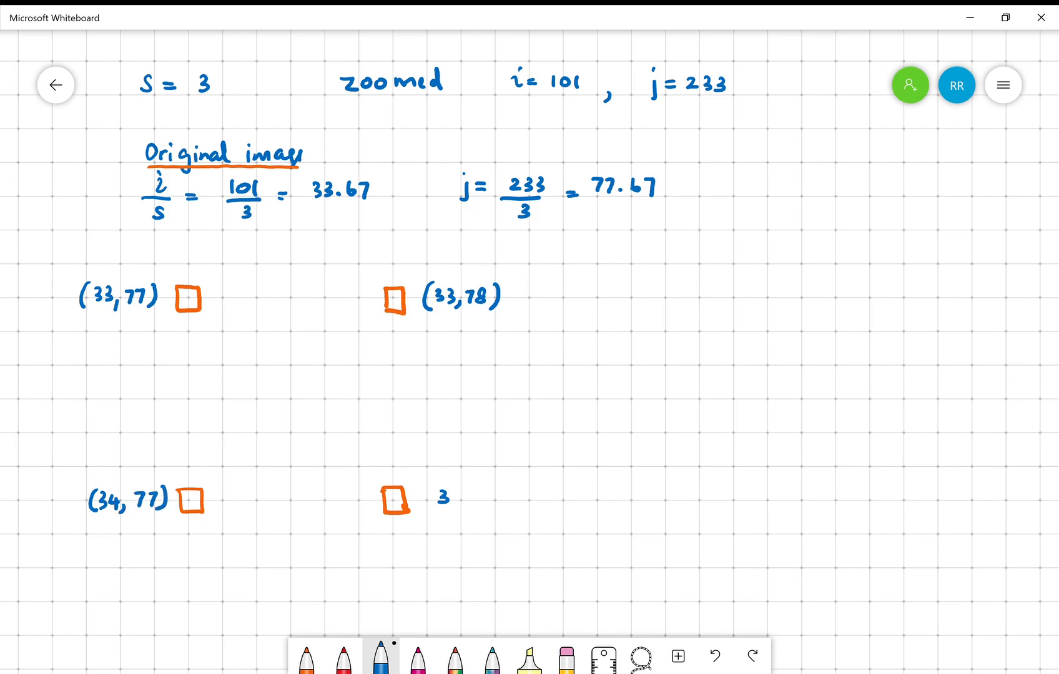
{"action": "type", "text": "34, 7"}
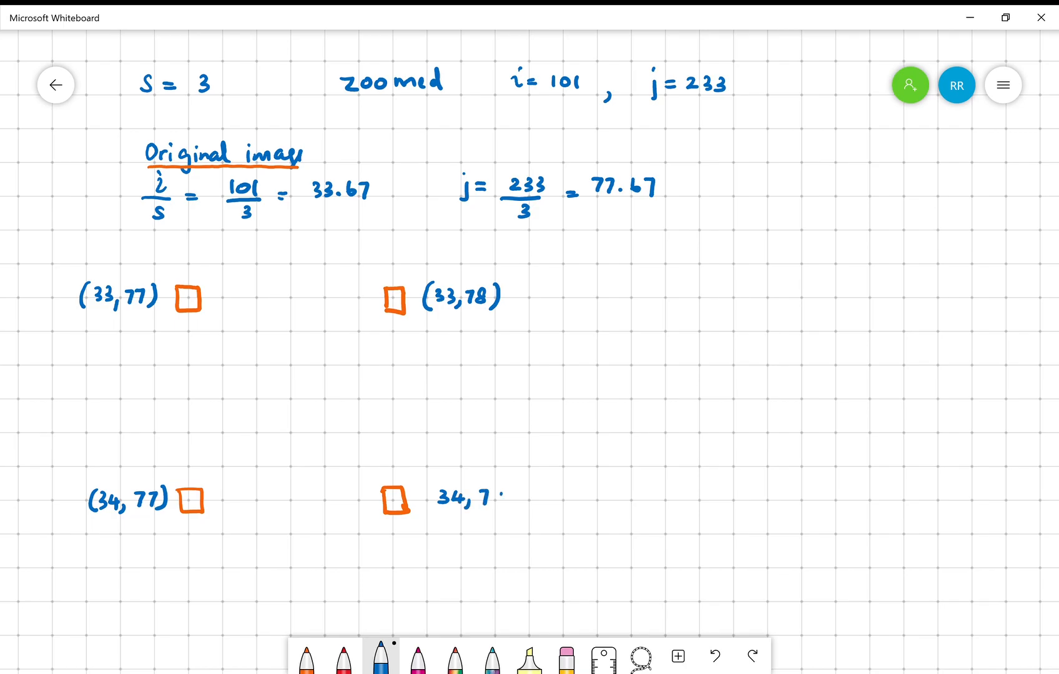
{"action": "type", "text": "(34, 78)"}
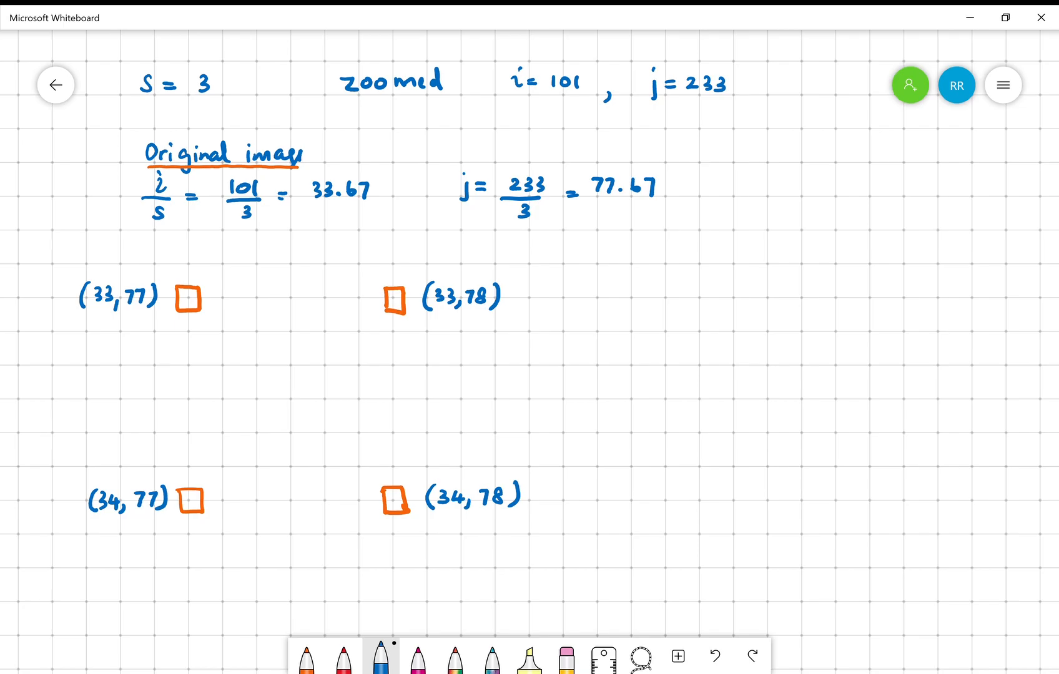
{"action": "left_click_drag", "start_coordinate": [303, 213], "coordinate": [370, 211]}
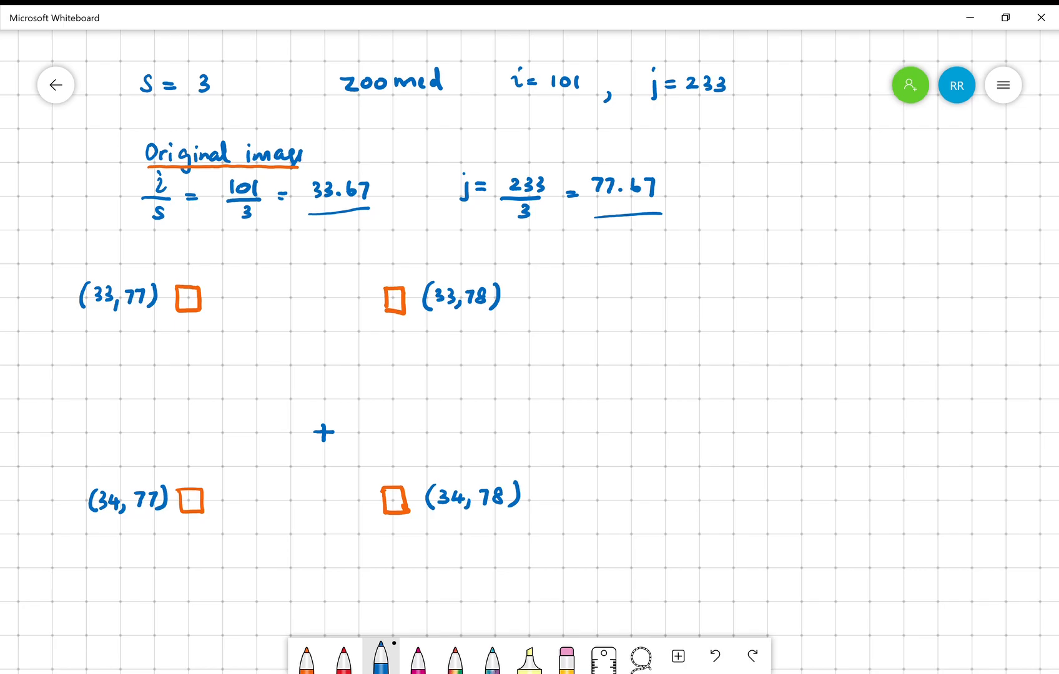
Mark a blue cross labelled (33.67, 77.67) between the squares, briefly trying green ink.
{"action": "type", "text": "33.67,"}
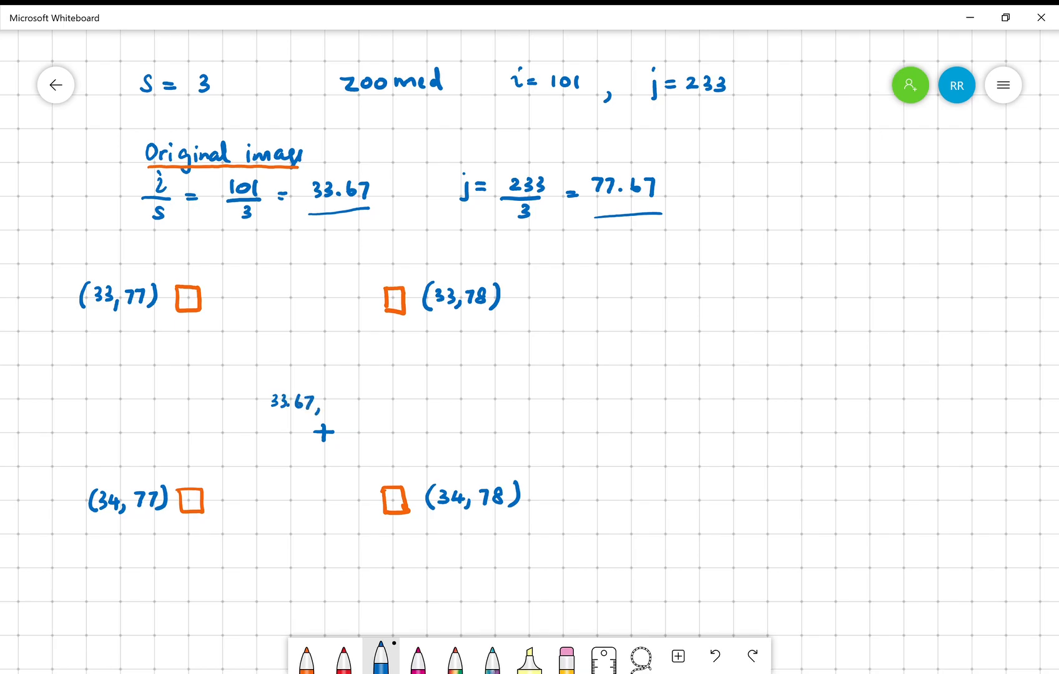
{"action": "type", "text": "77.1"}
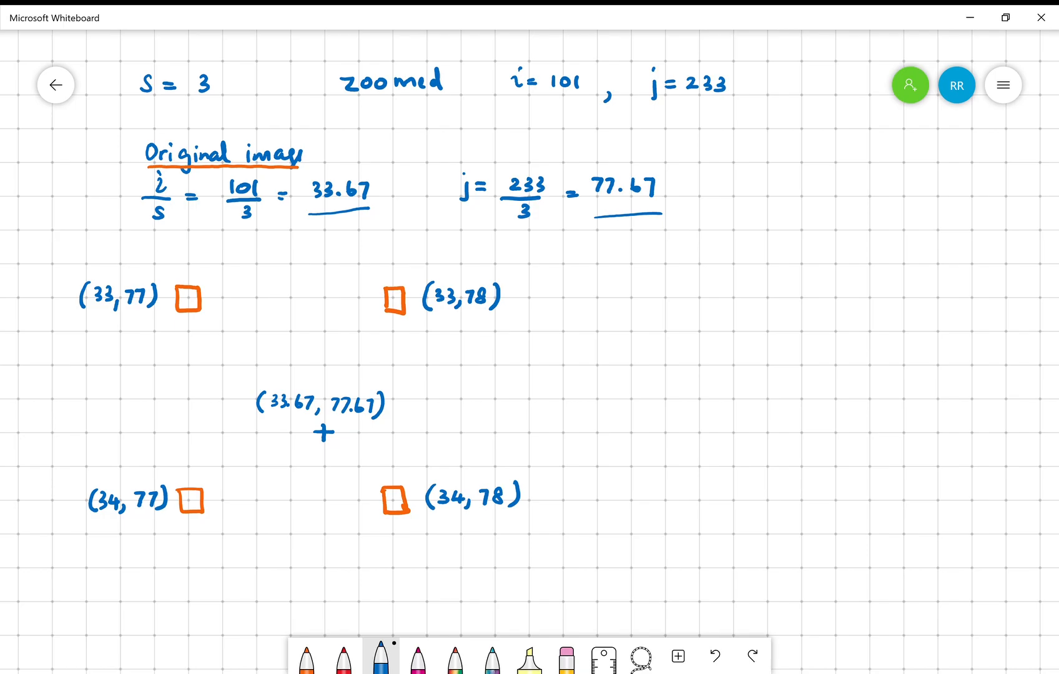
{"action": "left_click", "coordinate": [492, 656]}
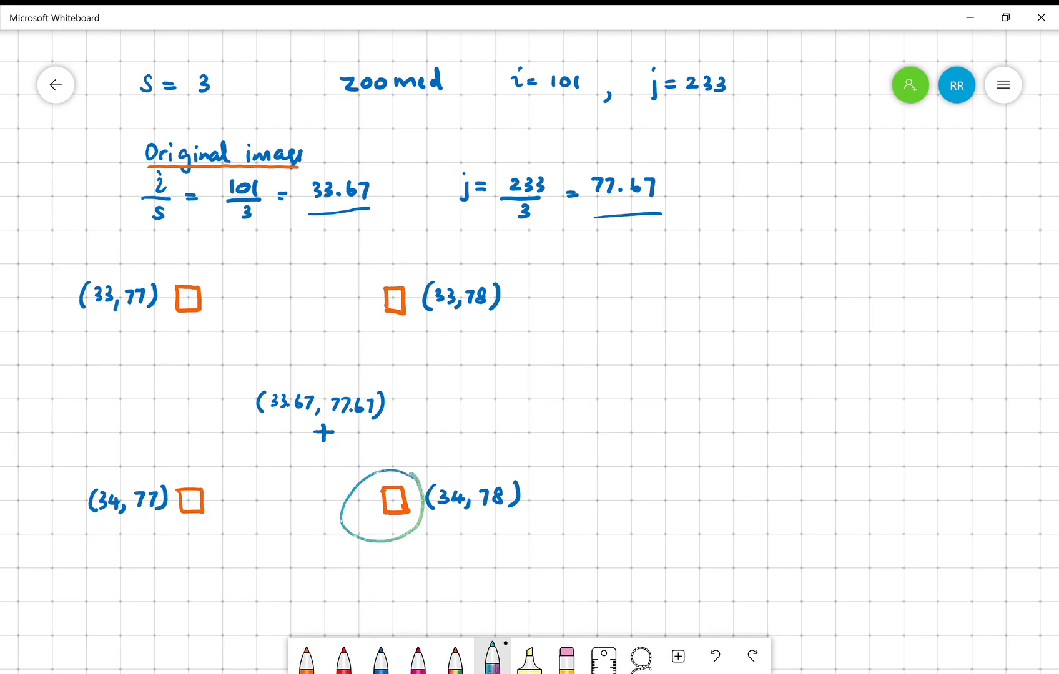
{"action": "left_click_drag", "start_coordinate": [165, 326], "coordinate": [227, 316]}
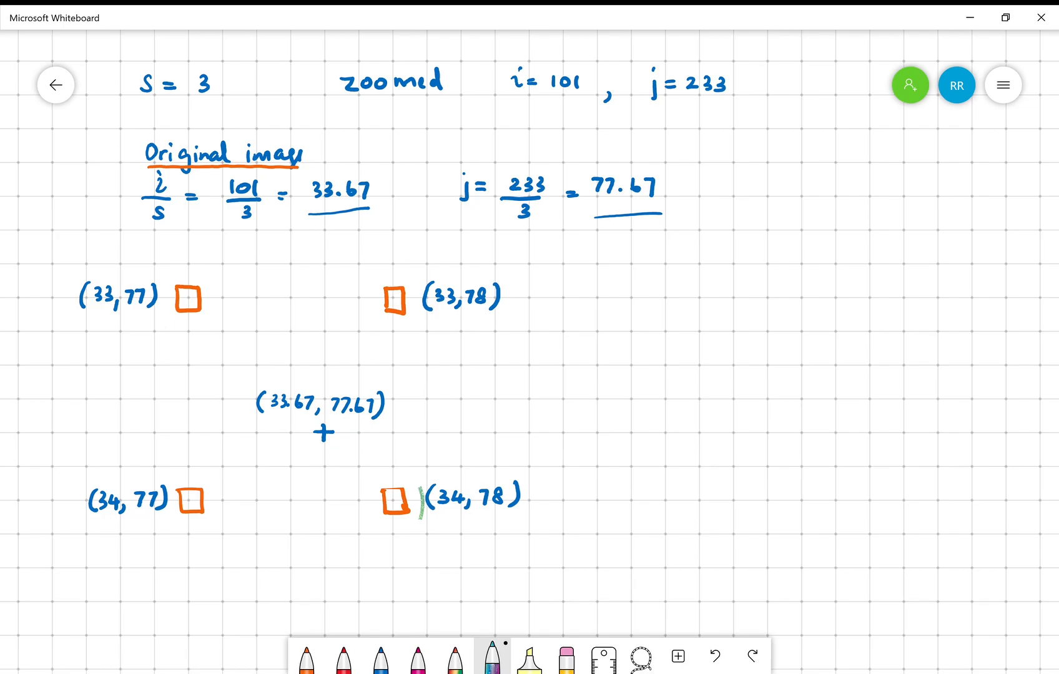
{"action": "mouse_move", "coordinate": [419, 658]}
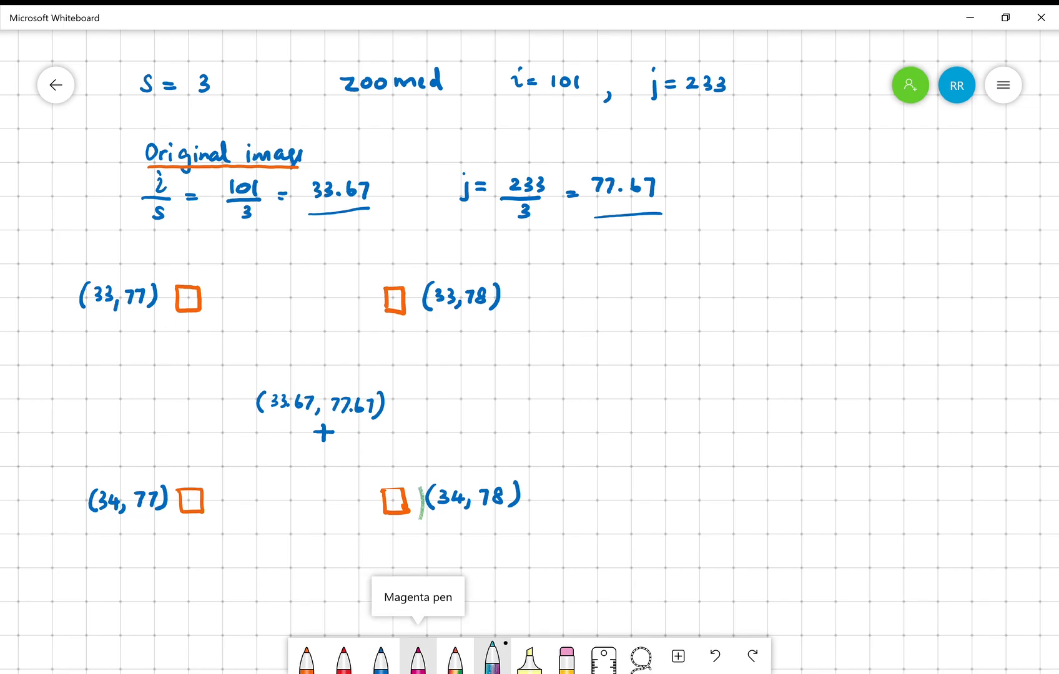
{"action": "left_click", "coordinate": [416, 655]}
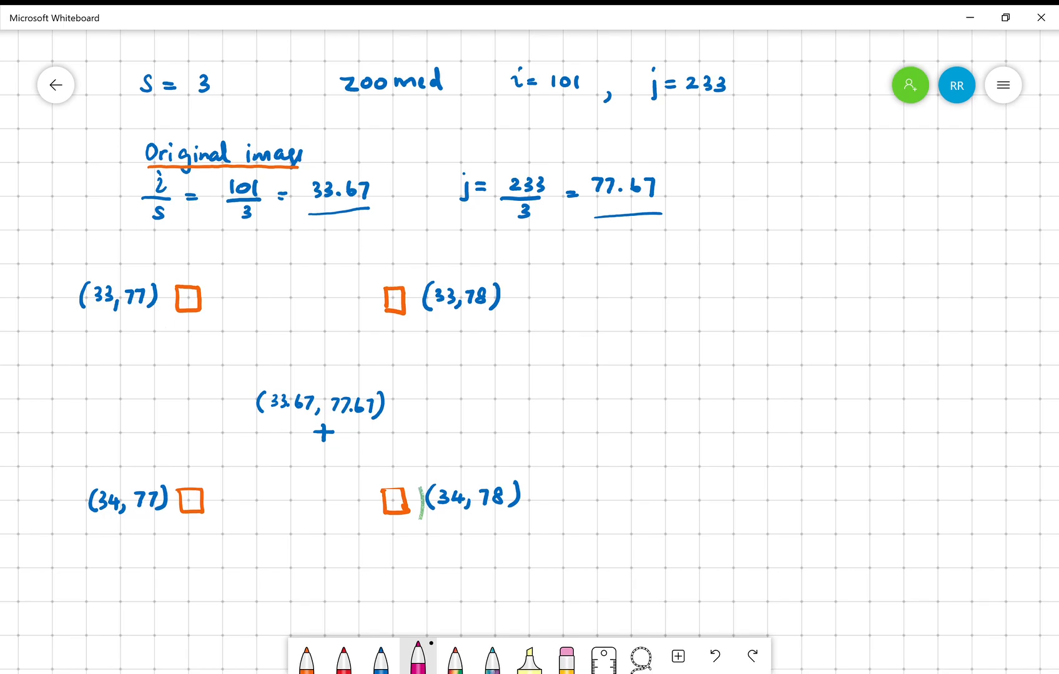
Sketch a magenta 3D pixel grid with circled posts joined by slanted and horizontal lines.
{"action": "left_click_drag", "start_coordinate": [664, 430], "coordinate": [662, 533]}
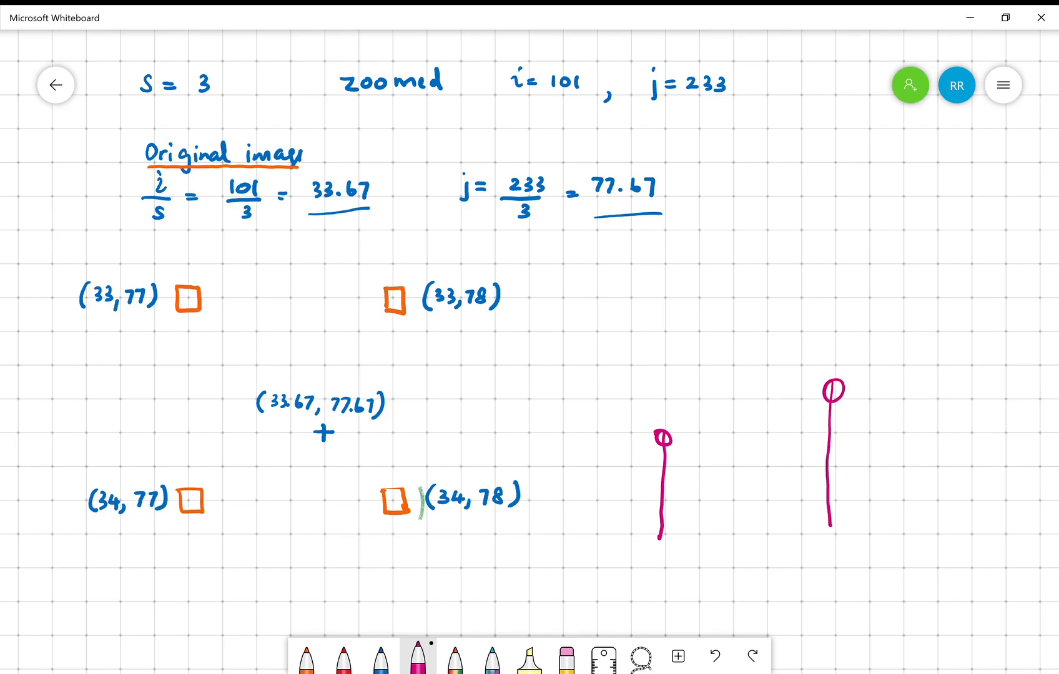
{"action": "left_click_drag", "start_coordinate": [661, 435], "coordinate": [871, 200]}
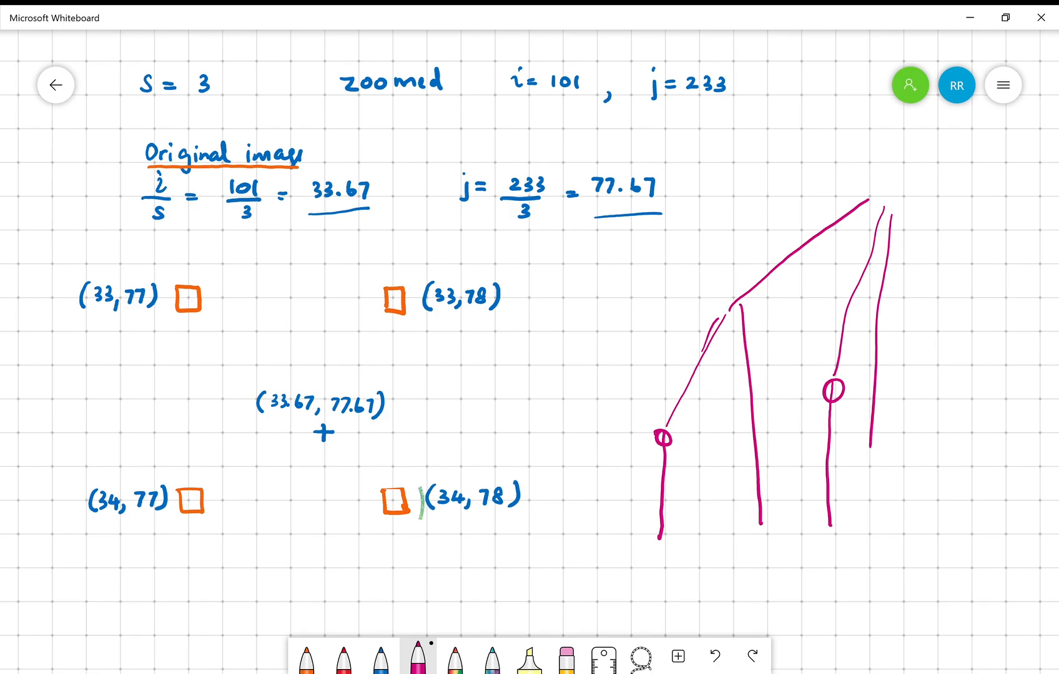
{"action": "left_click_drag", "start_coordinate": [763, 459], "coordinate": [864, 460]}
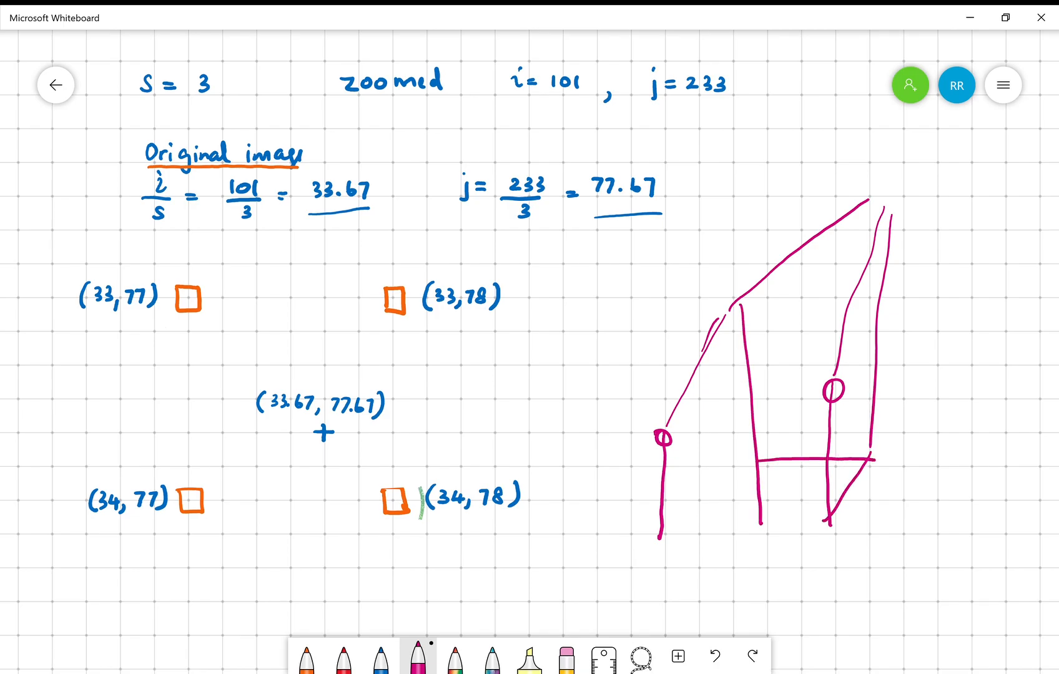
{"action": "left_click_drag", "start_coordinate": [658, 533], "coordinate": [830, 523]}
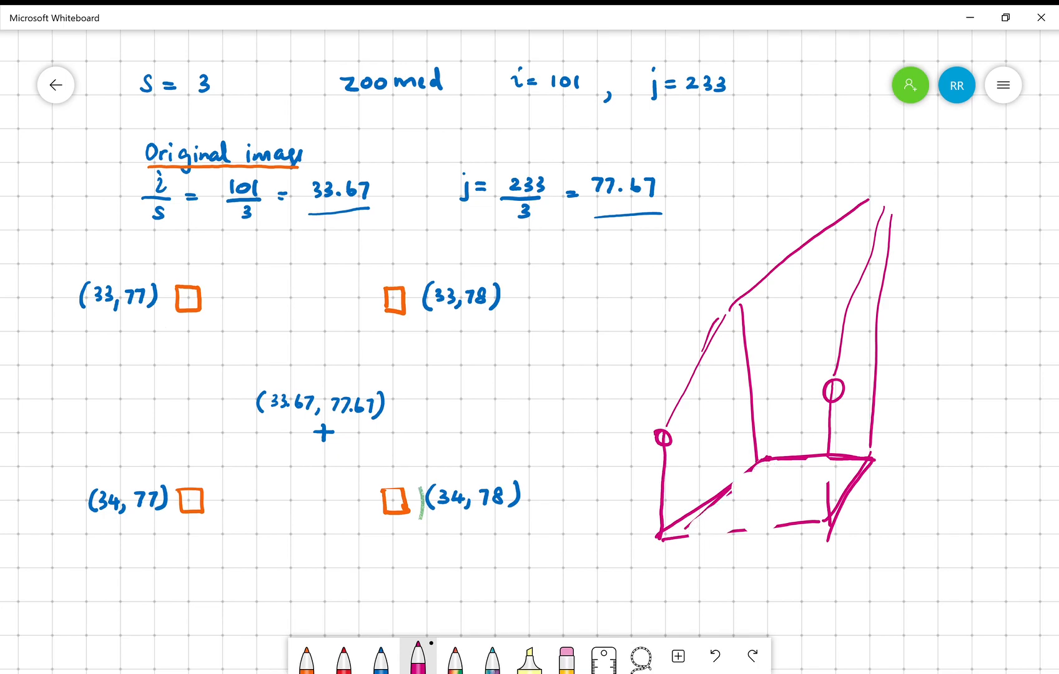
Circle the corners, mark the interpolated point linked to them, and join (33,77) to (34,77).
{"action": "left_click_drag", "start_coordinate": [666, 533], "coordinate": [837, 521]}
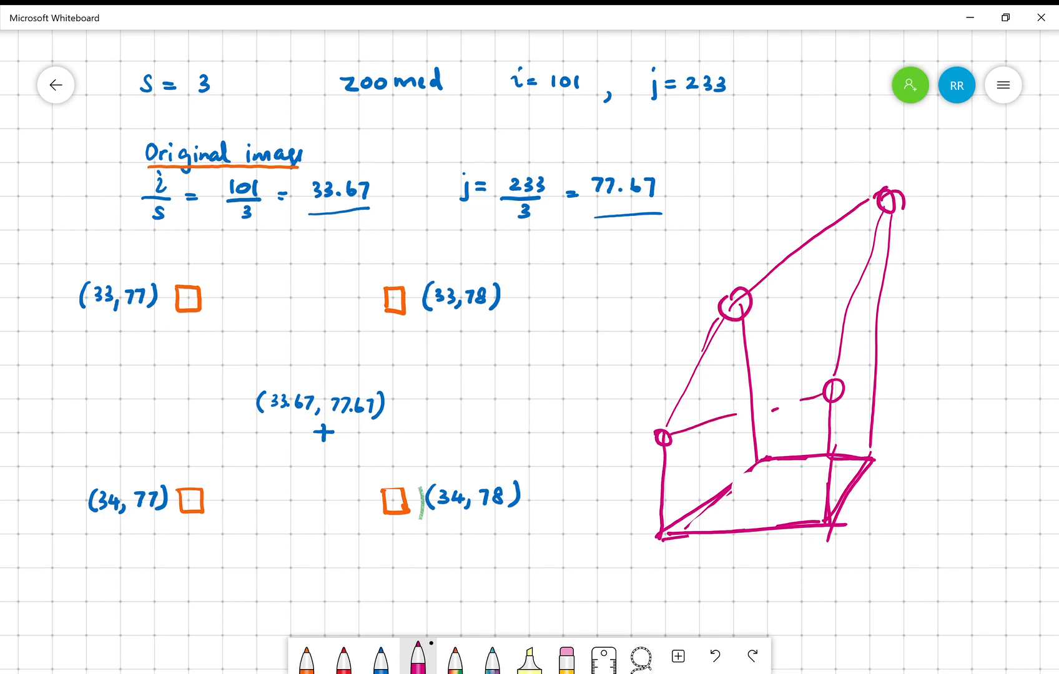
{"action": "left_click_drag", "start_coordinate": [907, 240], "coordinate": [907, 459]}
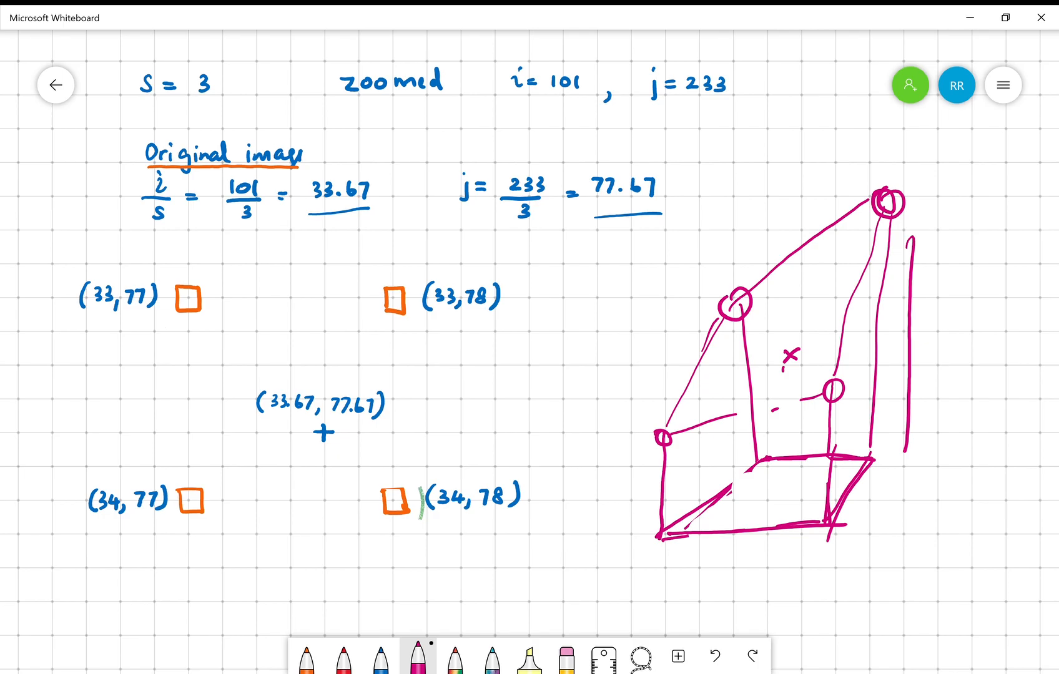
{"action": "left_click_drag", "start_coordinate": [790, 354], "coordinate": [789, 500]}
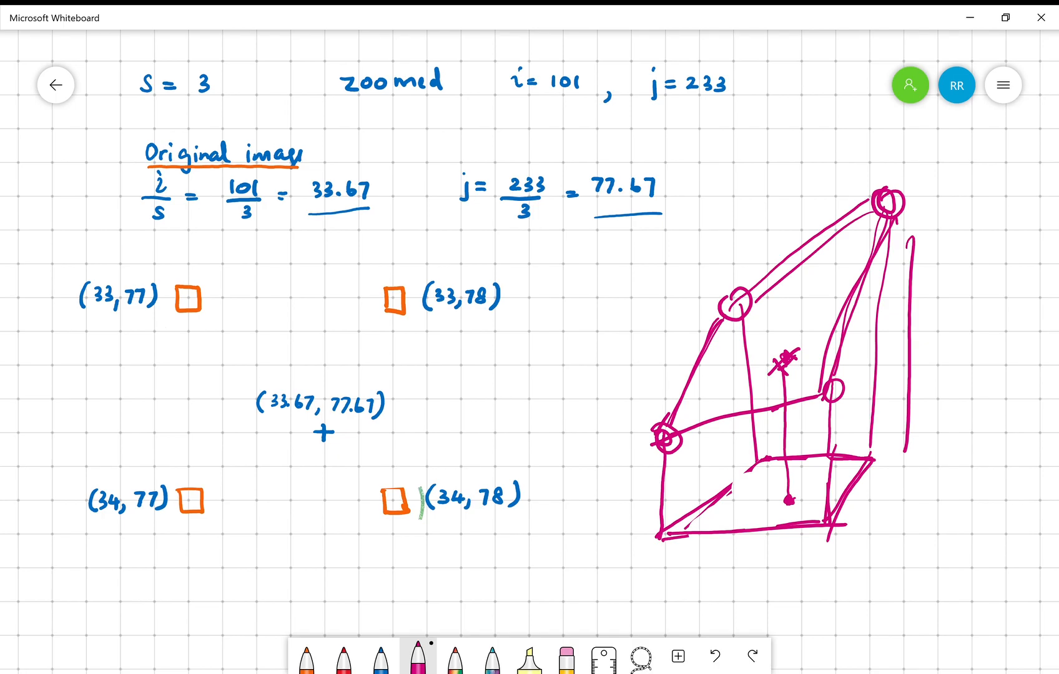
{"action": "left_click_drag", "start_coordinate": [188, 317], "coordinate": [187, 398]}
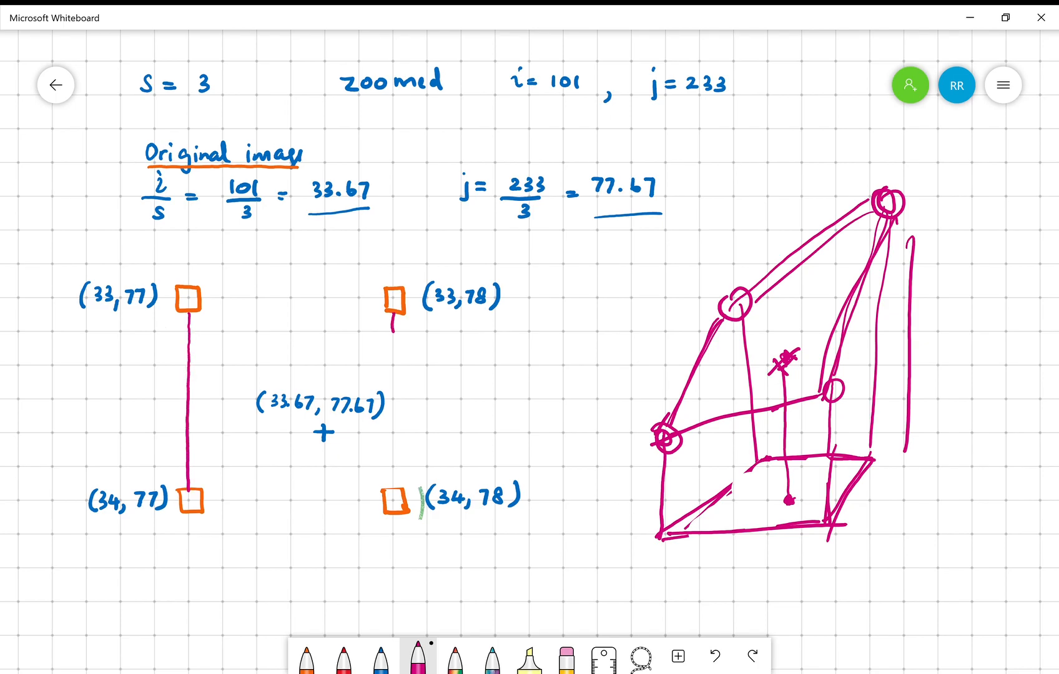
Join (33,78) to (34,78), cross the interpolated row on both lines, and label weights .67 and .33.
{"action": "left_click_drag", "start_coordinate": [393, 324], "coordinate": [392, 487]}
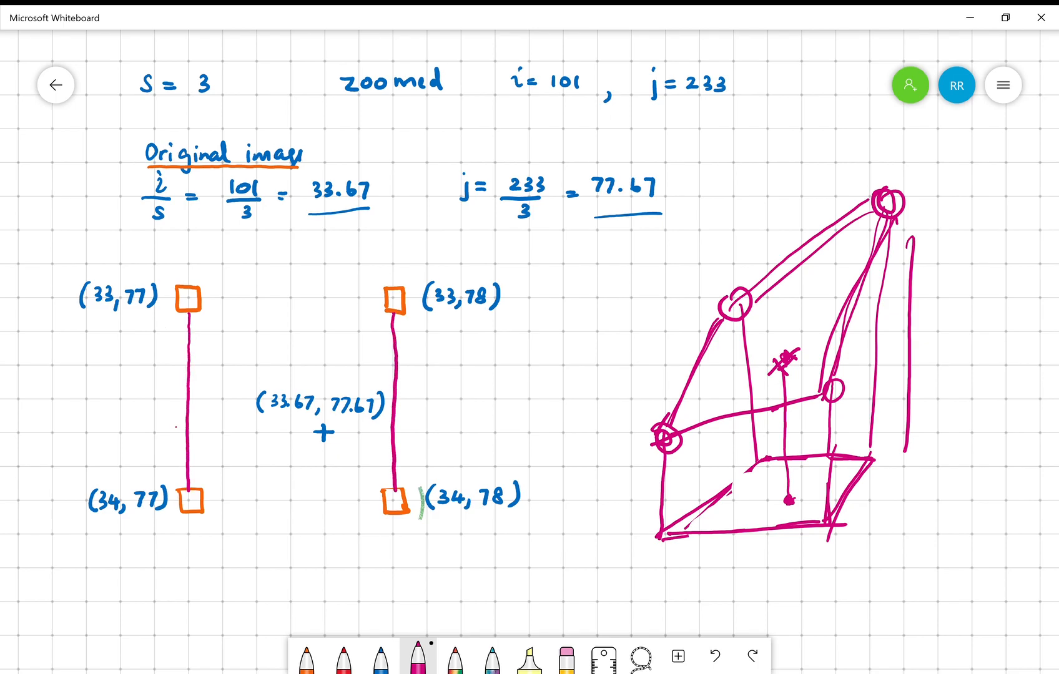
{"action": "left_click_drag", "start_coordinate": [172, 422], "coordinate": [192, 446]}
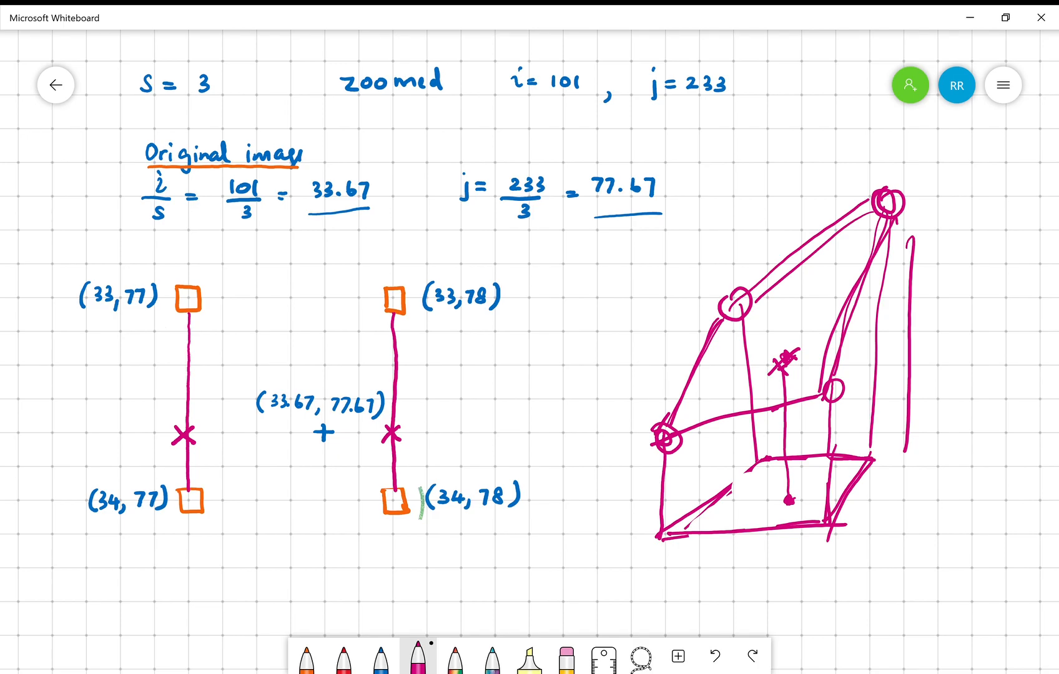
{"action": "type", "text": ".67"}
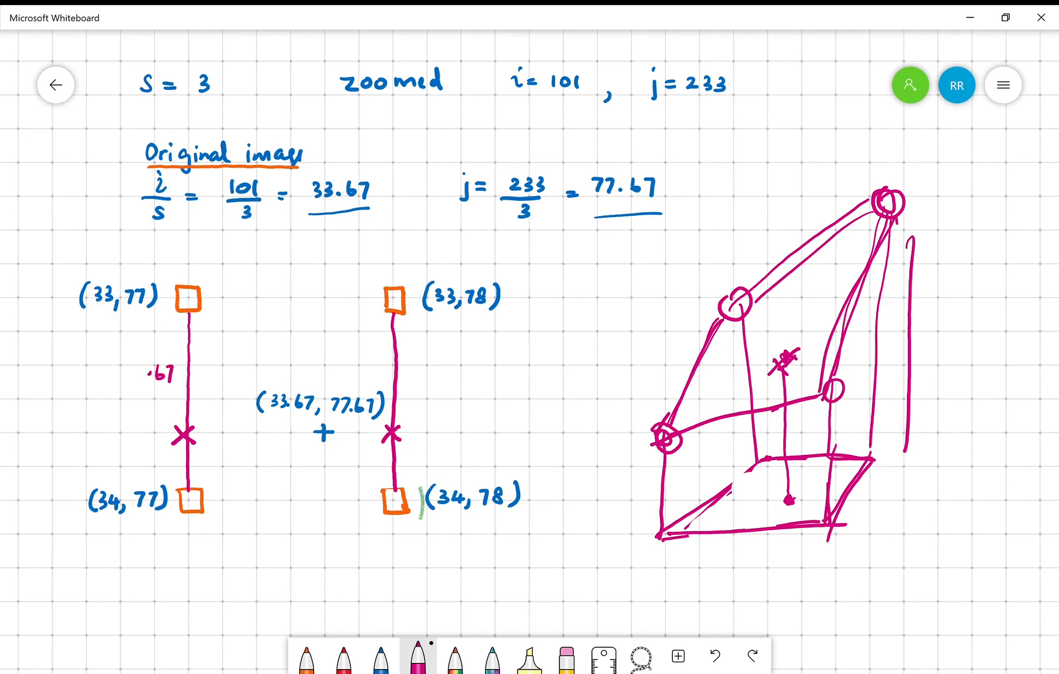
{"action": "type", "text": ".33"}
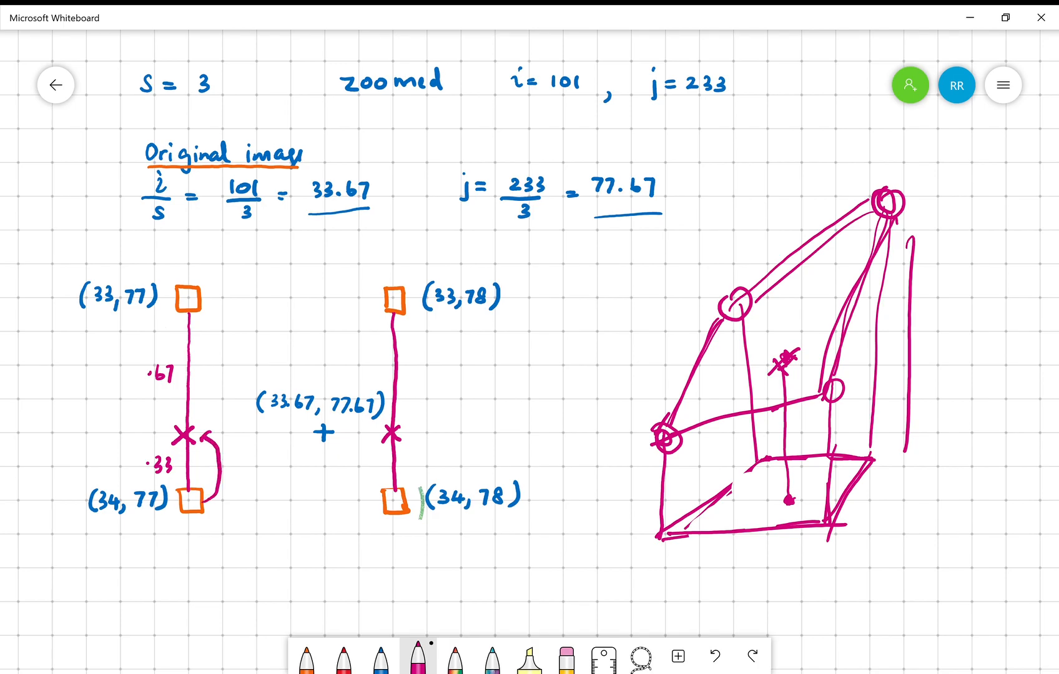
Draw an arrow from the top pixel to the cross and write pixel values 50 and 170.
{"action": "left_click_drag", "start_coordinate": [196, 307], "coordinate": [206, 418]}
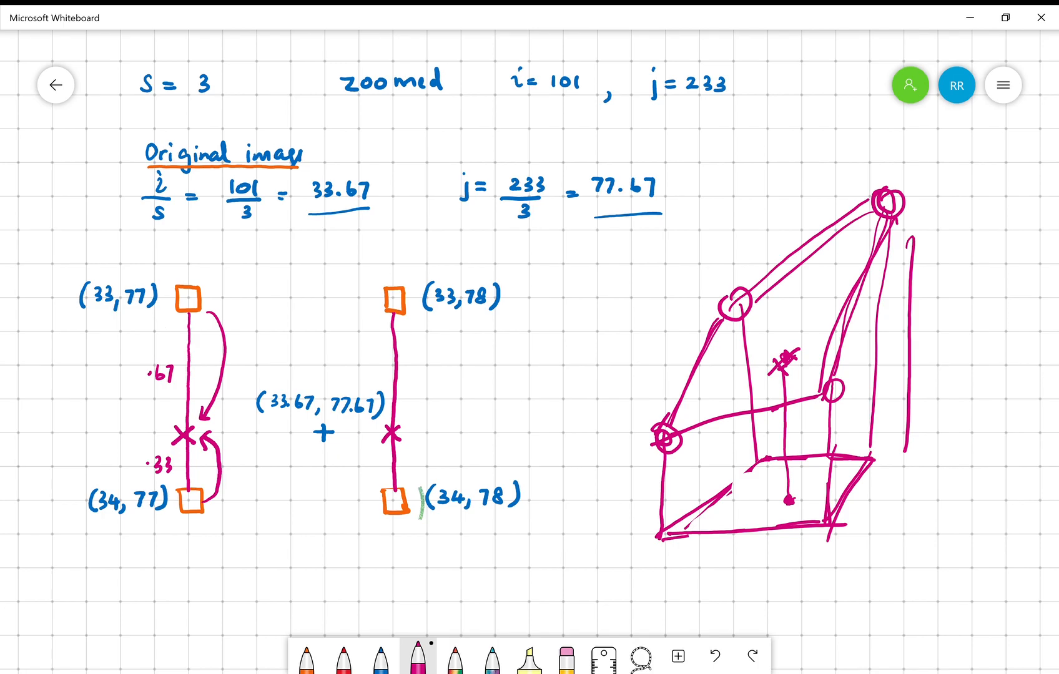
{"action": "type", "text": "5"}
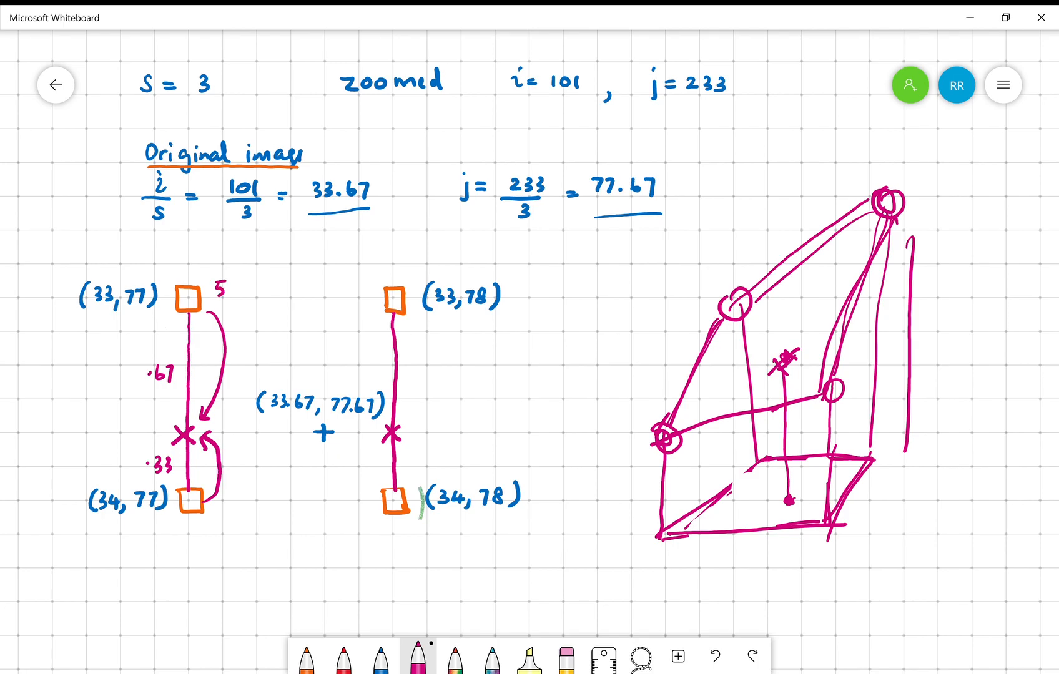
{"action": "type", "text": "0"}
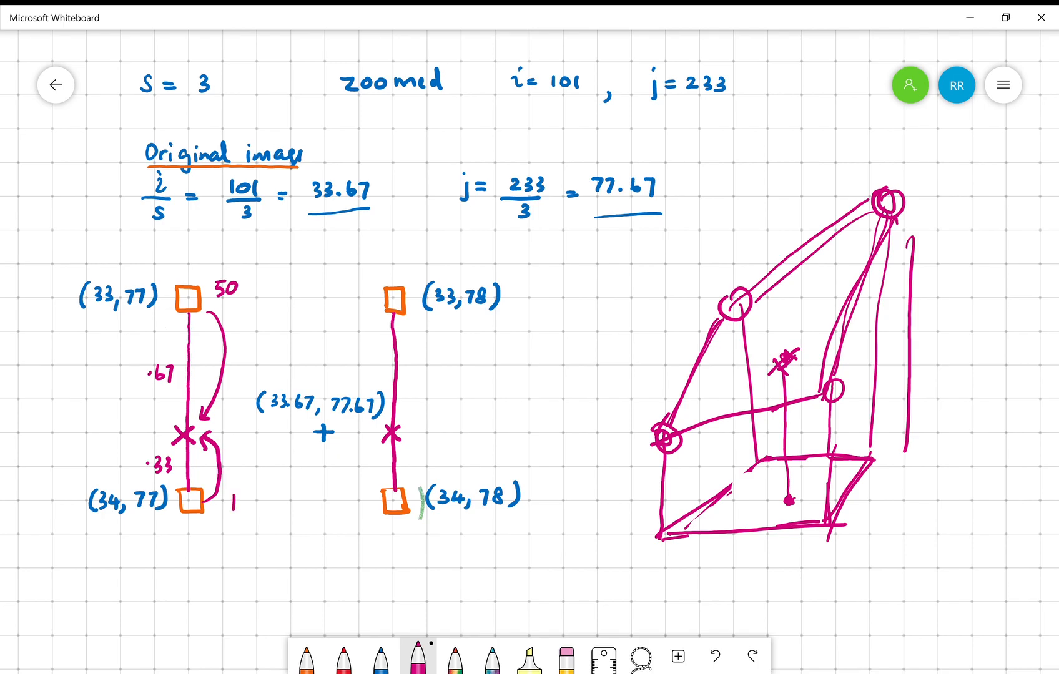
{"action": "type", "text": "170"}
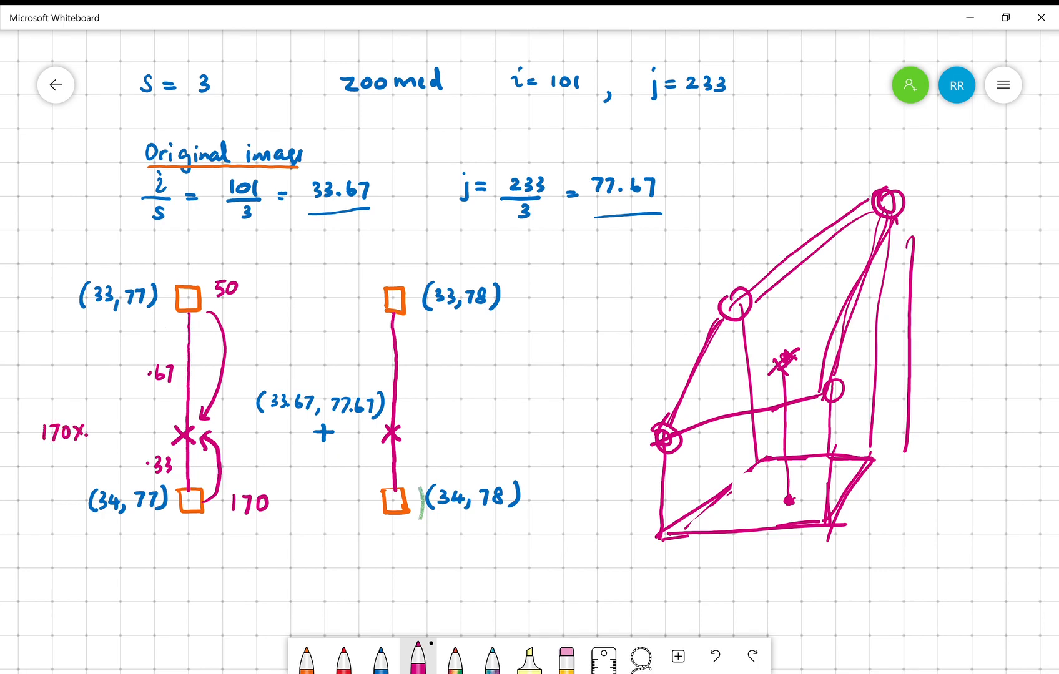
Write the weighted sum formula 170×0.67 + 50×0.33.
{"action": "type", "text": ".67-"}
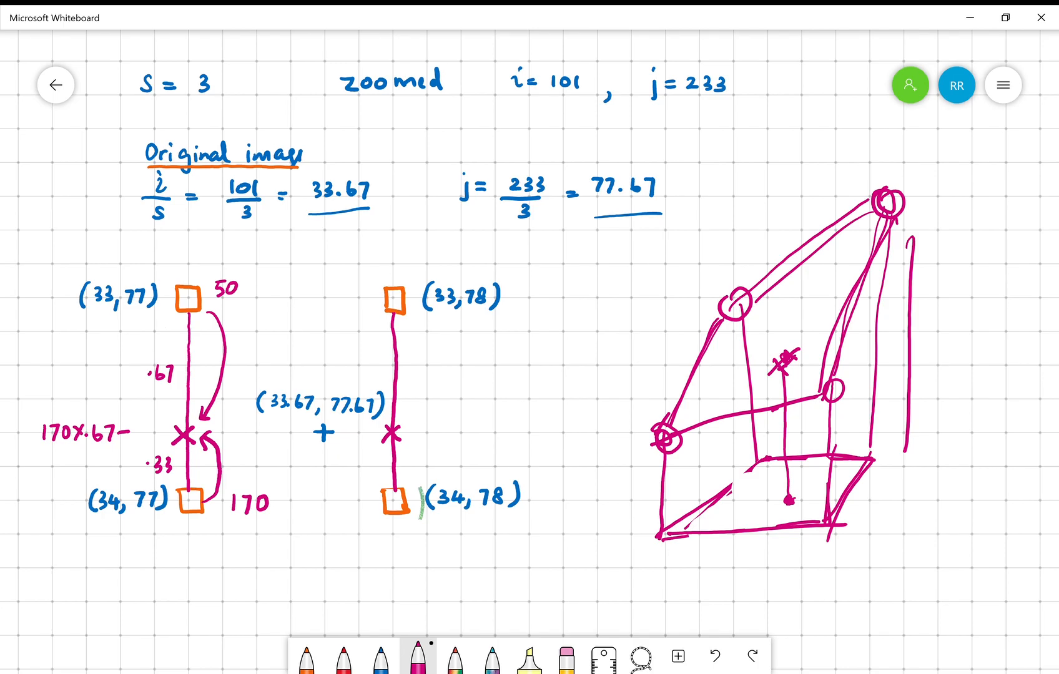
{"action": "type", "text": "+50"}
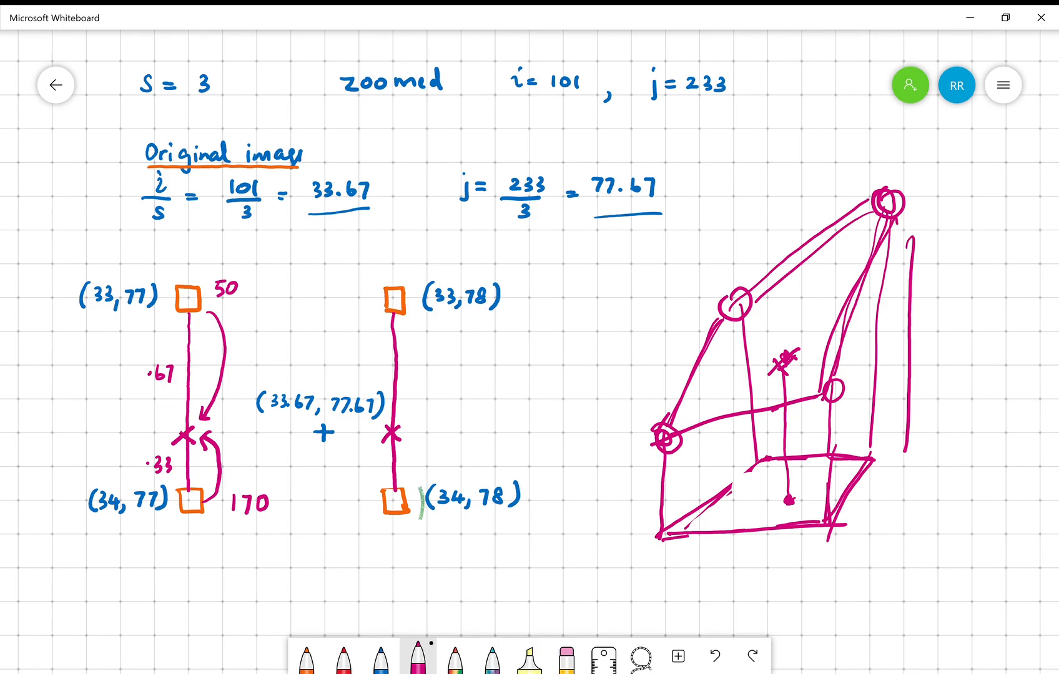
{"action": "type", "text": "170"}
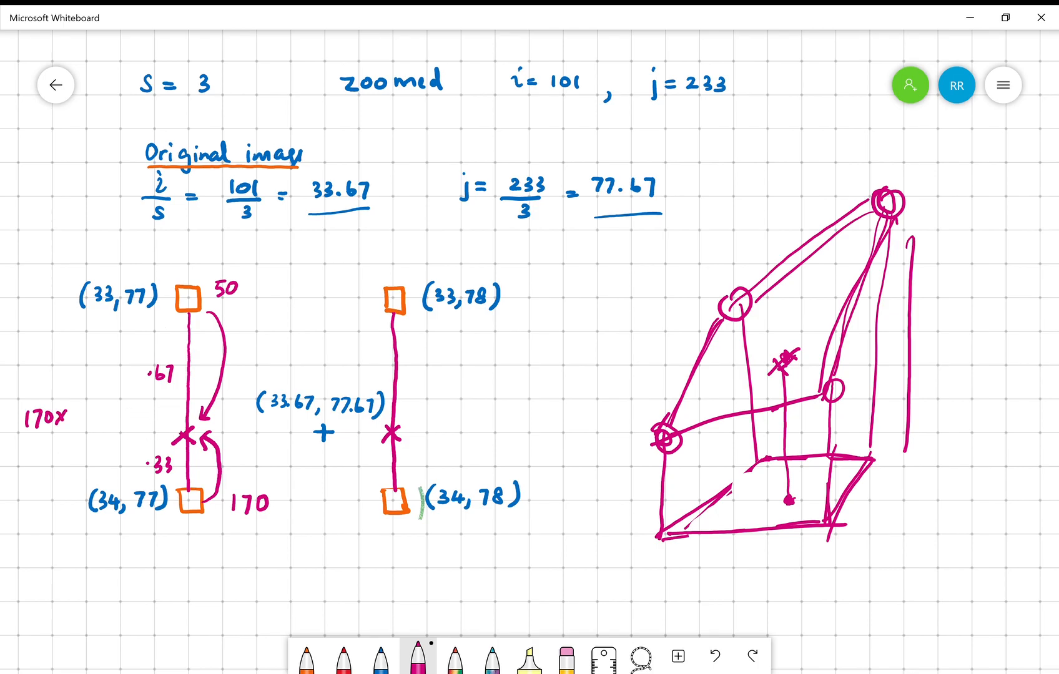
{"action": "type", "text": "0.67"}
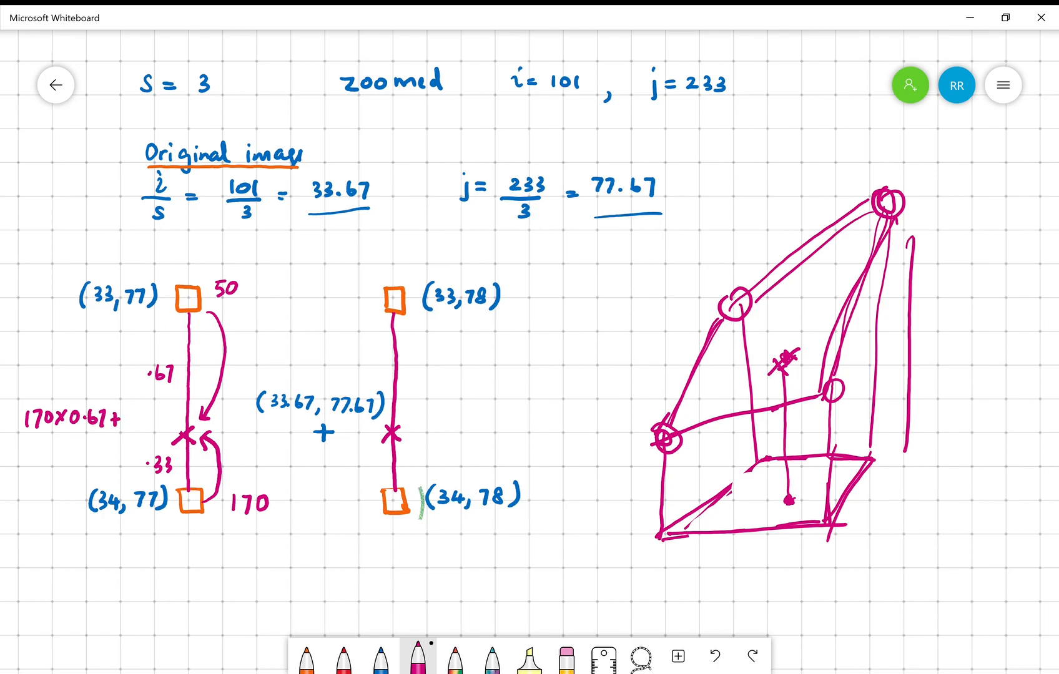
{"action": "type", "text": "+50x"}
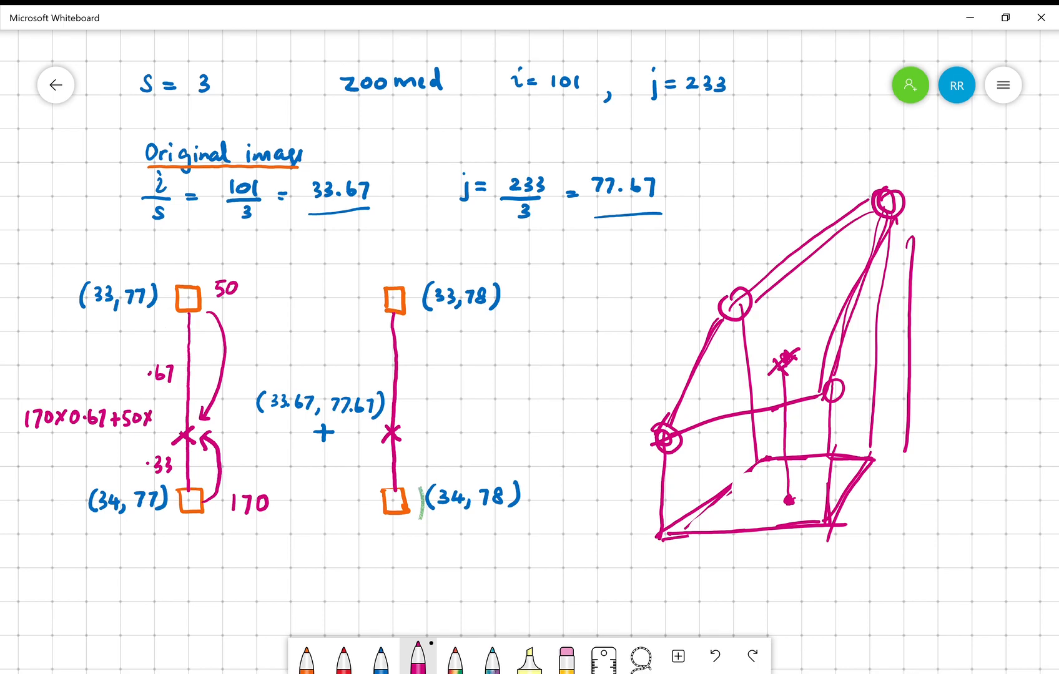
{"action": "type", "text": "0.33"}
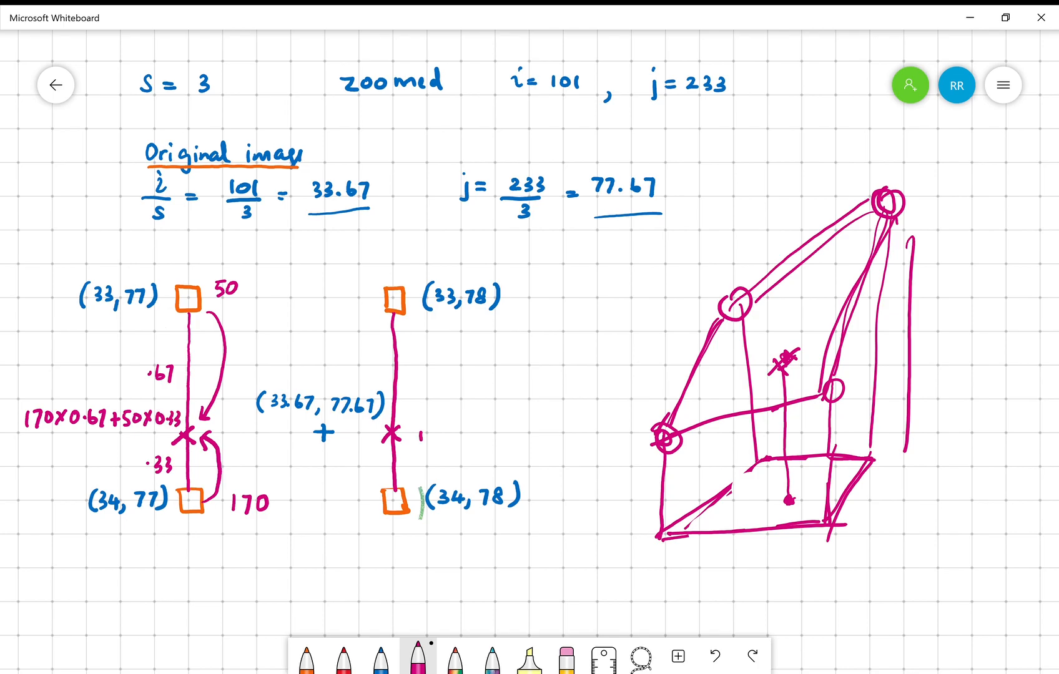
Draw the horizontal 0.67/0.33 link between the crosses and add a 'Bilinear' heading.
{"action": "left_click_drag", "start_coordinate": [417, 445], "coordinate": [446, 416]}
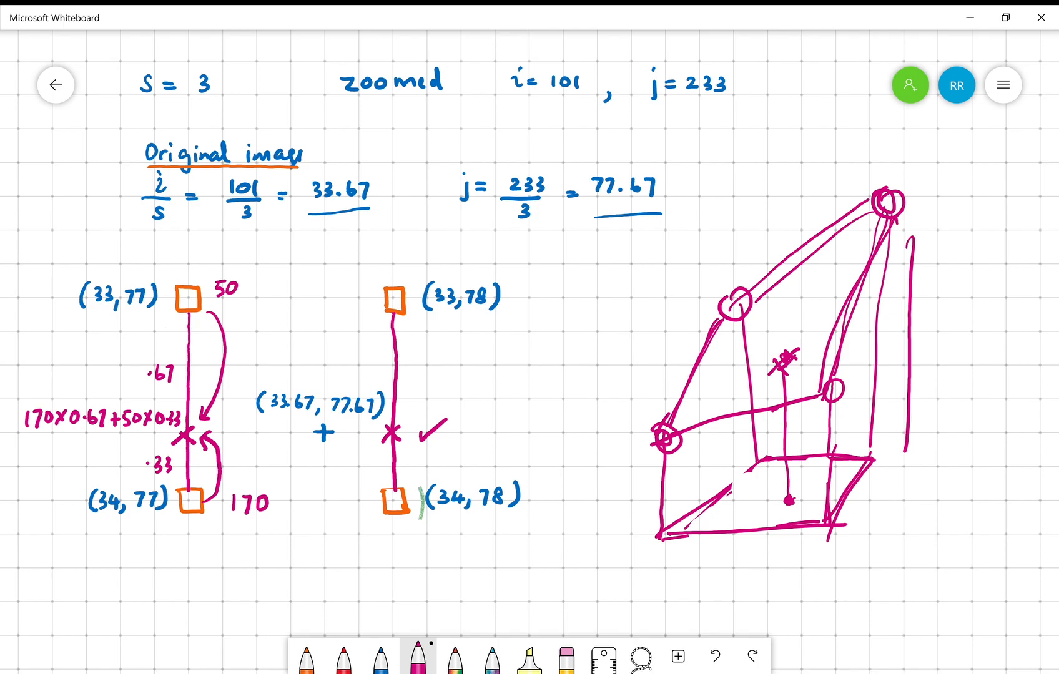
{"action": "left_click_drag", "start_coordinate": [192, 434], "coordinate": [399, 432]}
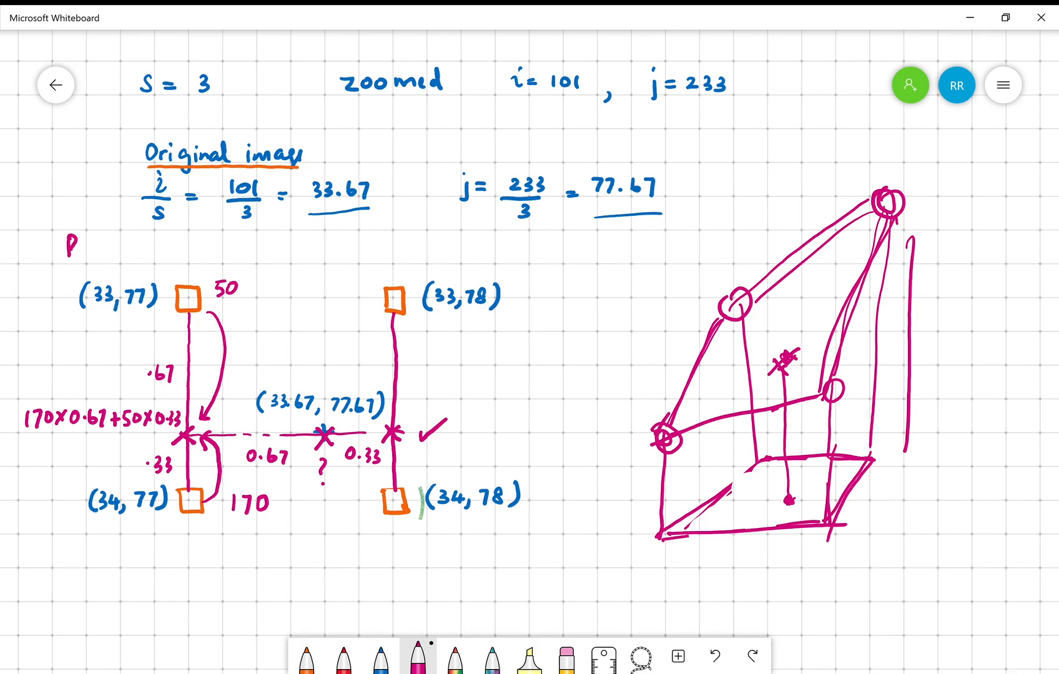
{"action": "type", "text": "Bilinear"}
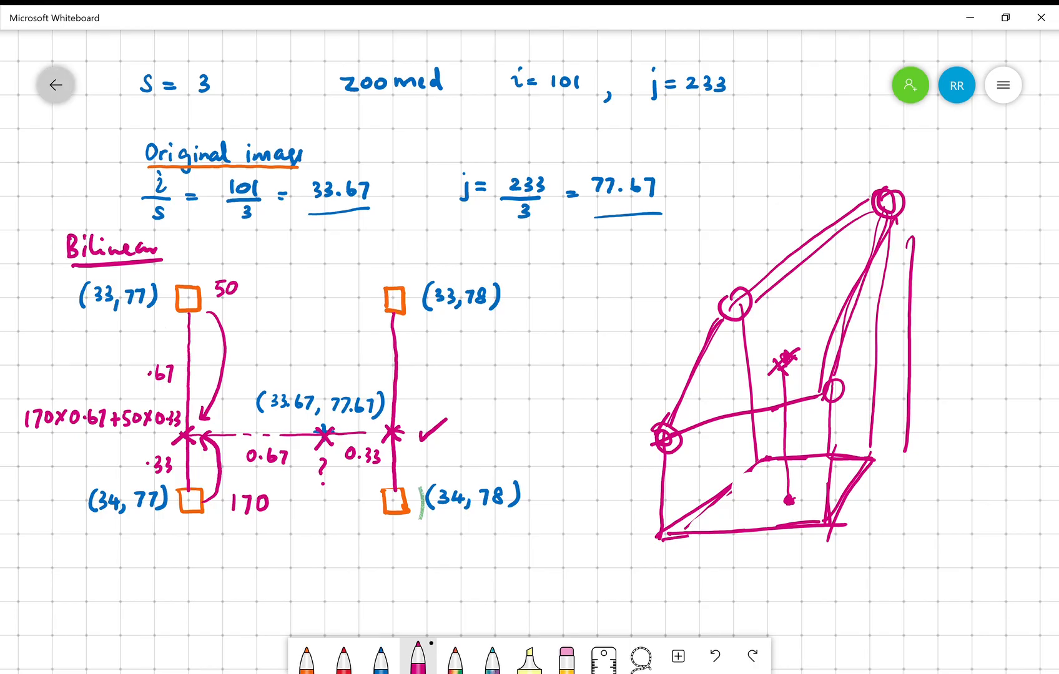
On the code page, underline im, the 0.5 scale value, rows and cols in magenta.
{"action": "left_click", "coordinate": [55, 85]}
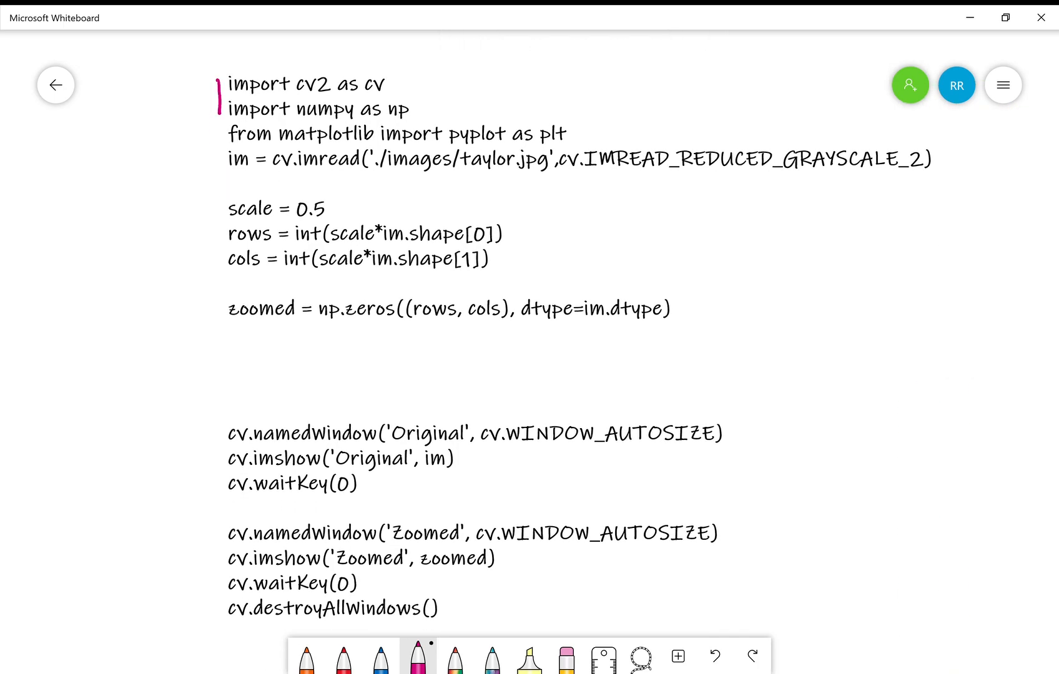
{"action": "left_click_drag", "start_coordinate": [229, 170], "coordinate": [253, 170]}
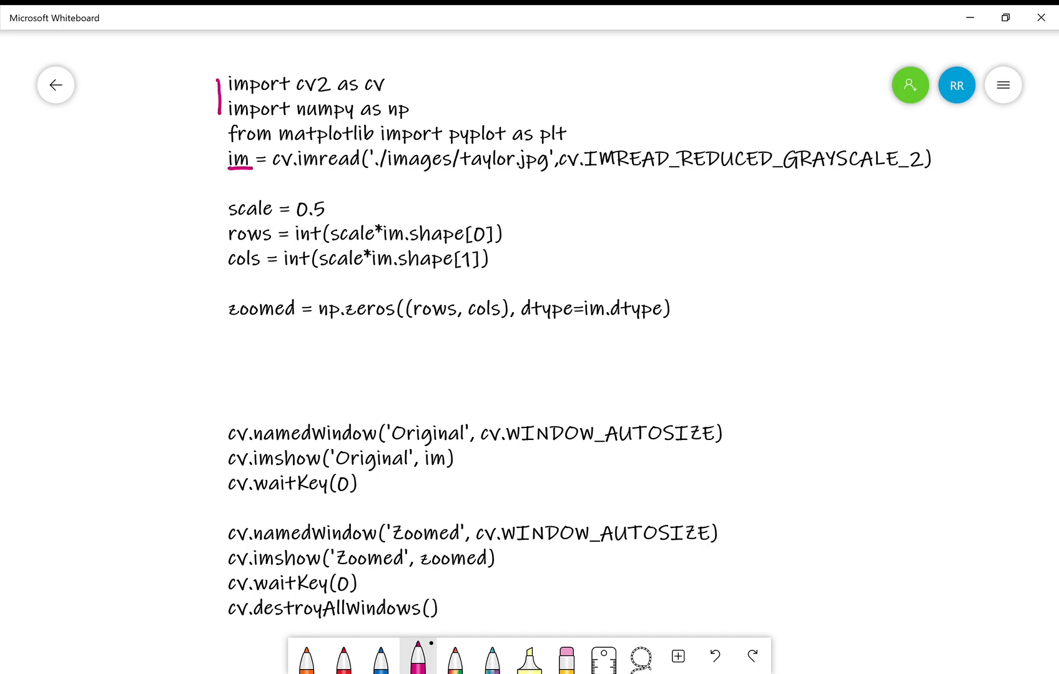
{"action": "left_click_drag", "start_coordinate": [292, 219], "coordinate": [327, 219]}
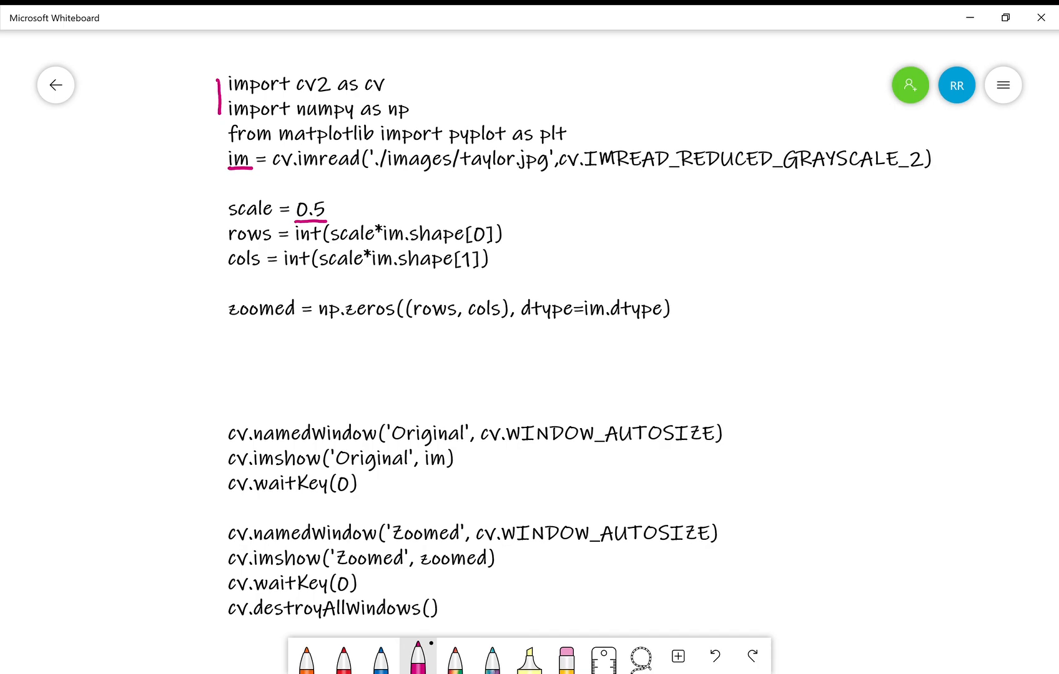
{"action": "left_click_drag", "start_coordinate": [229, 247], "coordinate": [270, 270]}
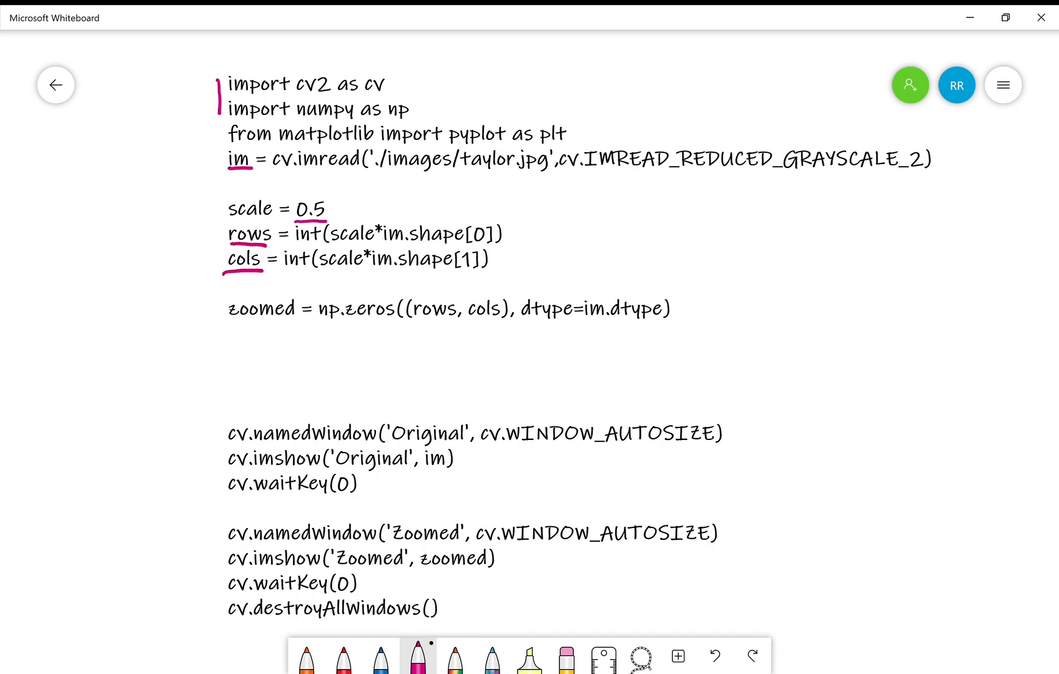
{"action": "left_click_drag", "start_coordinate": [317, 241], "coordinate": [371, 270]}
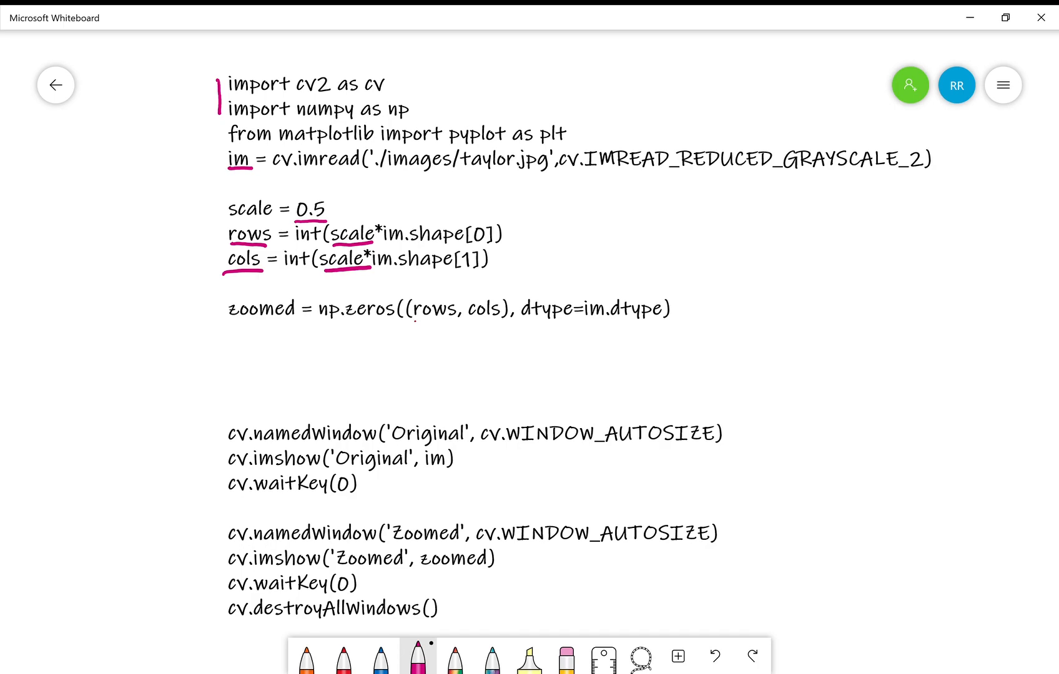
Underline scale, bracket the empty loop gap, and underline the imshow window names and images.
{"action": "left_click_drag", "start_coordinate": [411, 320], "coordinate": [497, 322]}
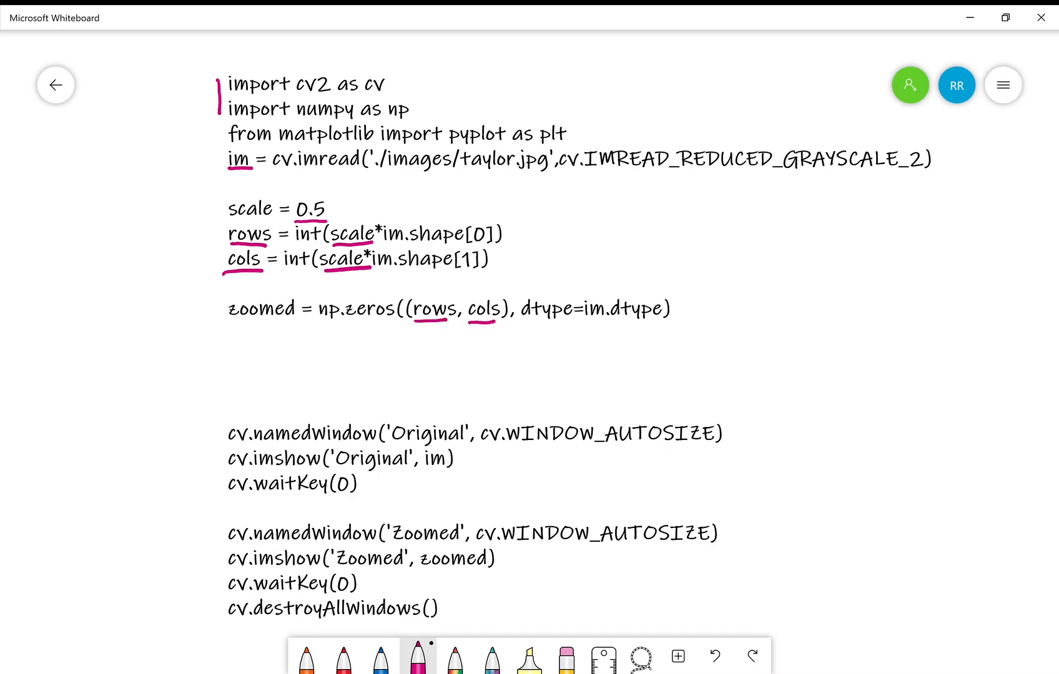
{"action": "left_click_drag", "start_coordinate": [222, 331], "coordinate": [230, 426]}
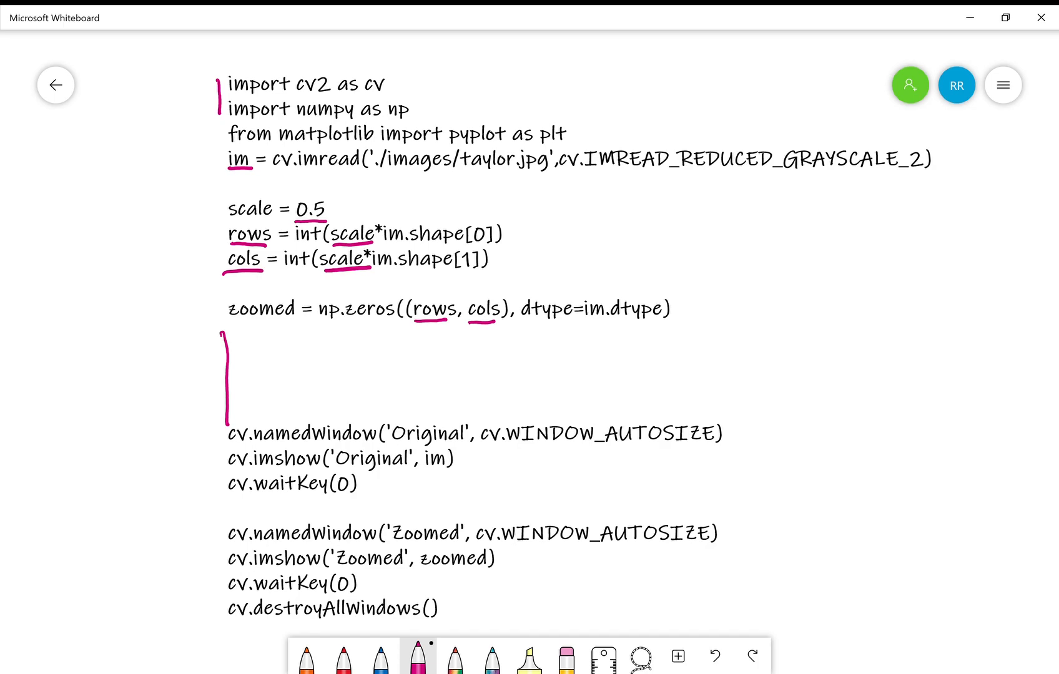
{"action": "left_click_drag", "start_coordinate": [392, 447], "coordinate": [450, 445]}
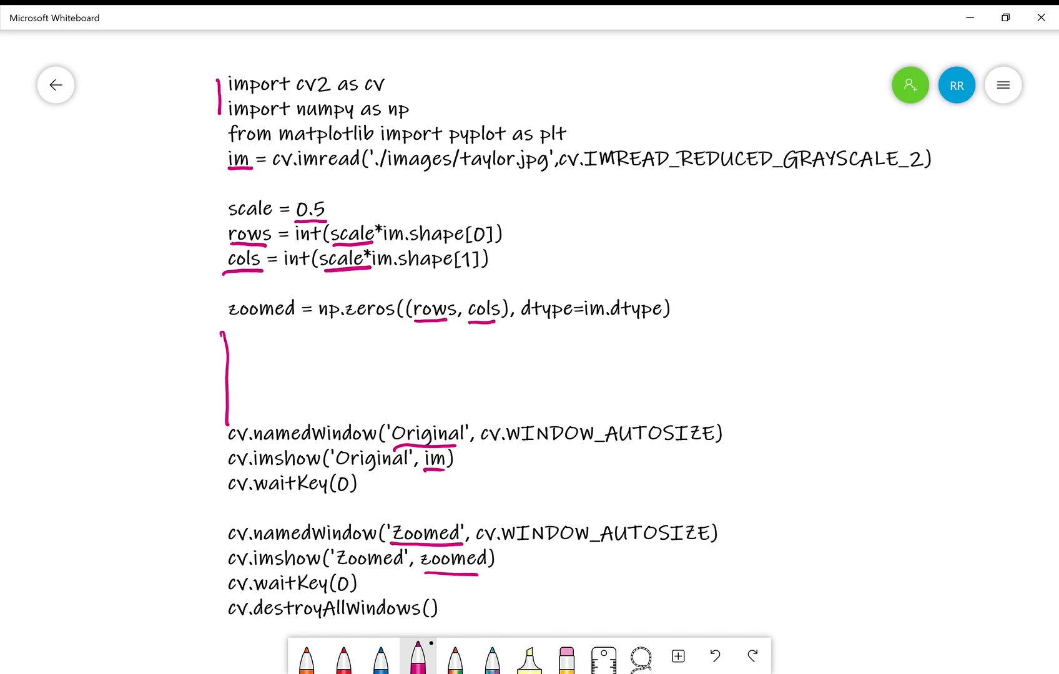
Handwrite the nested for loops over range(rows) and range(cols) in the gap.
{"action": "type", "text": "for i in"}
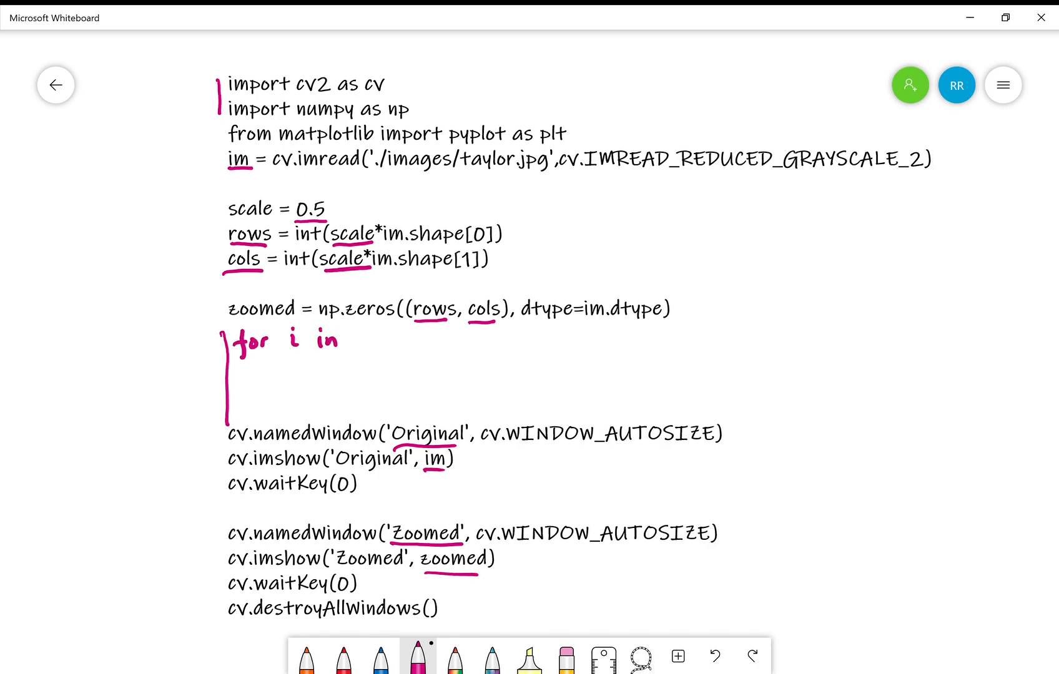
{"action": "type", "text": "range (0,"}
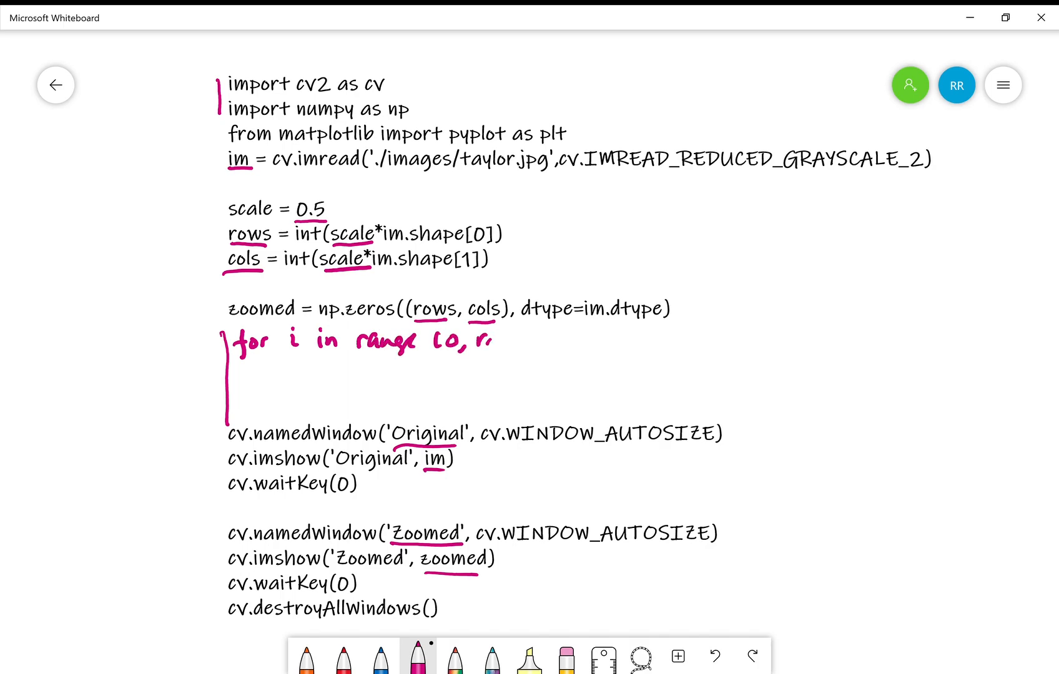
{"action": "type", "text": "rows):"}
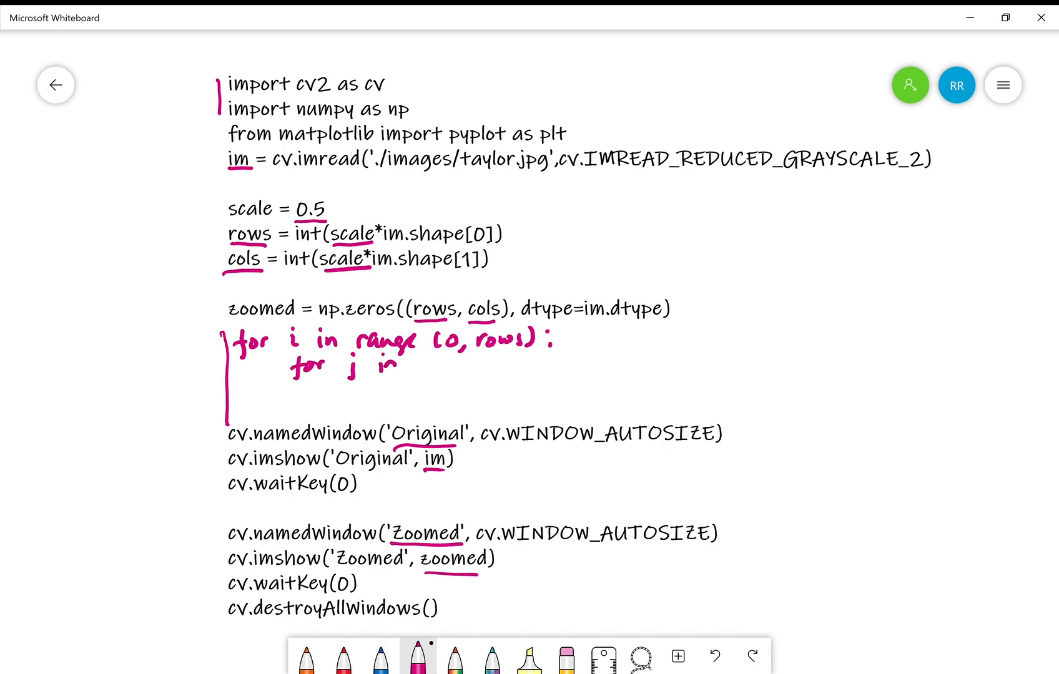
{"action": "type", "text": "range (0,cols):"}
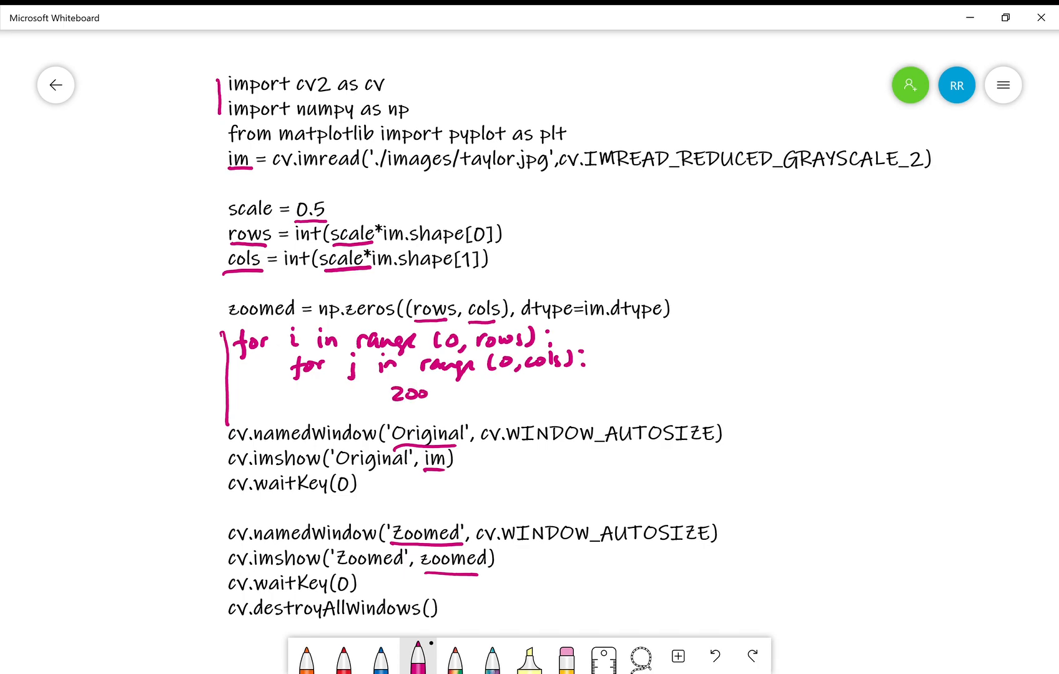
Write the assignment zoomed[i,j] = im[int(i/scale), int(j/scale)].
{"action": "type", "text": "zoomed [i,j] ="}
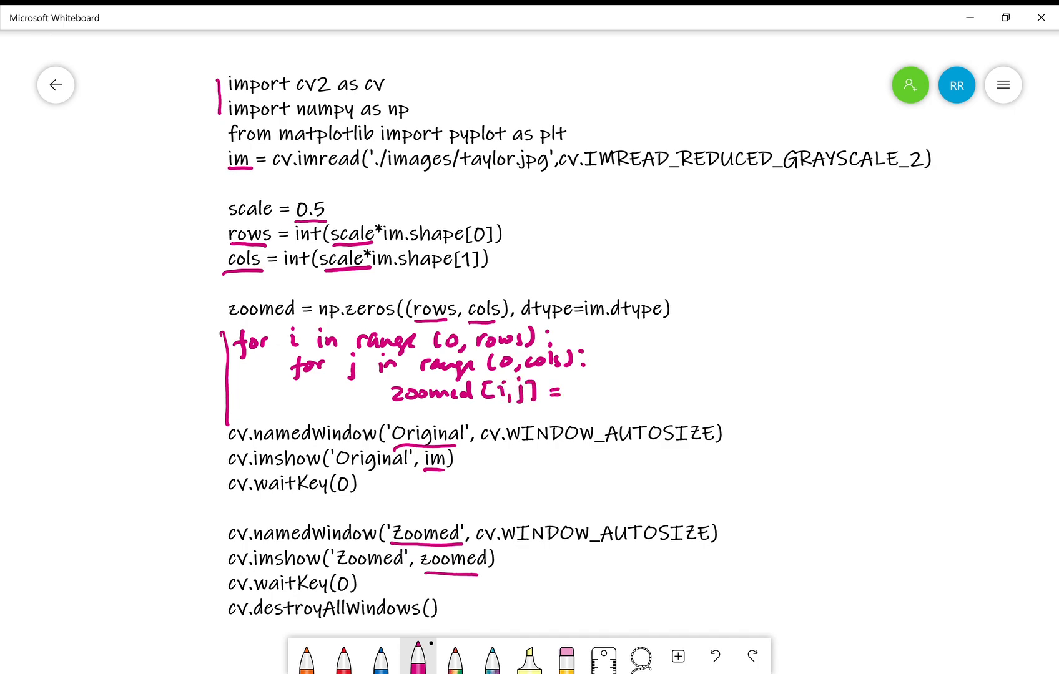
{"action": "type", "text": "im[ i:"}
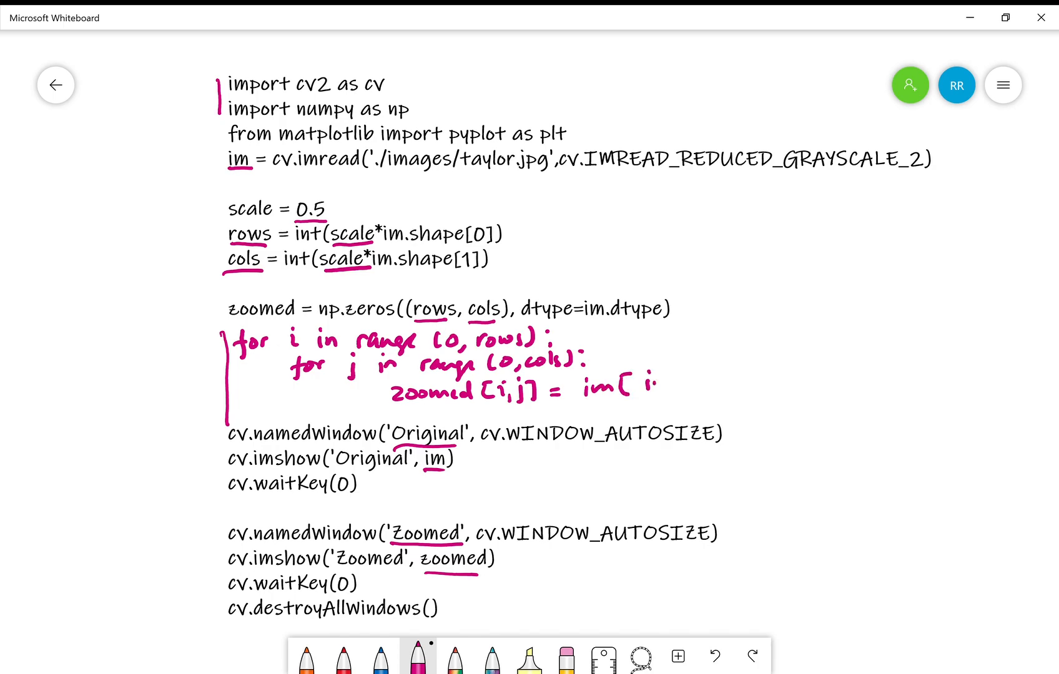
{"action": "type", "text": "int(i/scale), int(j/scale)]"}
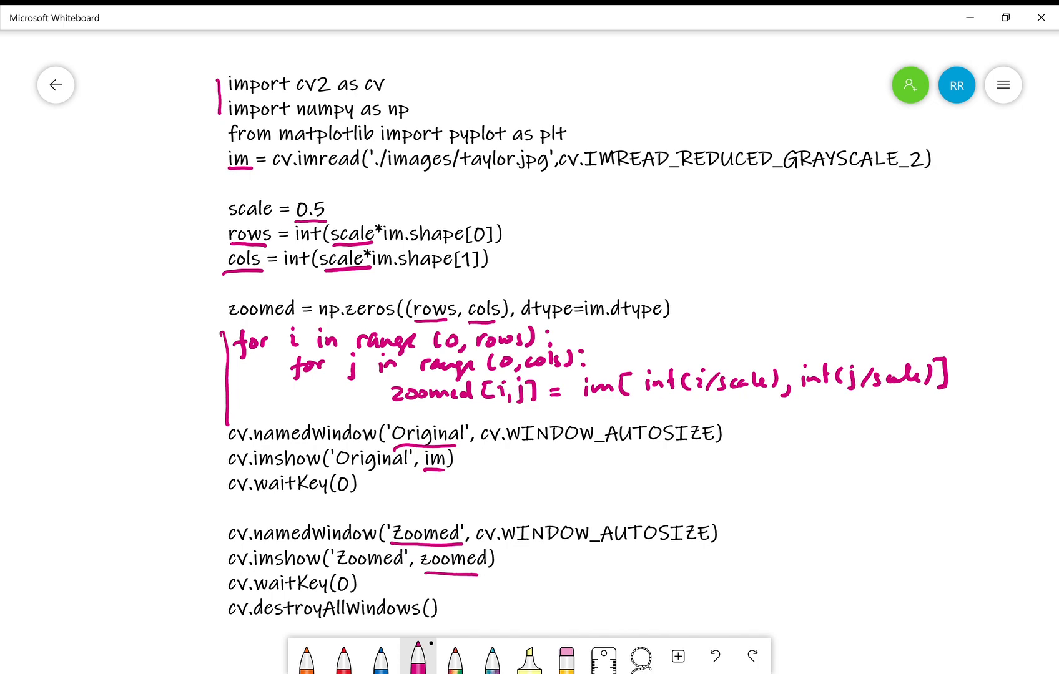
In blue, underline im and double-underline both int conversions in the assignment.
{"action": "left_click", "coordinate": [381, 655]}
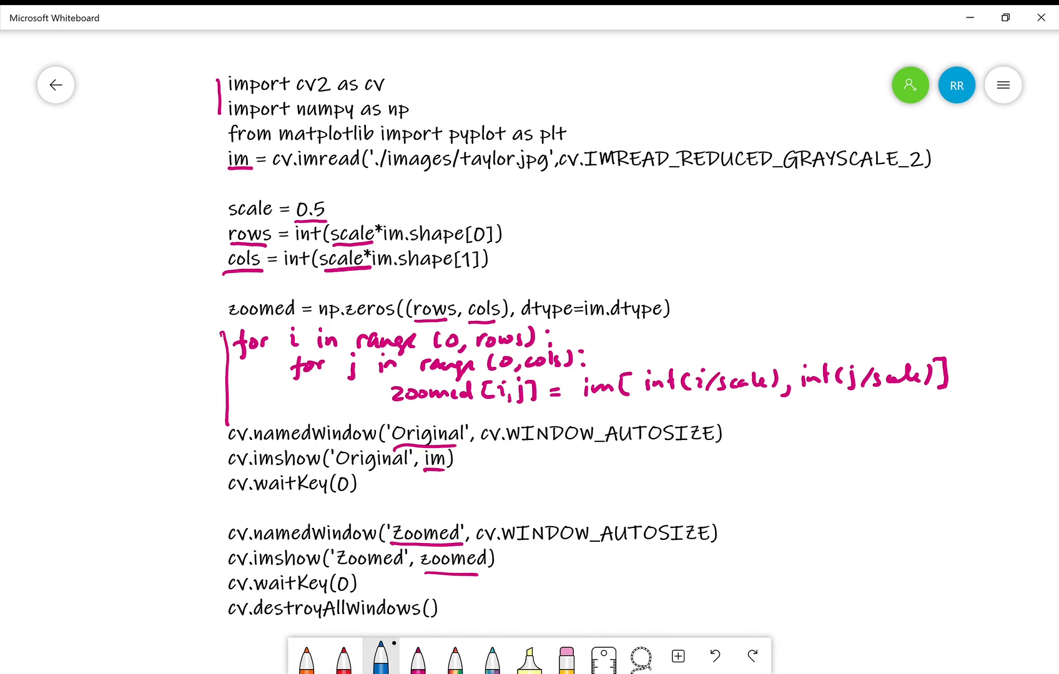
{"action": "left_click_drag", "start_coordinate": [580, 402], "coordinate": [622, 406]}
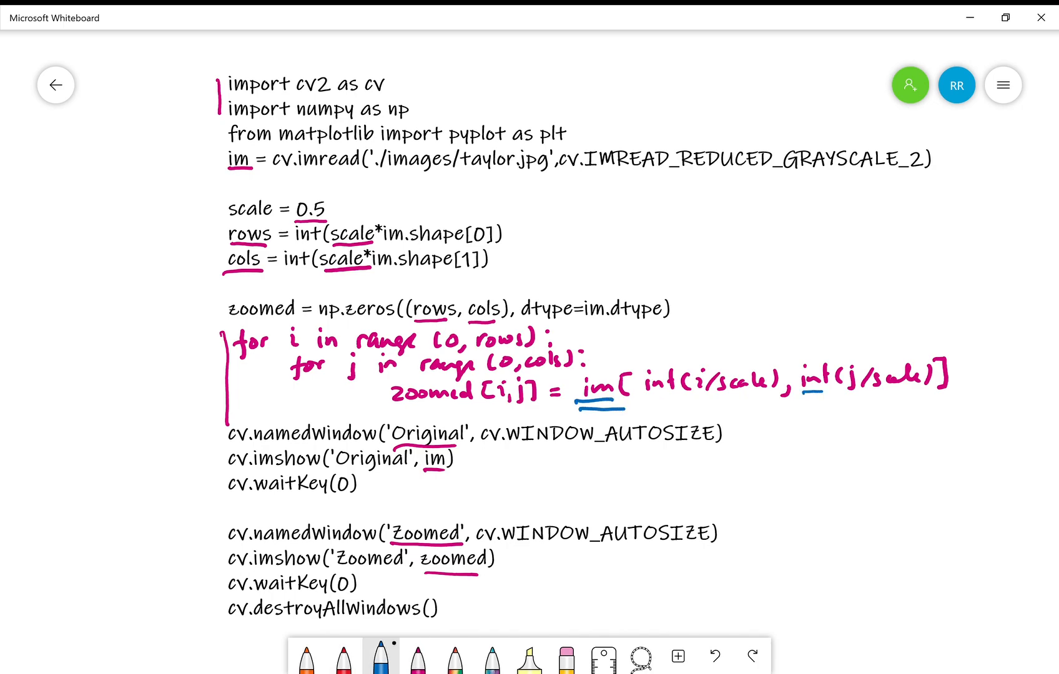
{"action": "left_click_drag", "start_coordinate": [645, 396], "coordinate": [672, 396]}
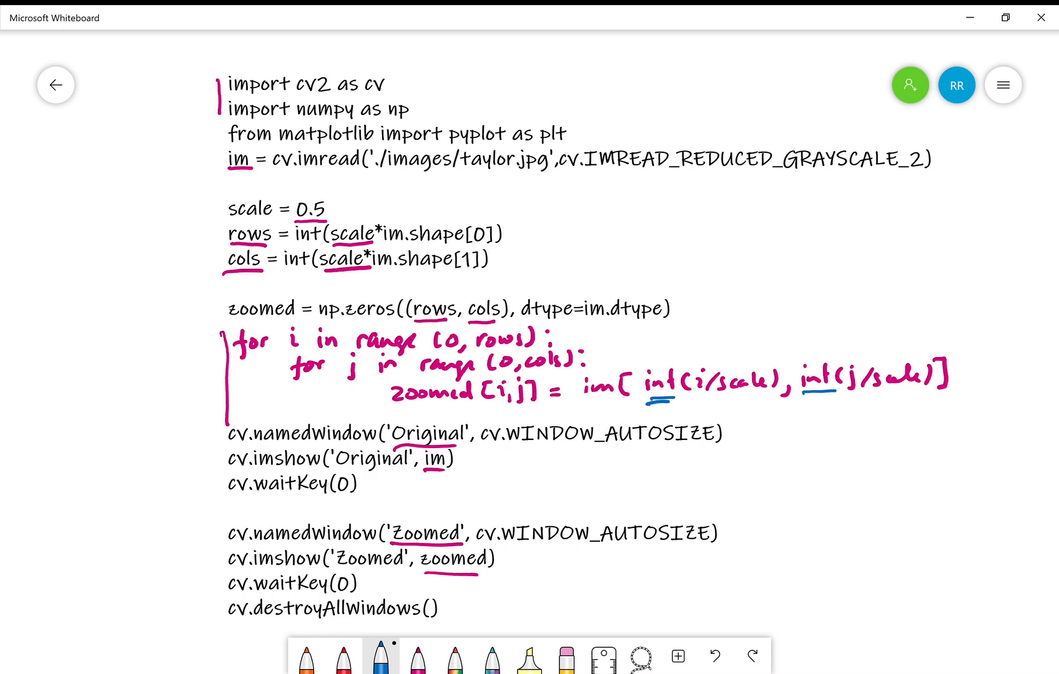
{"action": "left_click_drag", "start_coordinate": [777, 397], "coordinate": [837, 397]}
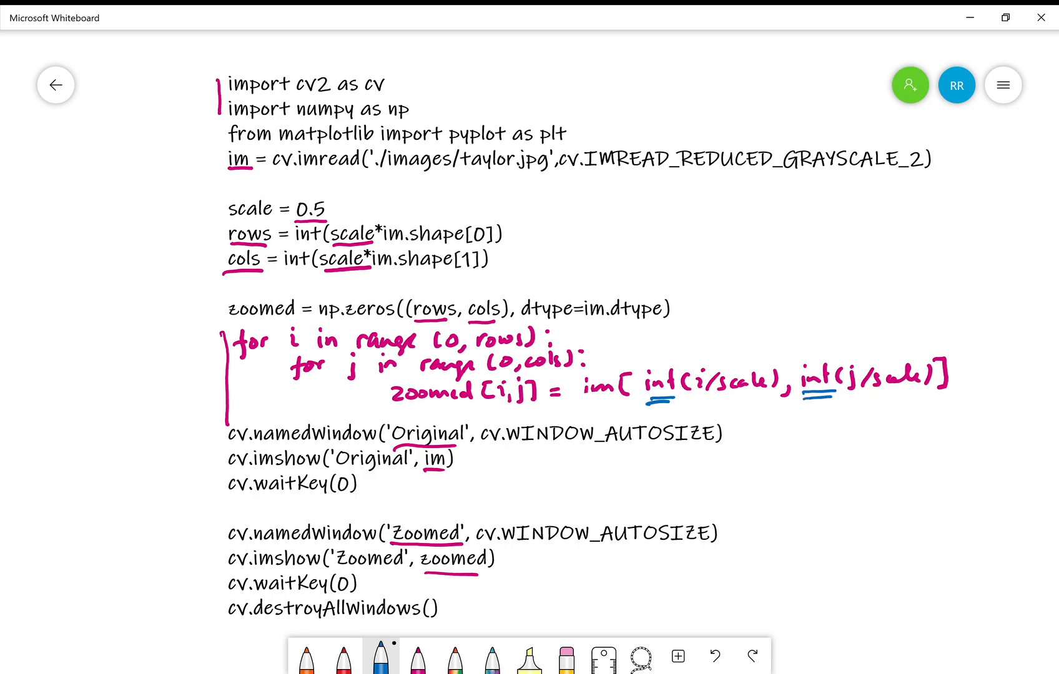
Sketch a hatched image box beside the code, then return to the bilinear notes board.
{"action": "left_click_drag", "start_coordinate": [709, 206], "coordinate": [850, 325]}
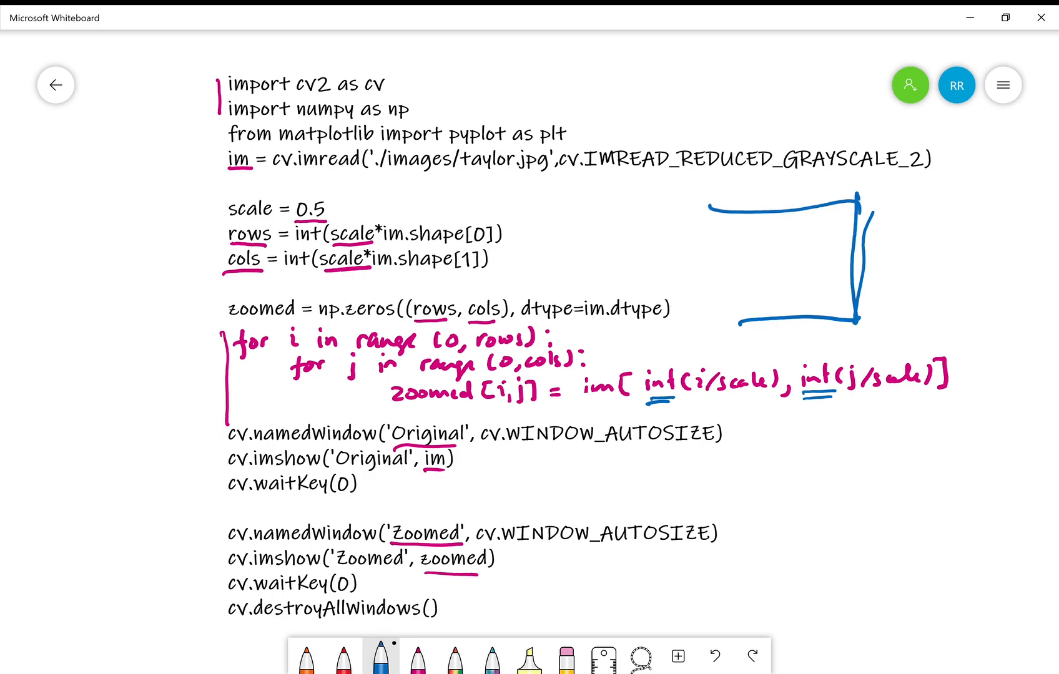
{"action": "left_click_drag", "start_coordinate": [830, 224], "coordinate": [844, 311]}
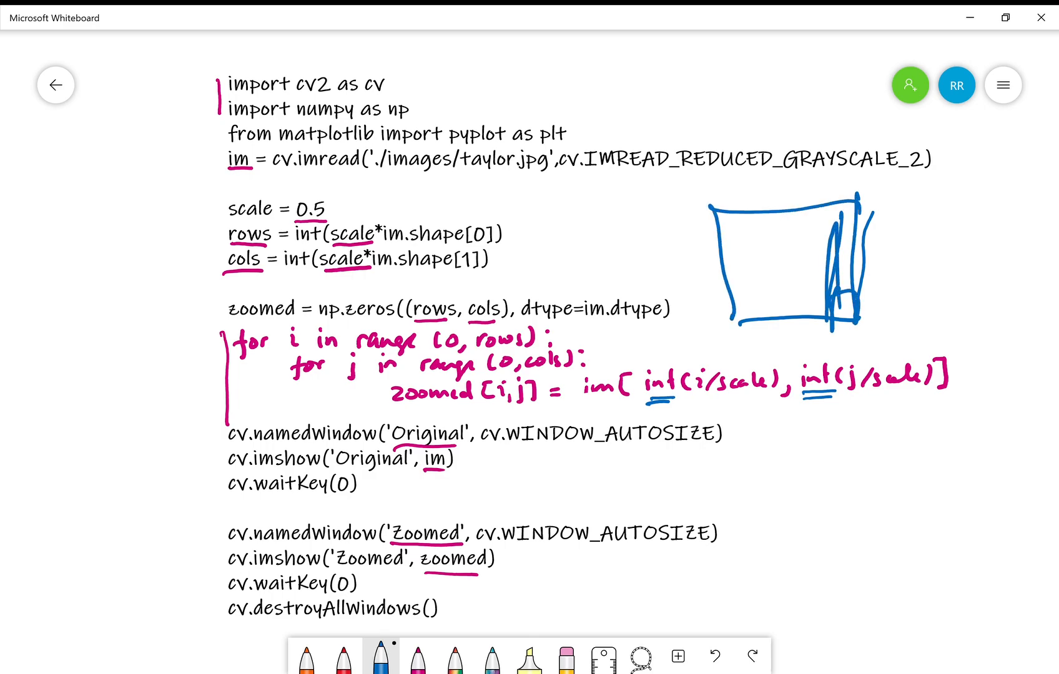
{"action": "left_click_drag", "start_coordinate": [725, 304], "coordinate": [858, 304]}
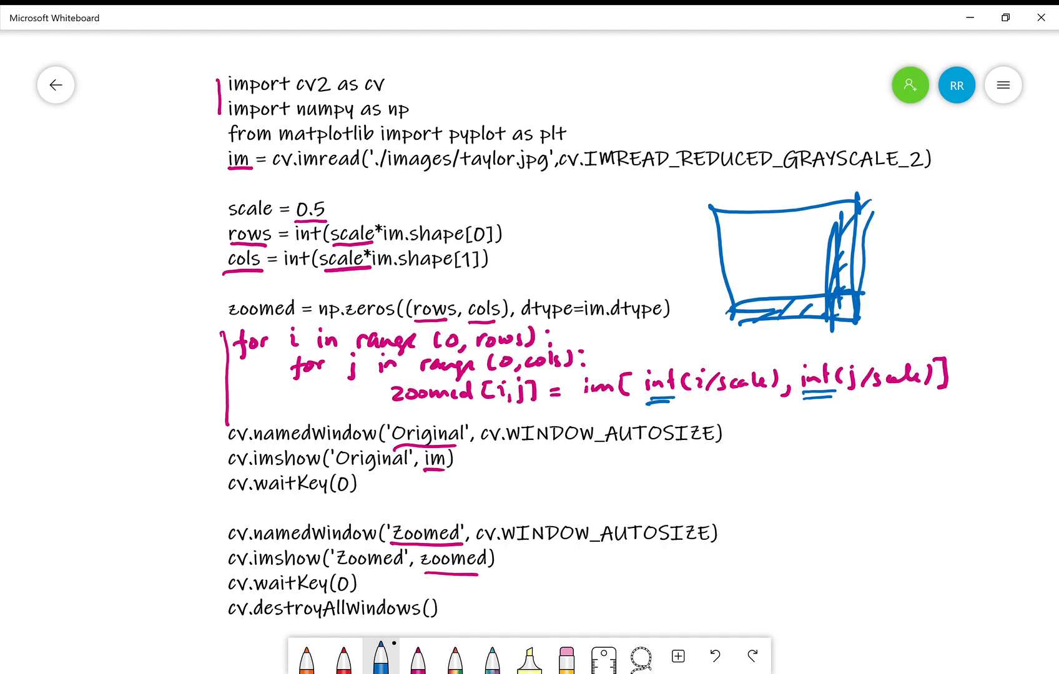
{"action": "left_click", "coordinate": [55, 85]}
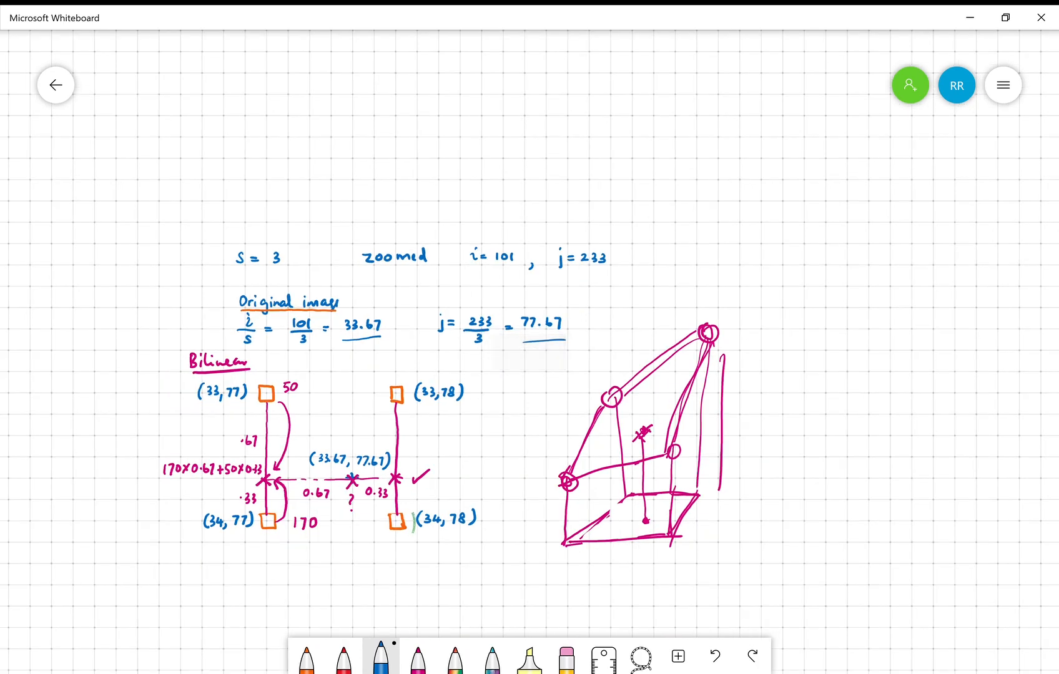
Underline the original image rectangle and the zoomed image label with the blue pen.
{"action": "scroll", "scroll_direction": "down", "scroll_amount": 3}
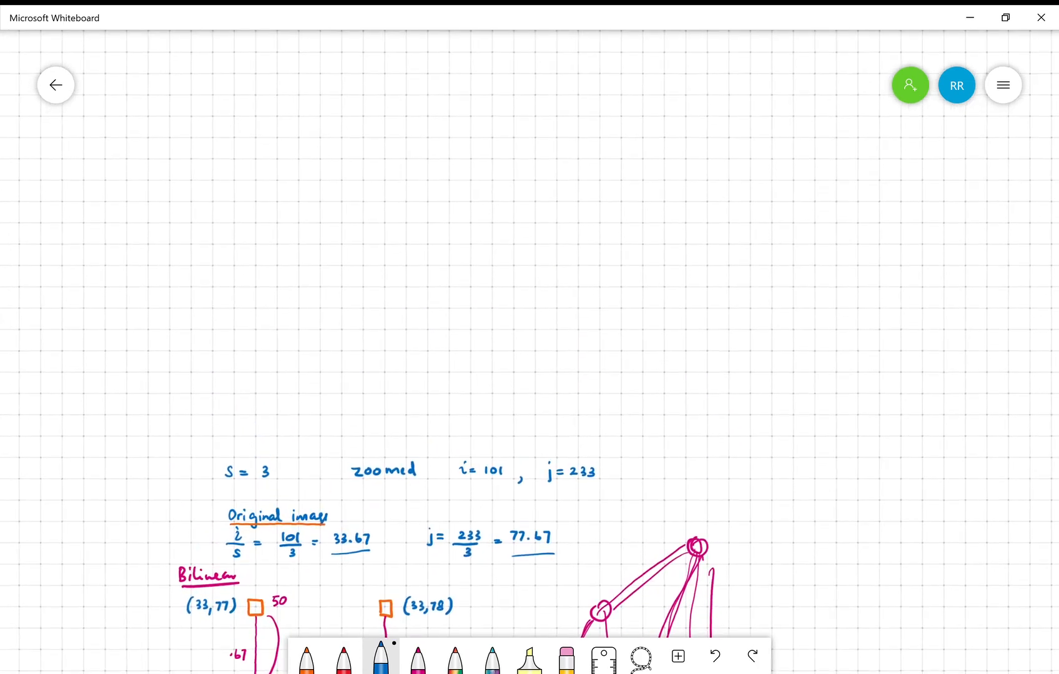
{"action": "scroll", "scroll_direction": "down", "scroll_amount": 3}
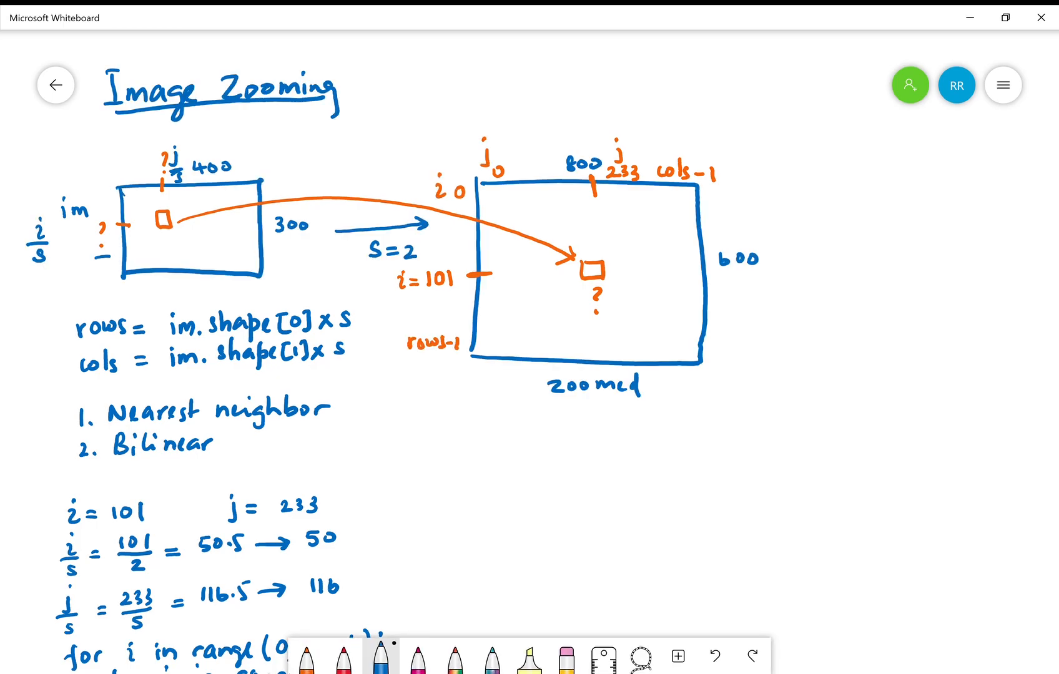
{"action": "left_click_drag", "start_coordinate": [81, 292], "coordinate": [206, 290]}
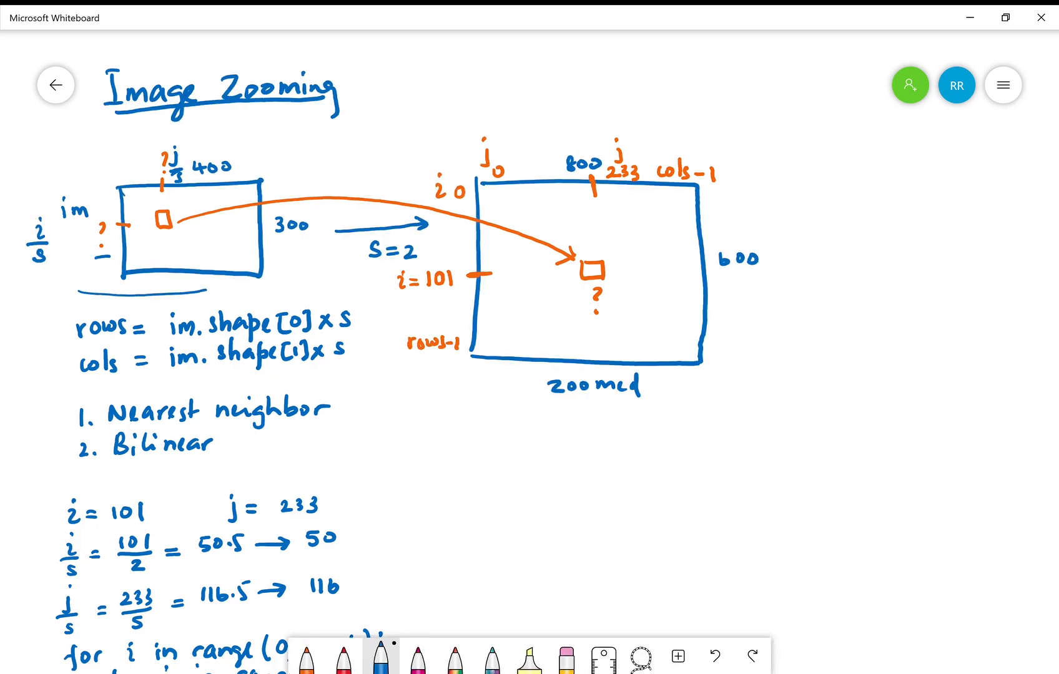
{"action": "left_click_drag", "start_coordinate": [493, 421], "coordinate": [681, 421]}
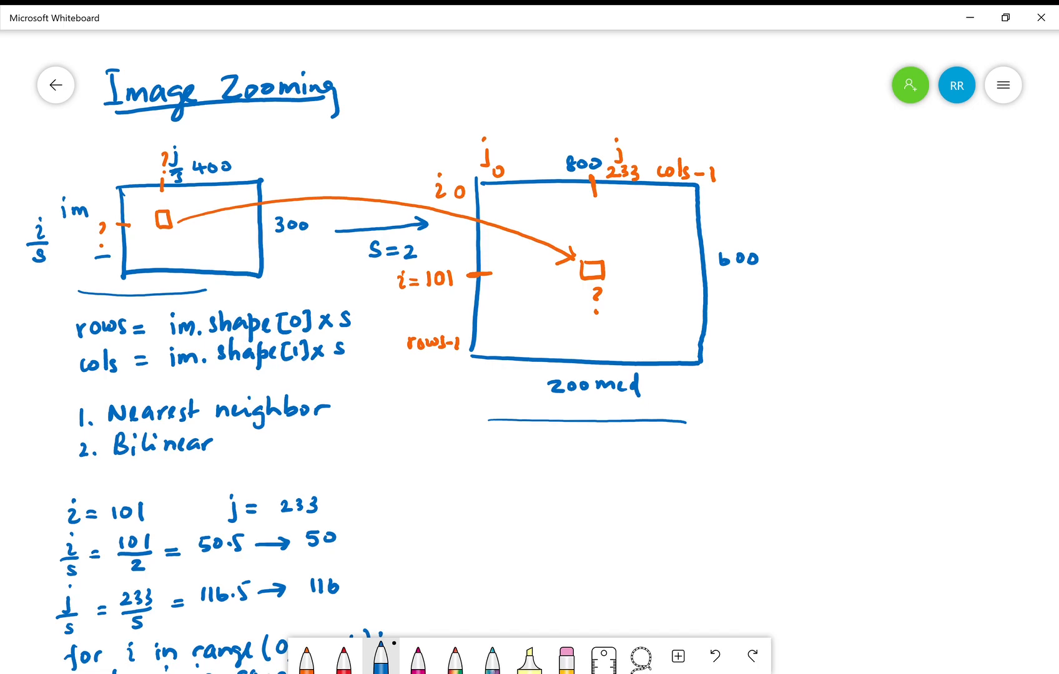
Circle the example indices 101 and 233 and double-underline the divisor in i/s.
{"action": "scroll", "scroll_direction": "down", "scroll_amount": 3}
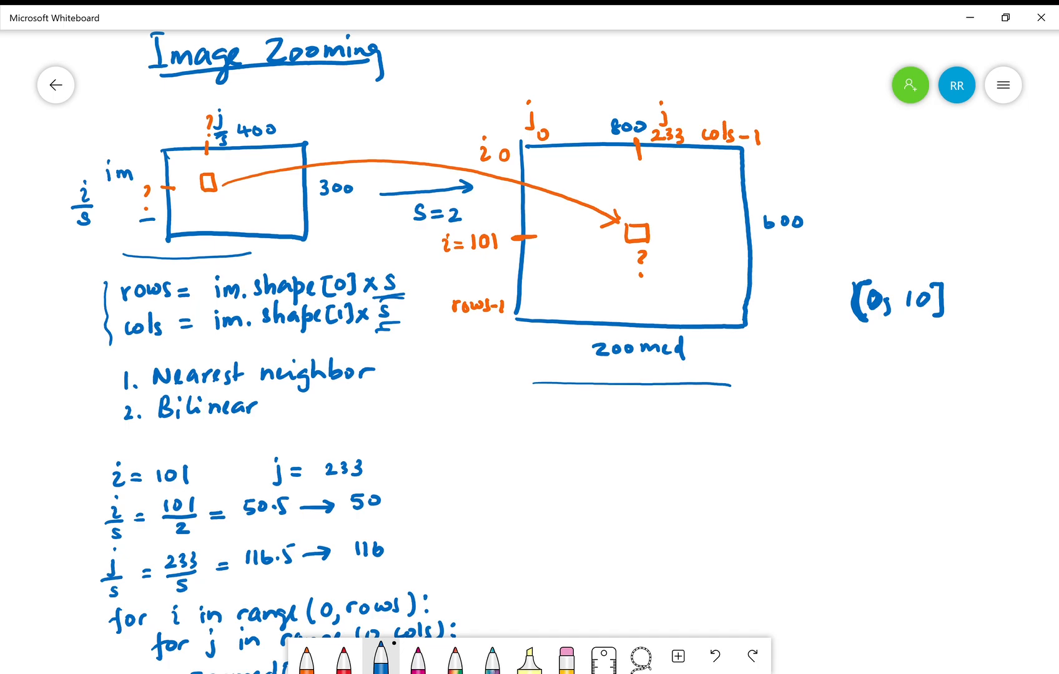
{"action": "left_click_drag", "start_coordinate": [74, 382], "coordinate": [111, 378]}
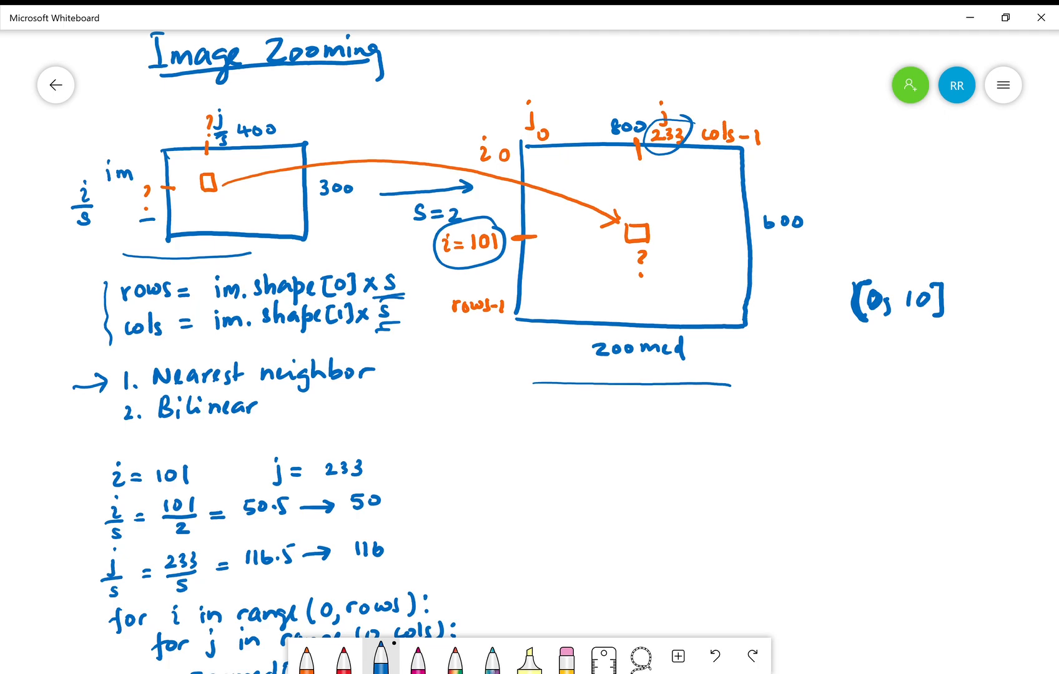
{"action": "left_click_drag", "start_coordinate": [165, 547], "coordinate": [202, 537]}
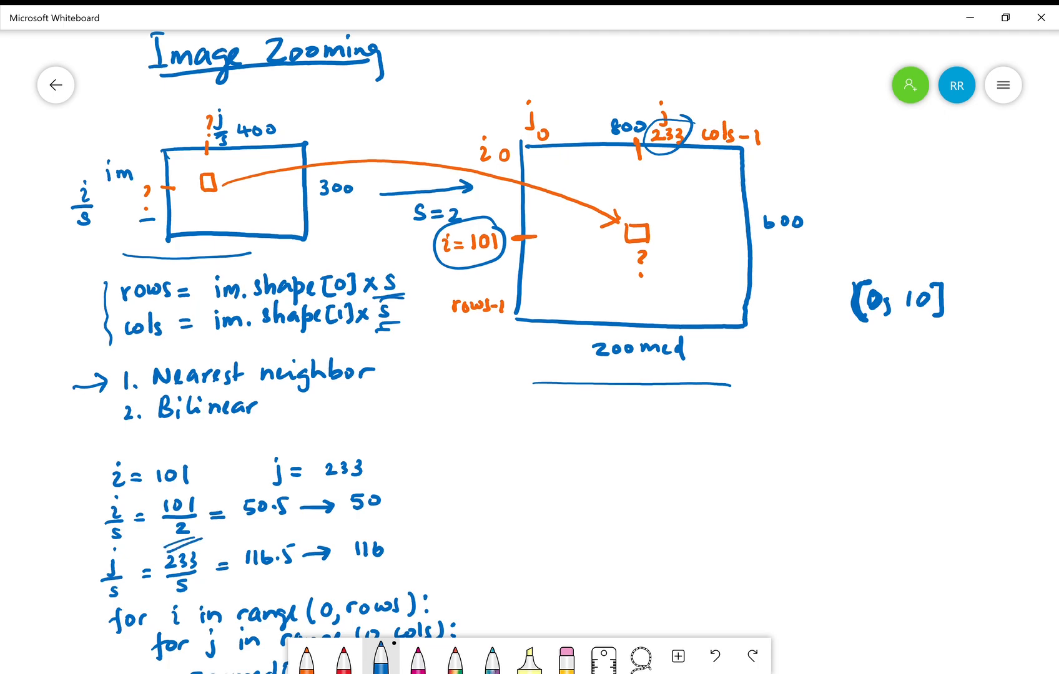
{"action": "scroll", "scroll_direction": "down", "scroll_amount": 3}
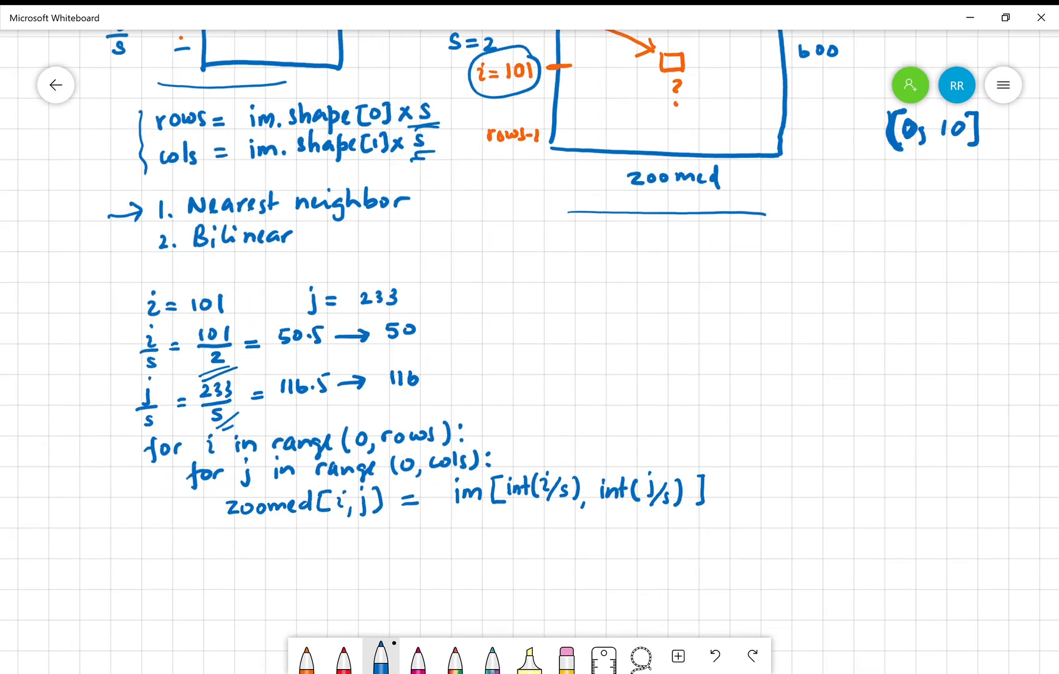
{"action": "scroll", "scroll_direction": "down", "scroll_amount": 3}
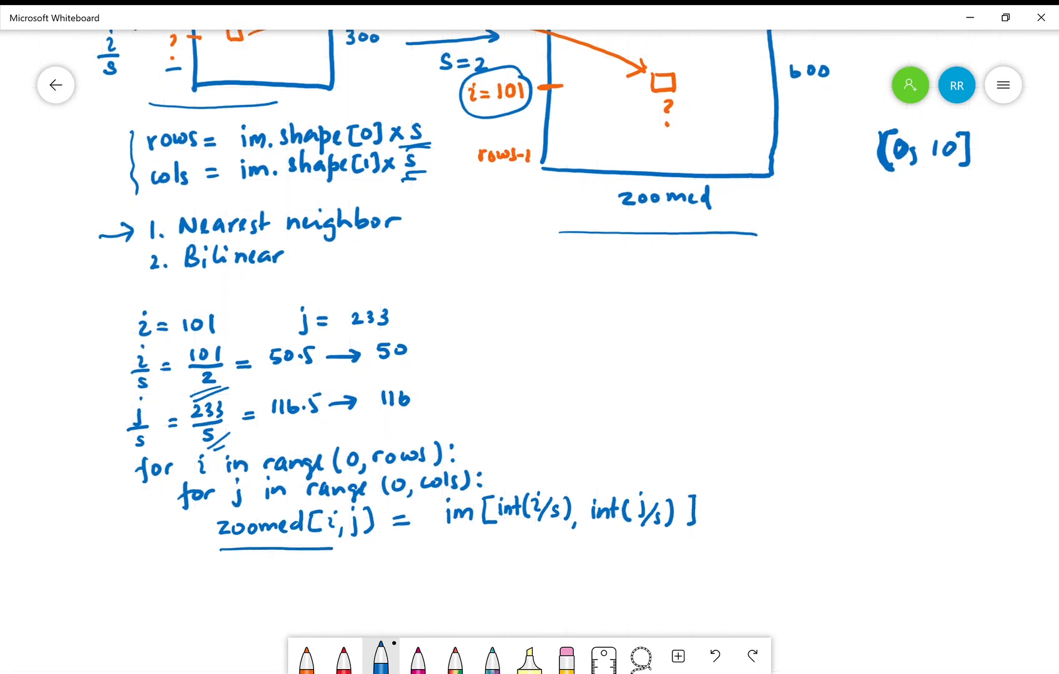